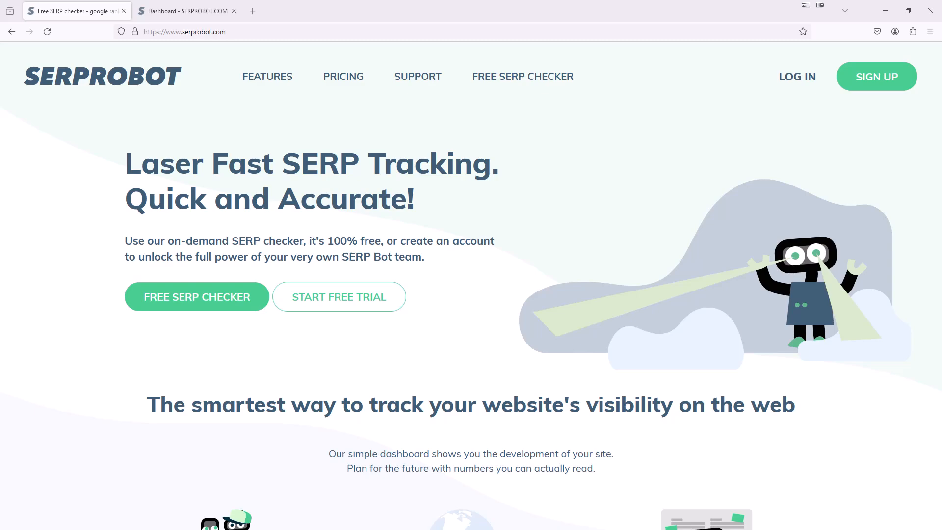
Go to the SERPROBOT pricing page from the top navigation bar.
left_click(343, 76)
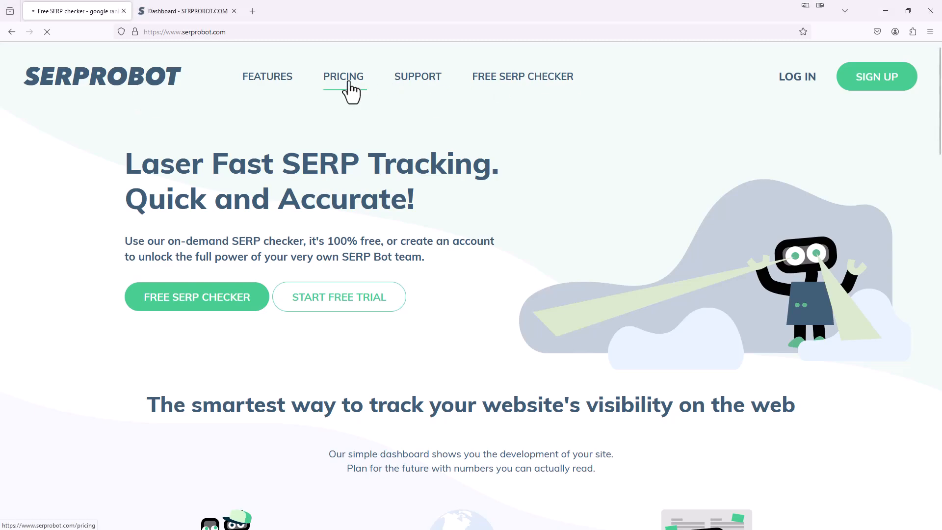
Compare yearly billing at $59.88 with monthly billing at $4.99, ending on monthly.
left_click(343, 76)
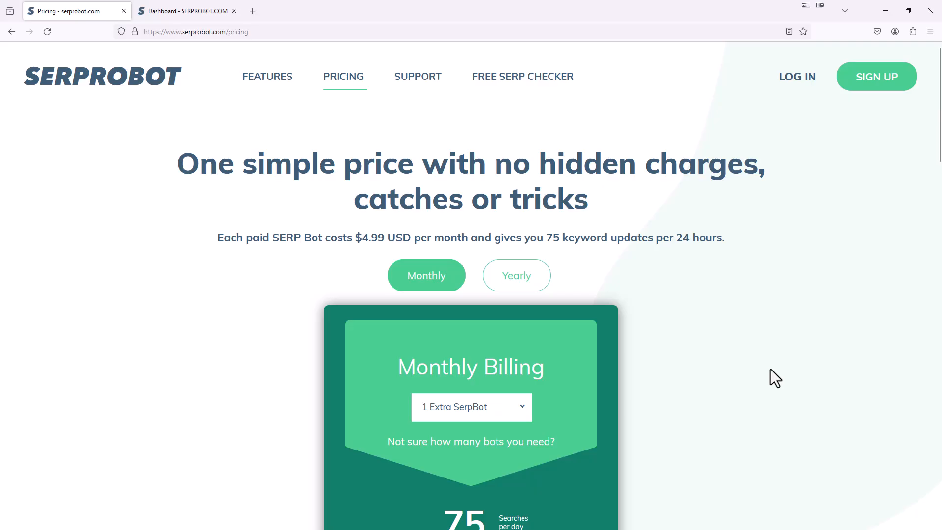
mouse_move(589, 417)
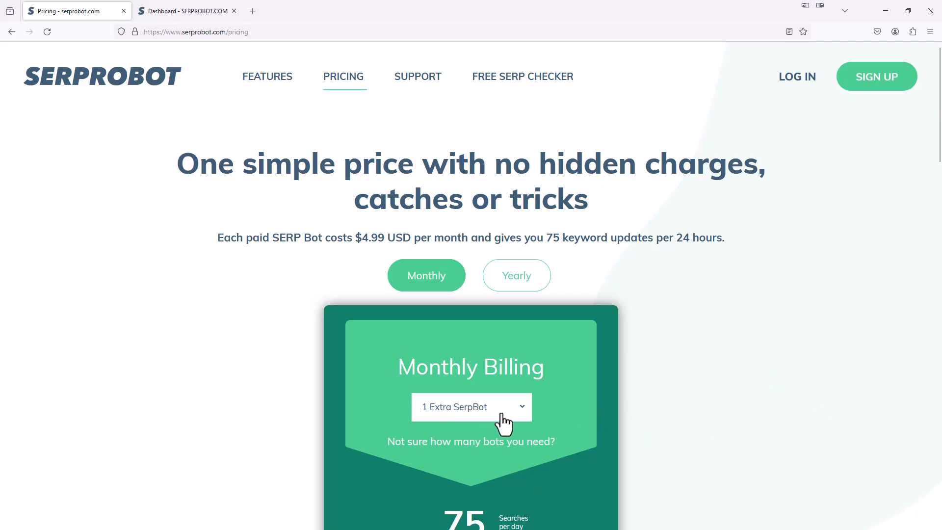
mouse_move(521, 432)
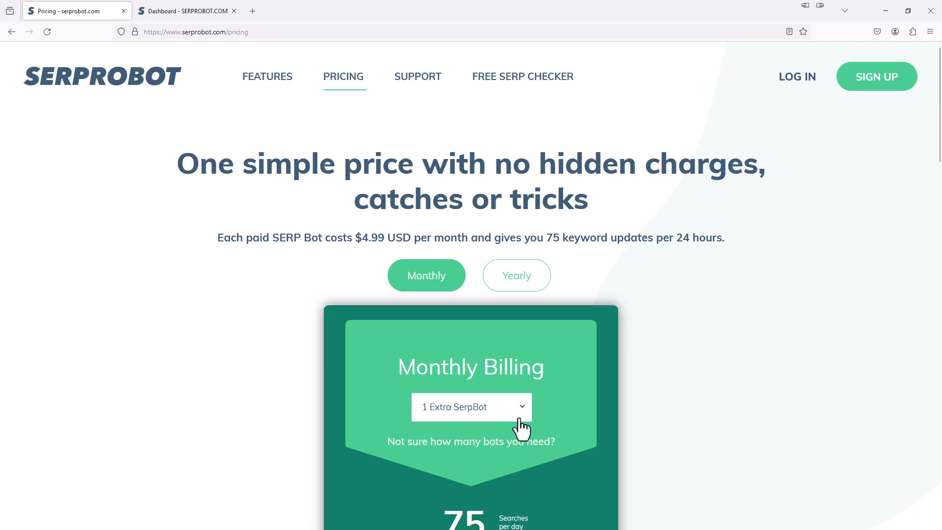
scroll("down", 3)
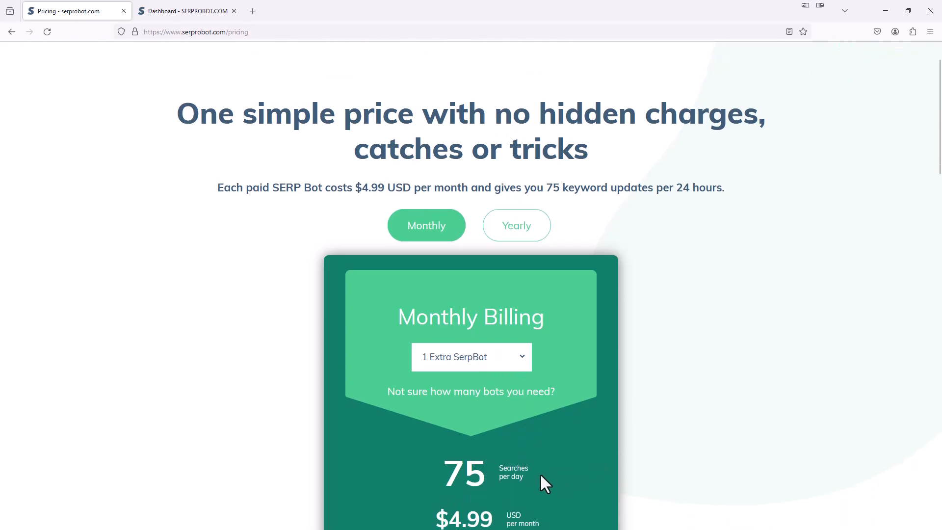
mouse_move(575, 489)
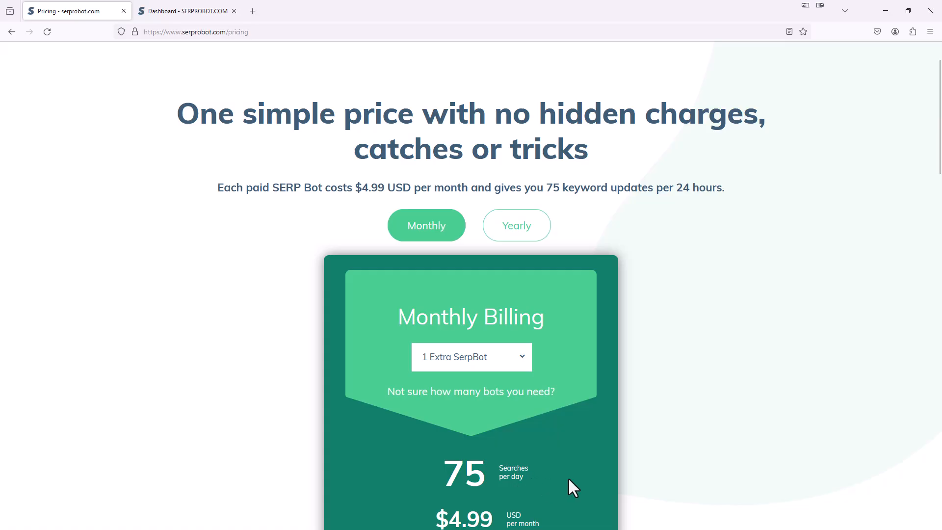
mouse_move(547, 484)
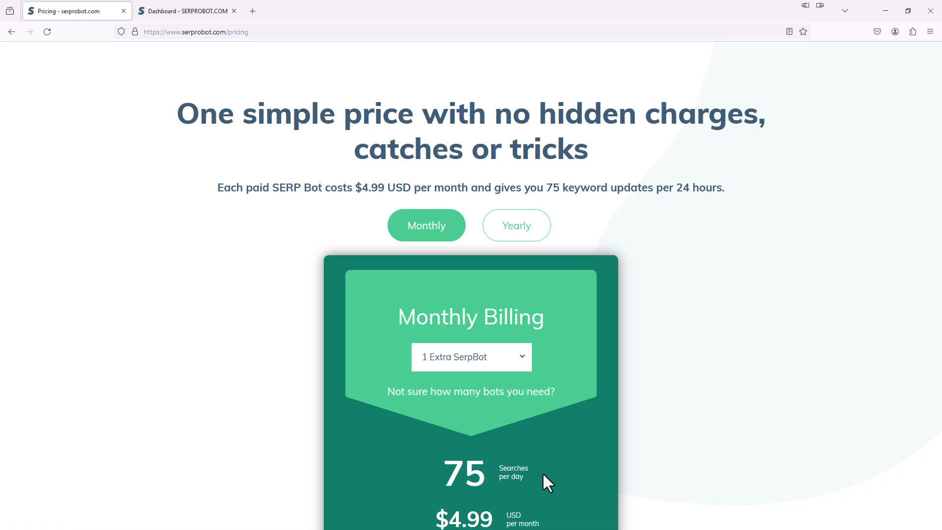
mouse_move(603, 438)
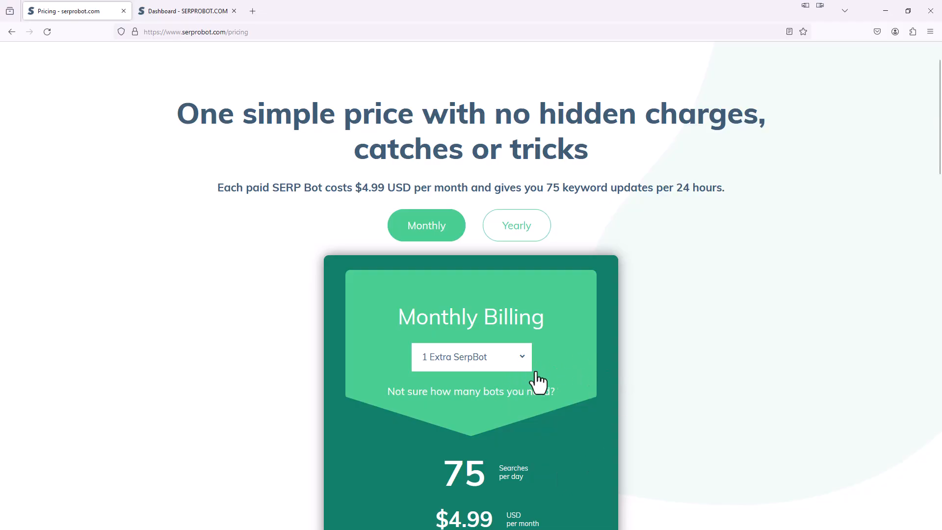
scroll("down", 3)
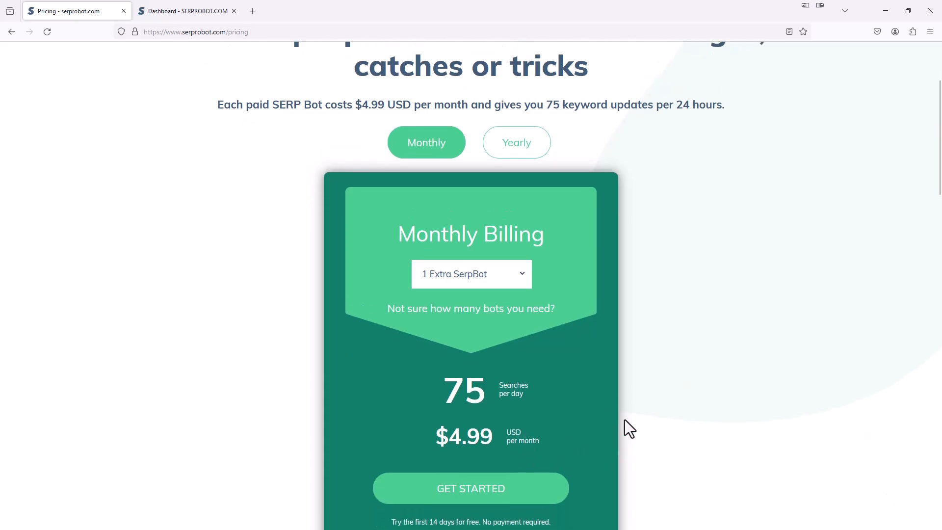
scroll("up", 3)
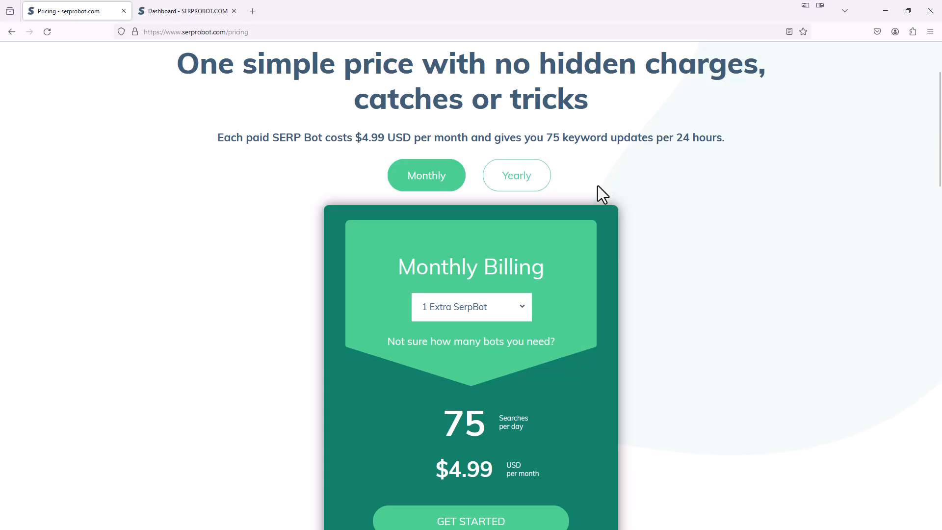
left_click(517, 175)
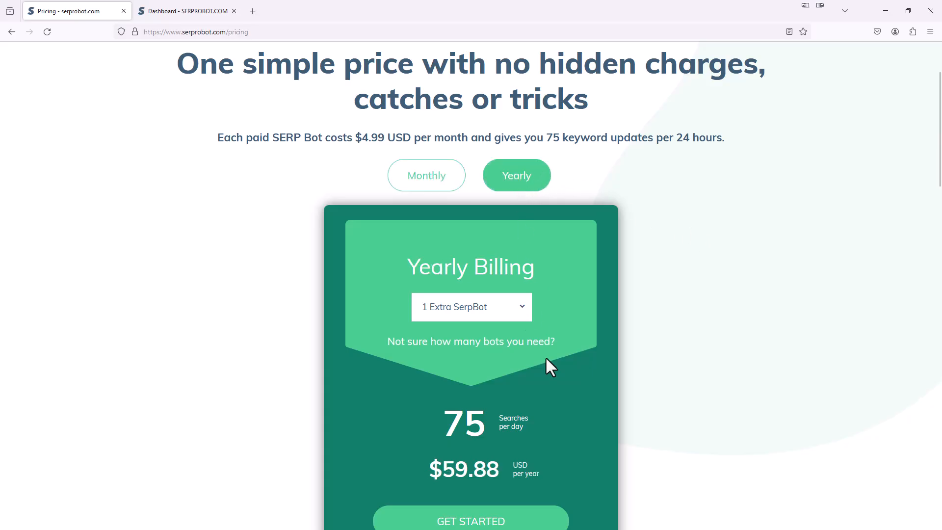
mouse_move(570, 494)
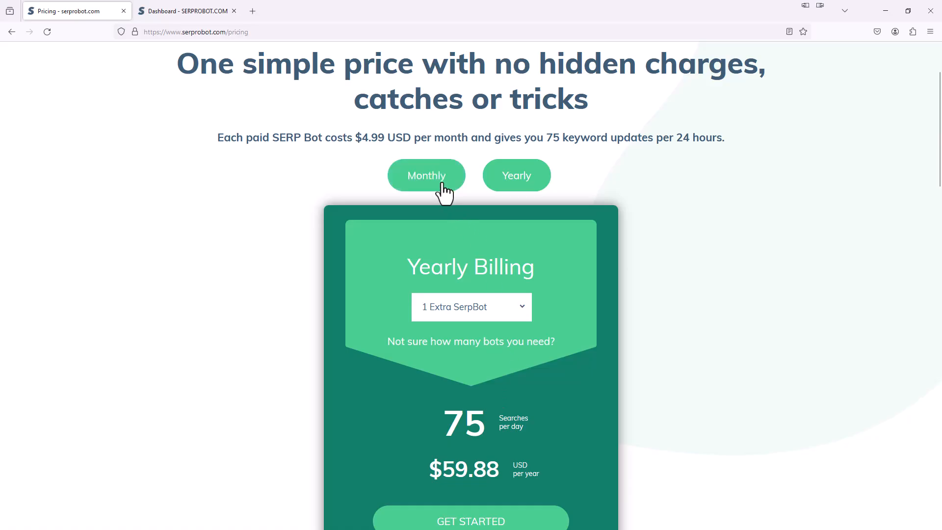
left_click(426, 175)
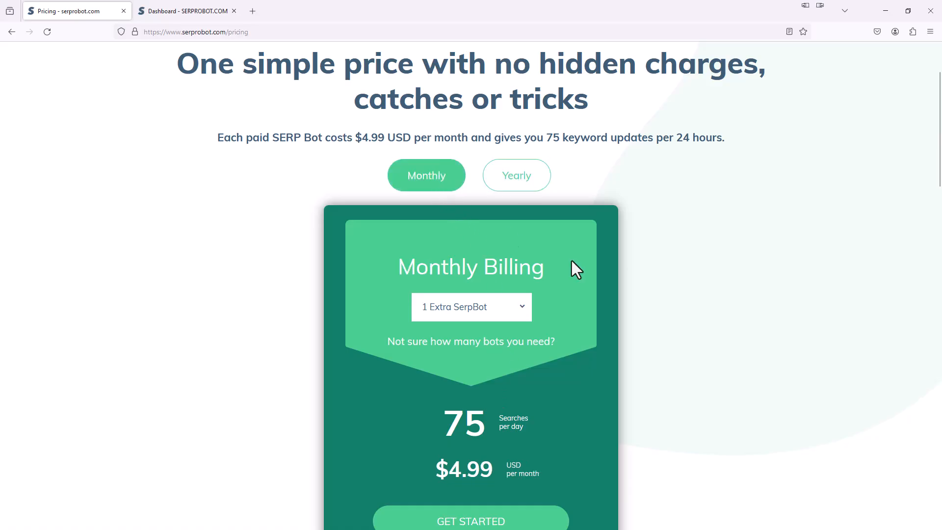
mouse_move(582, 308)
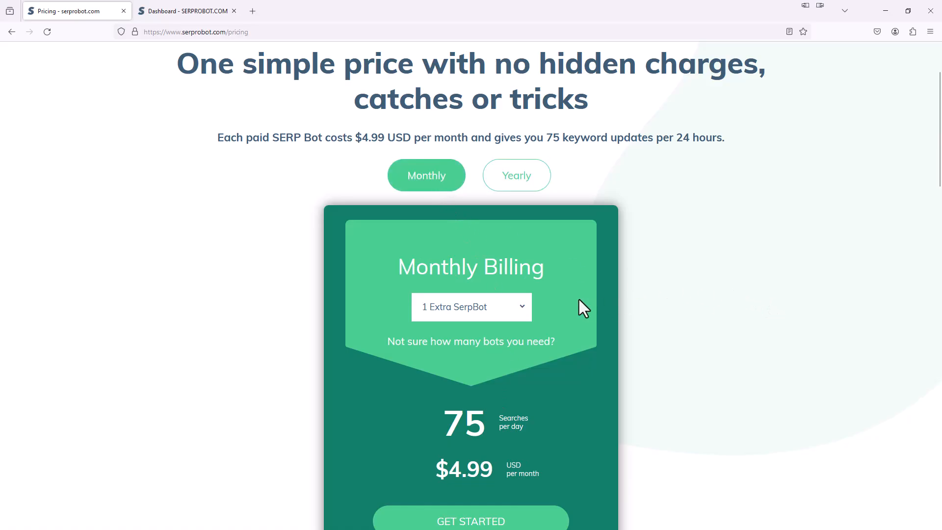
left_click(471, 307)
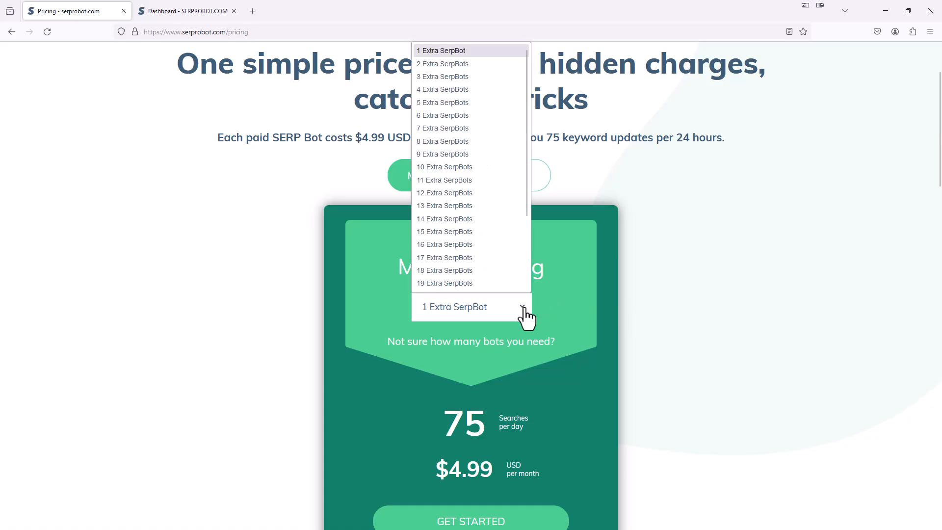
mouse_move(476, 171)
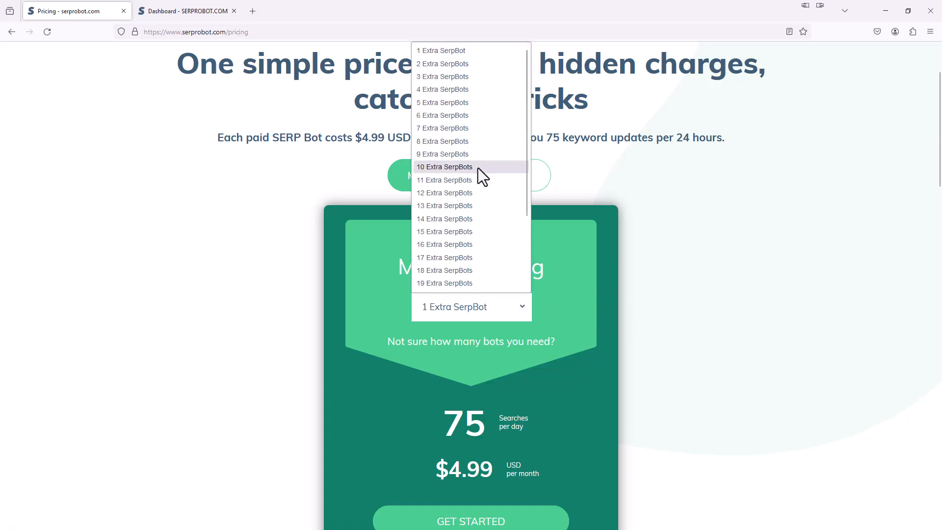
left_click(444, 167)
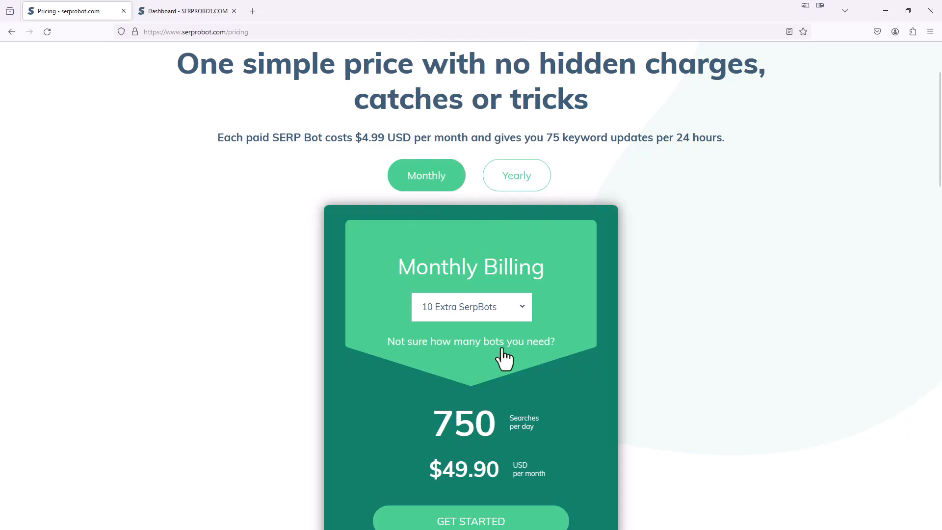
mouse_move(518, 446)
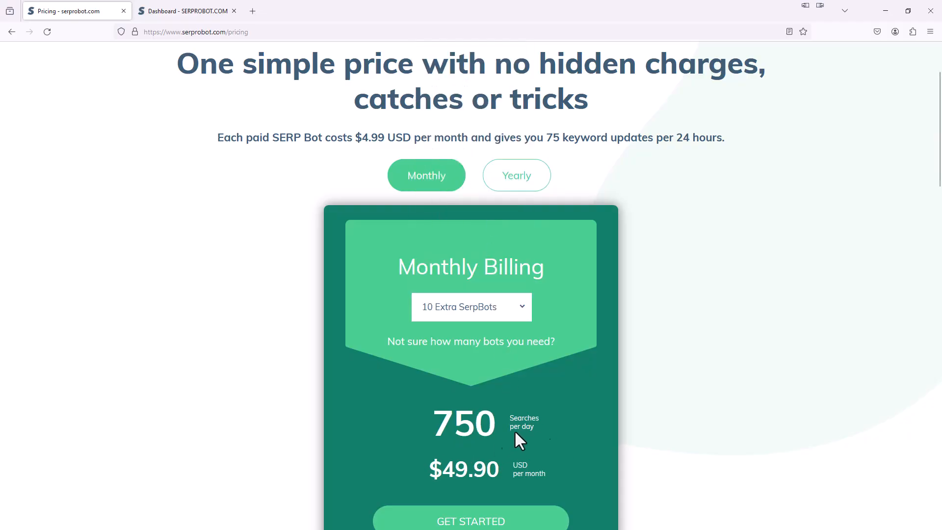
mouse_move(557, 426)
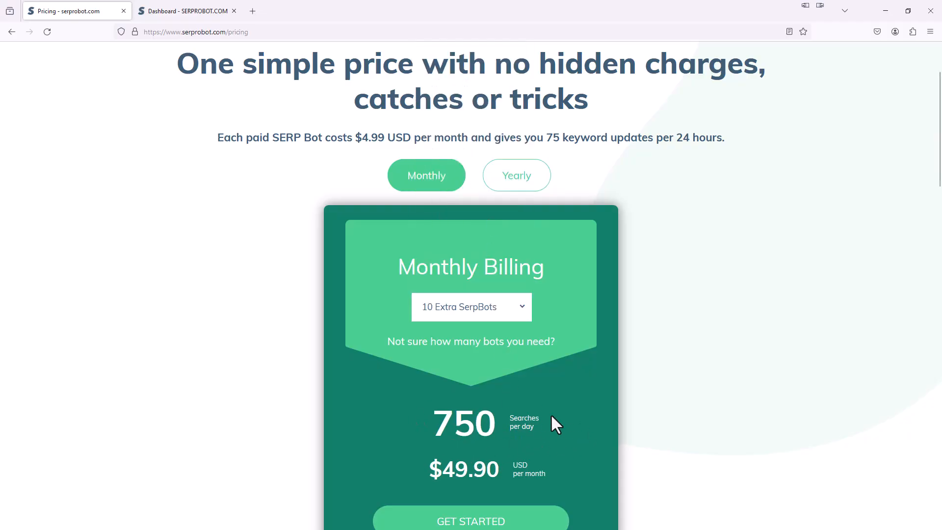
mouse_move(649, 383)
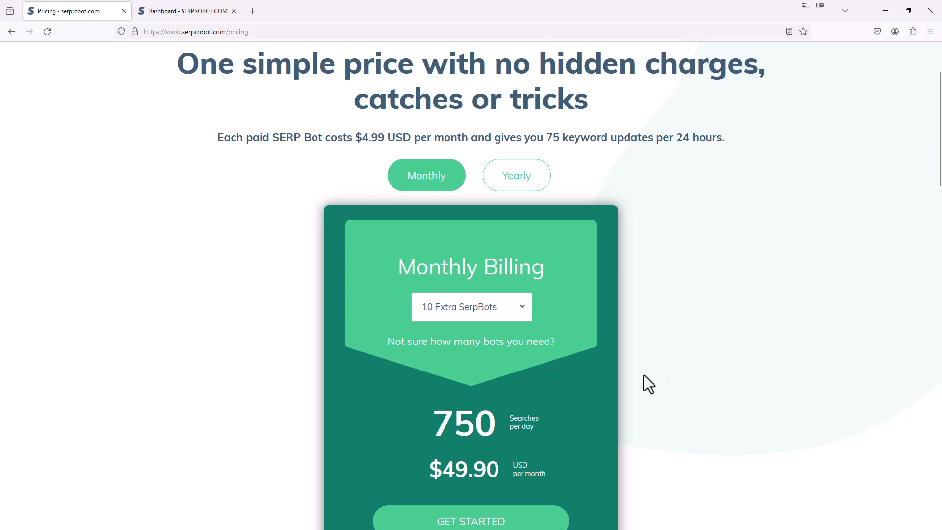
mouse_move(427, 320)
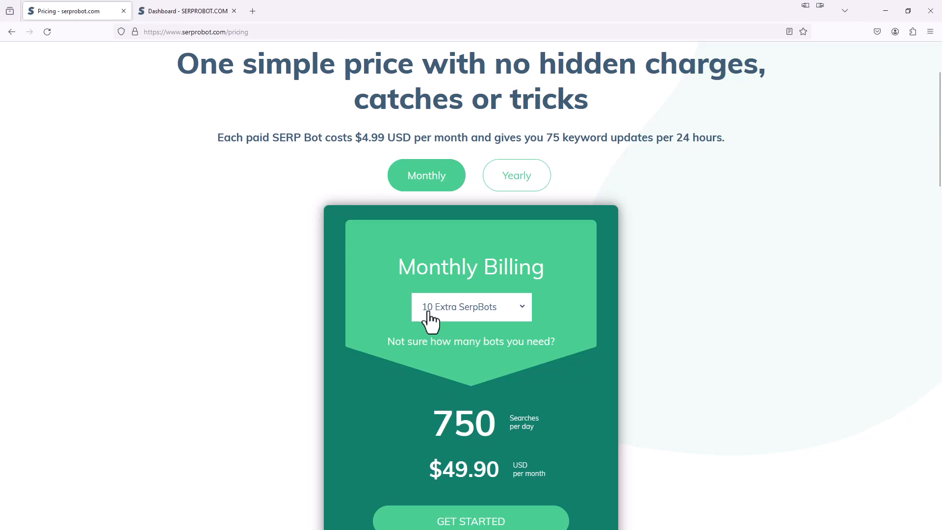
mouse_move(541, 446)
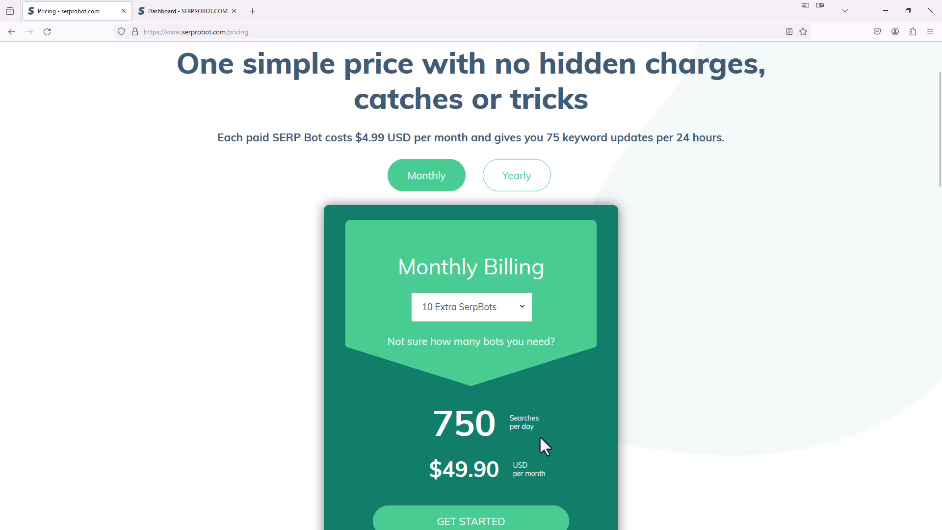
left_click(471, 306)
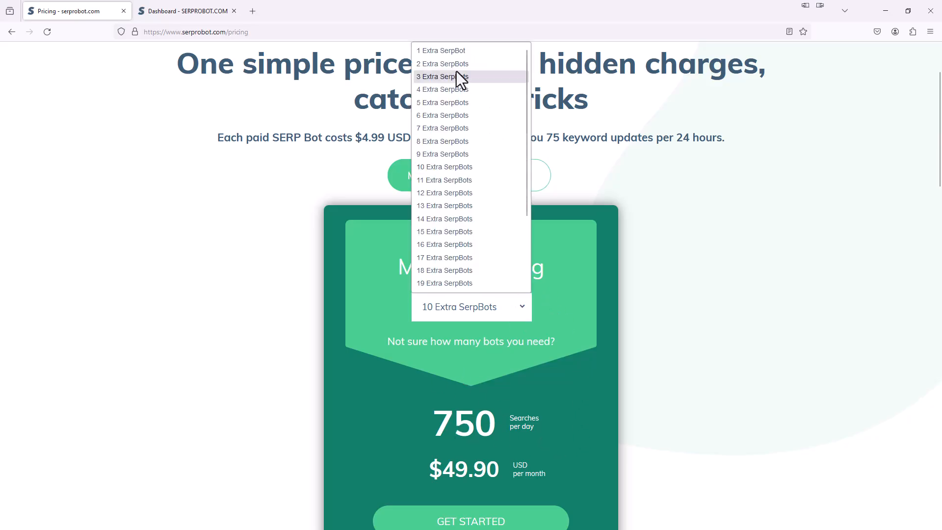
left_click(440, 50)
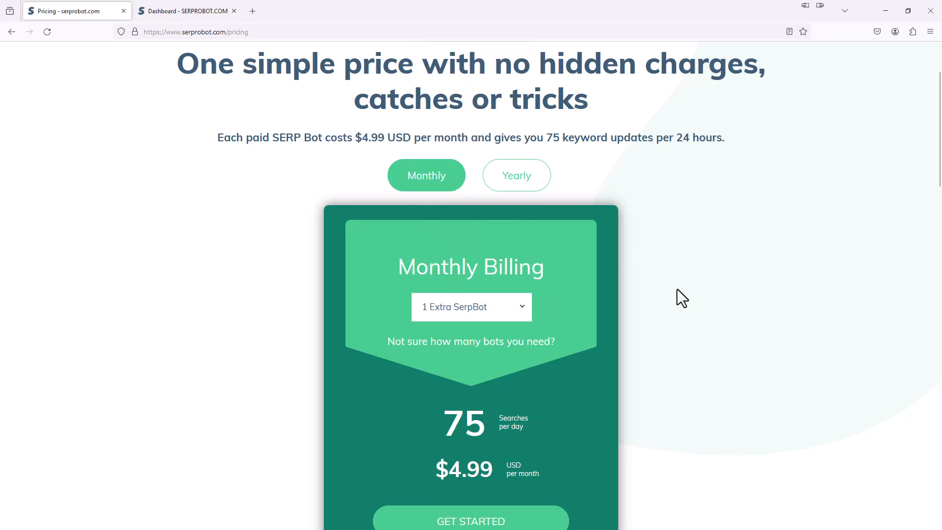
mouse_move(710, 431)
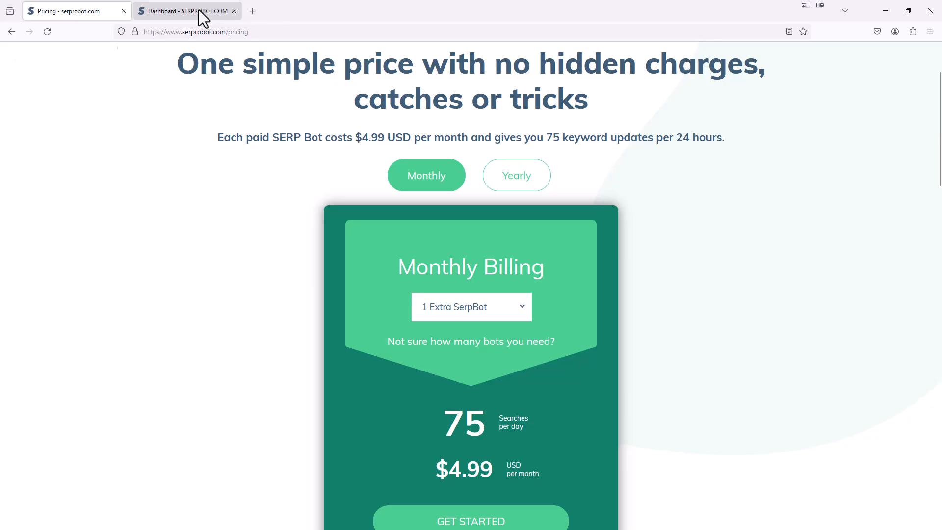
Open the SERPROBOT Dashboard listing the six existing projects.
left_click(186, 11)
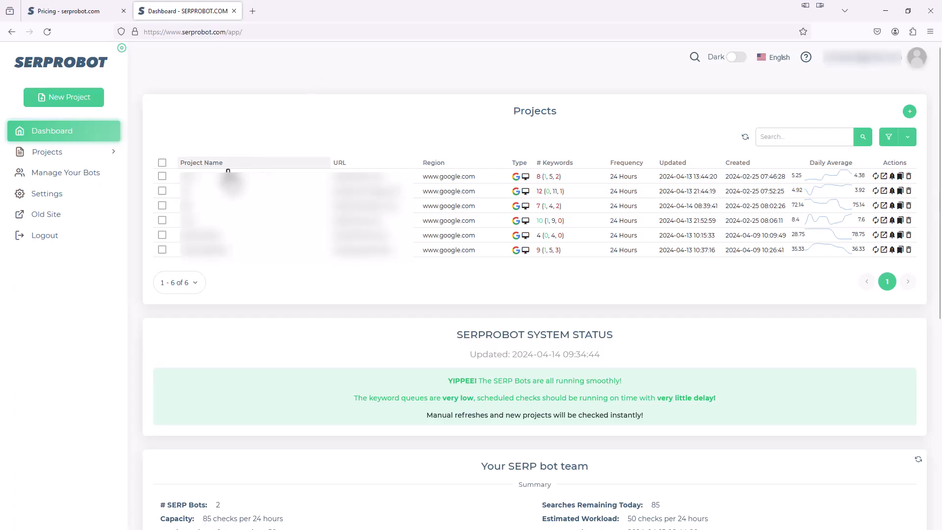
mouse_move(432, 283)
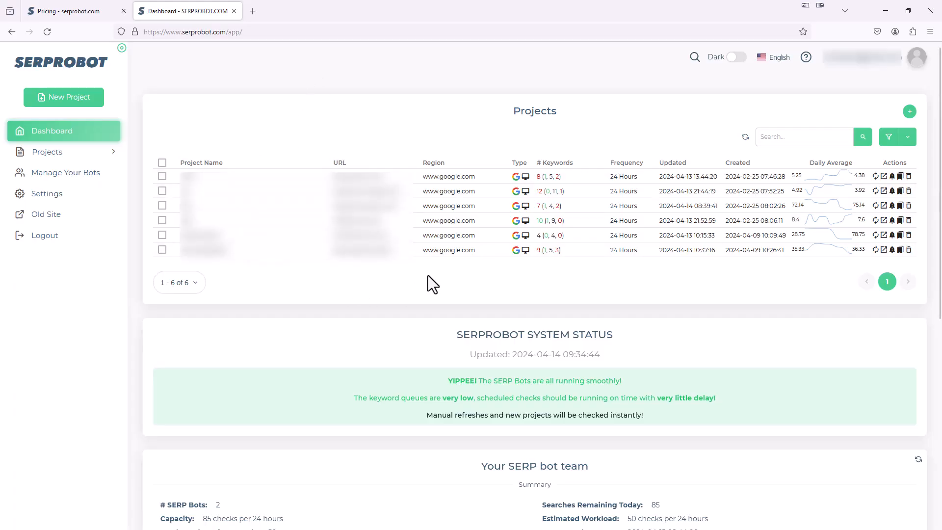
mouse_move(597, 183)
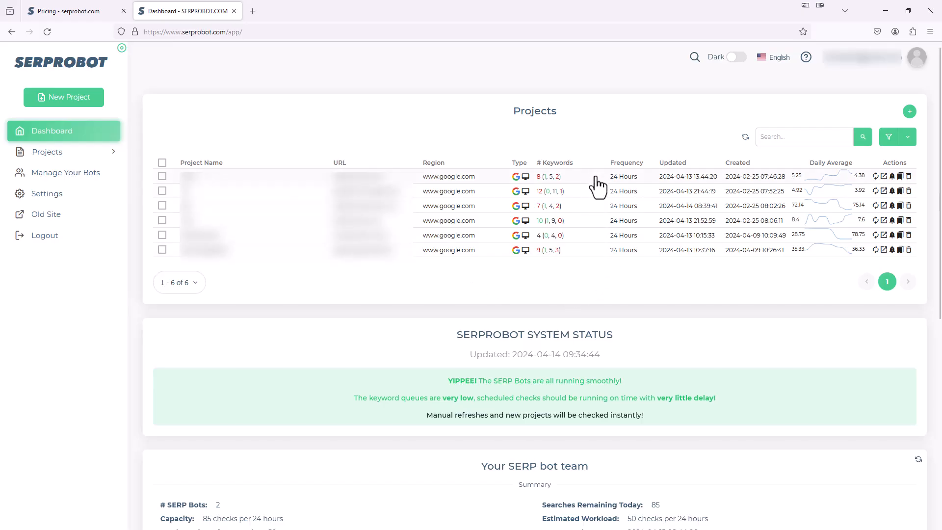
mouse_move(568, 217)
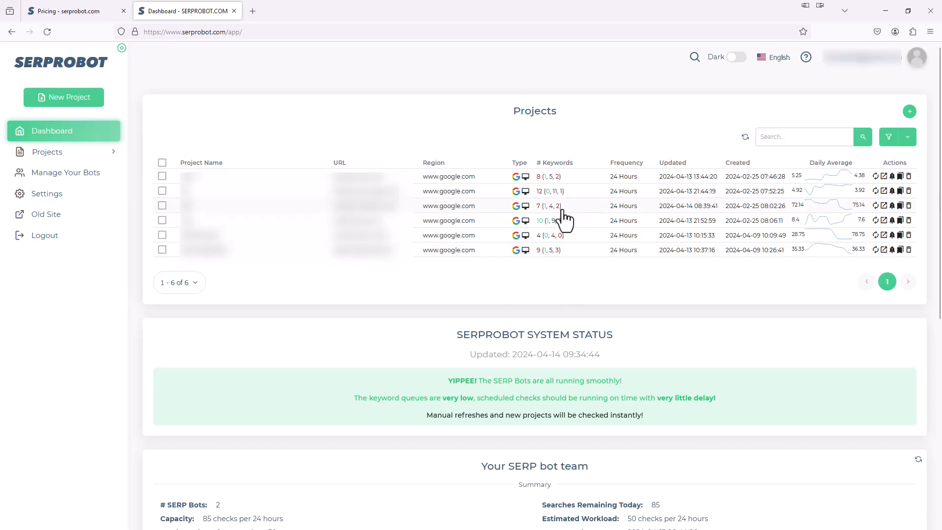
mouse_move(583, 277)
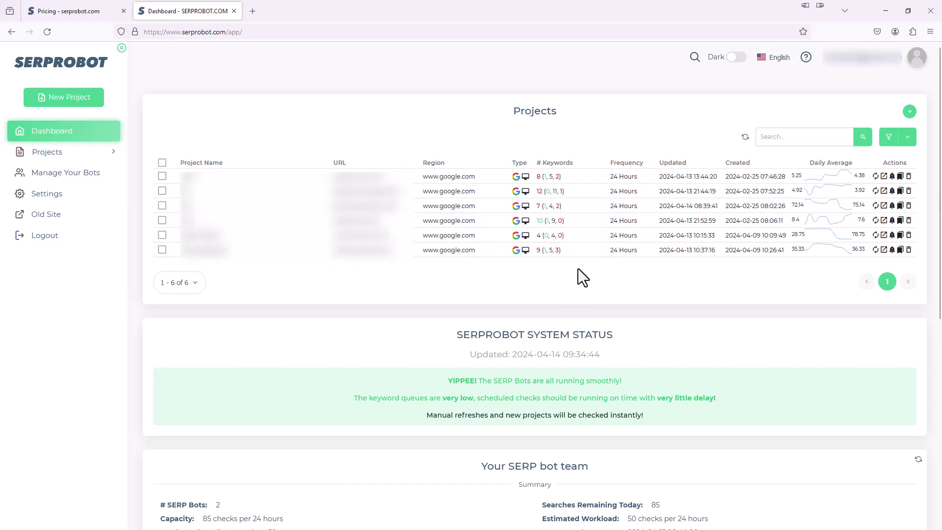
mouse_move(502, 318)
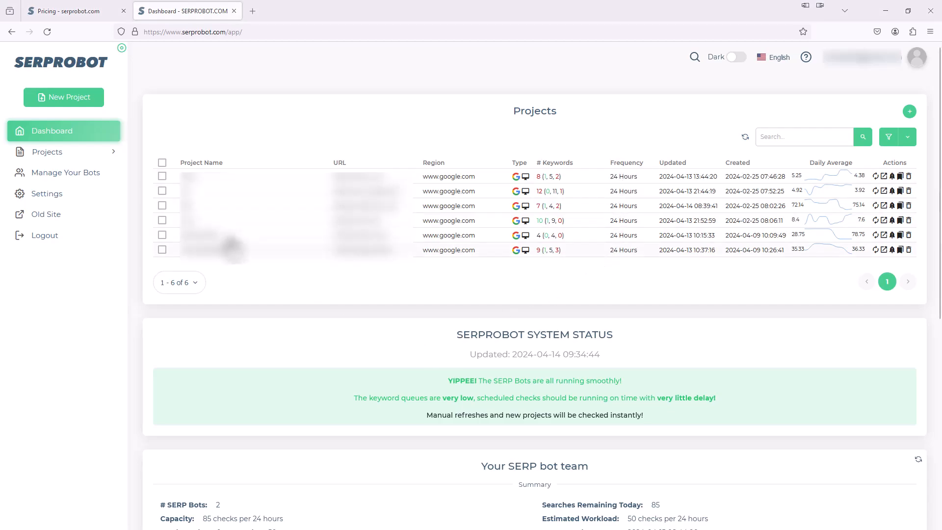
mouse_move(94, 112)
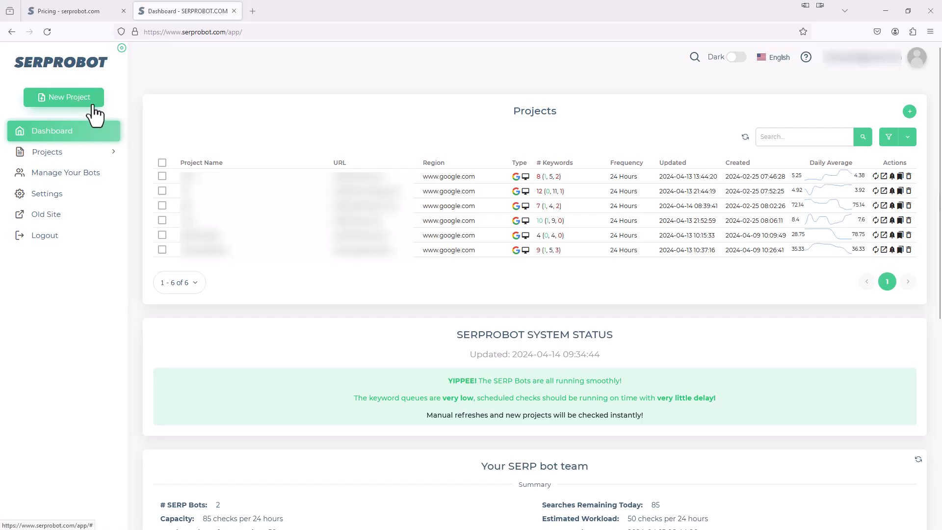
Create a CampingWorld project for campingworld.com with keywords like campers and camping supplies.
left_click(63, 97)
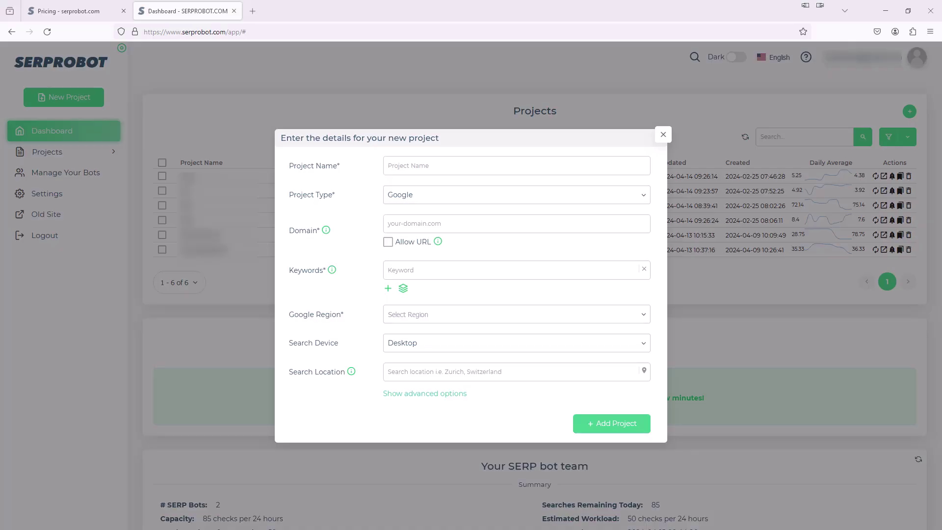
mouse_move(407, 194)
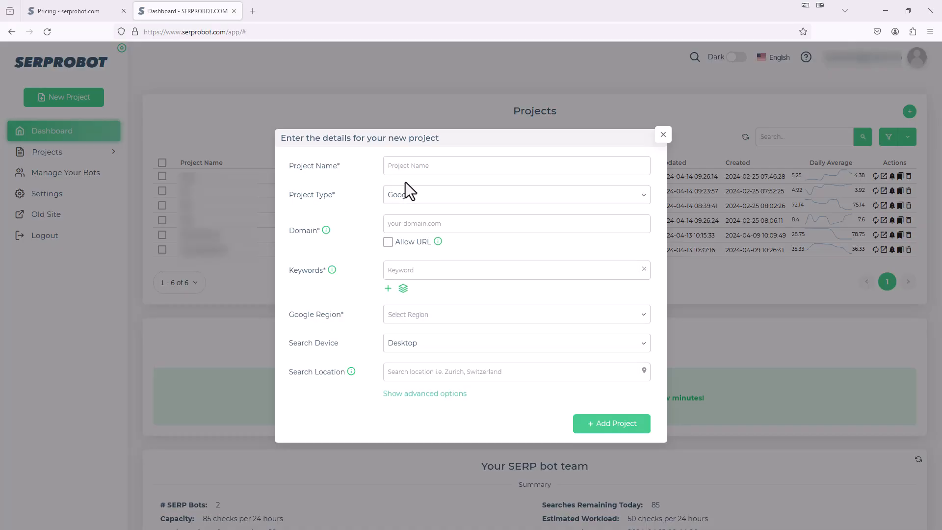
type("CampingWorld")
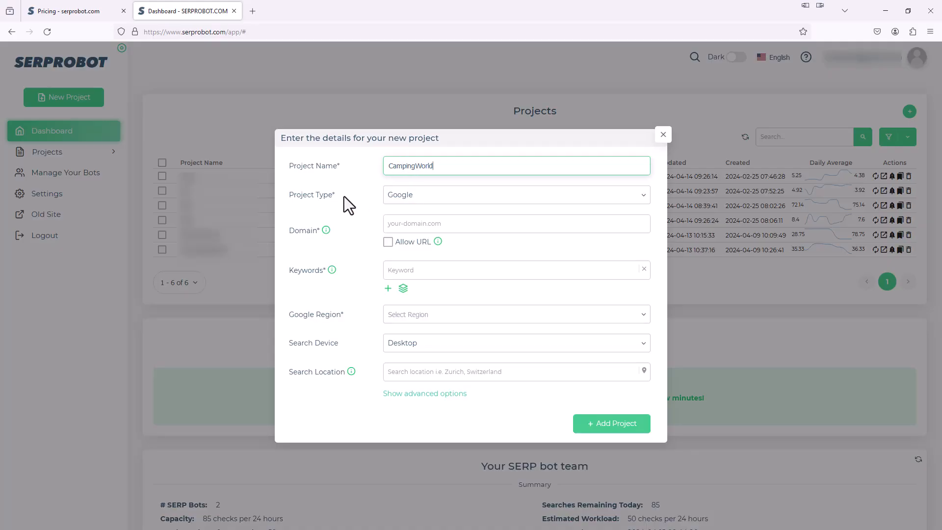
mouse_move(339, 211)
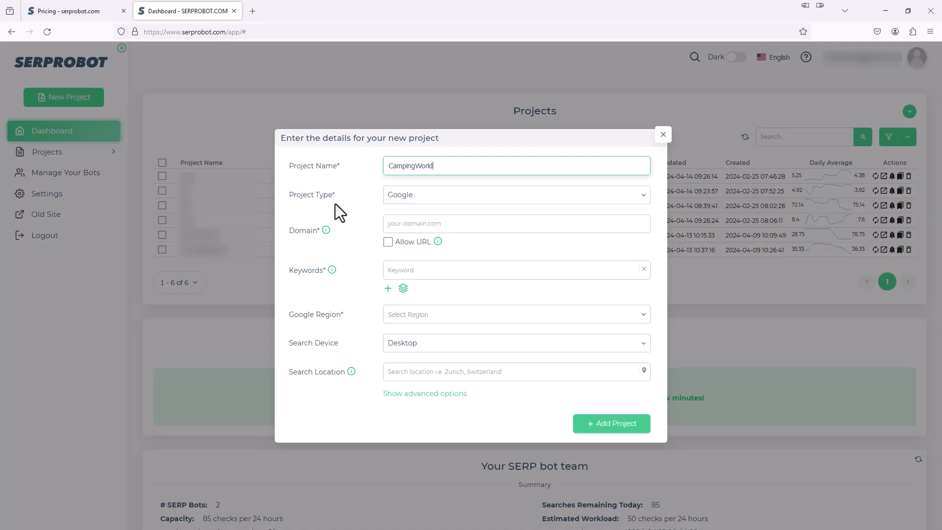
mouse_move(697, 215)
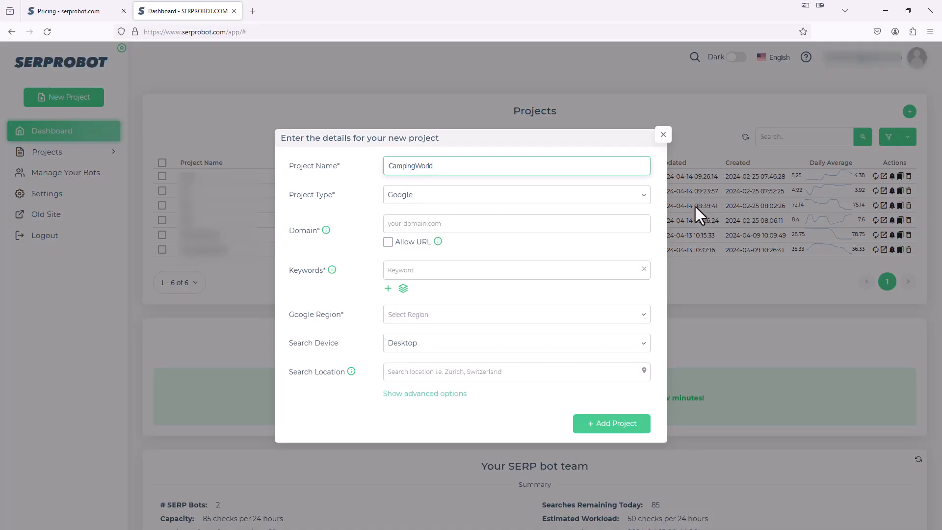
mouse_move(589, 212)
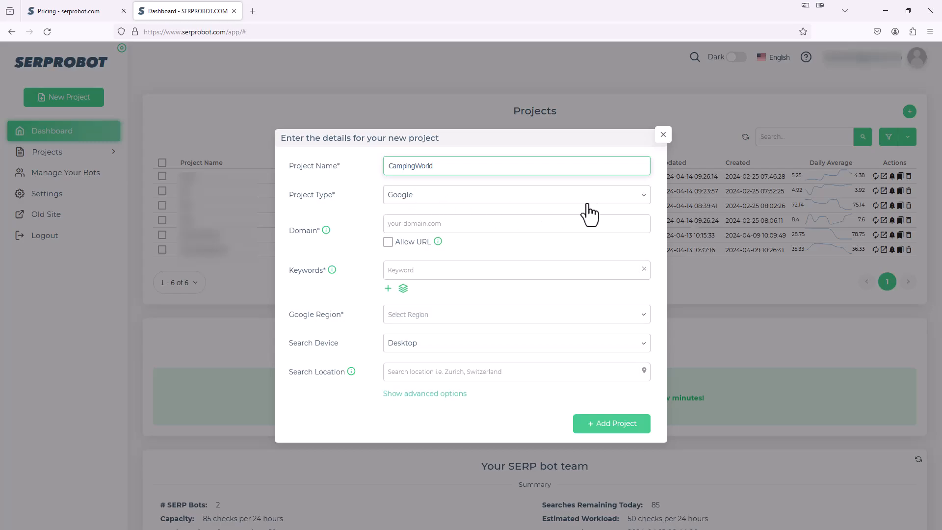
mouse_move(318, 214)
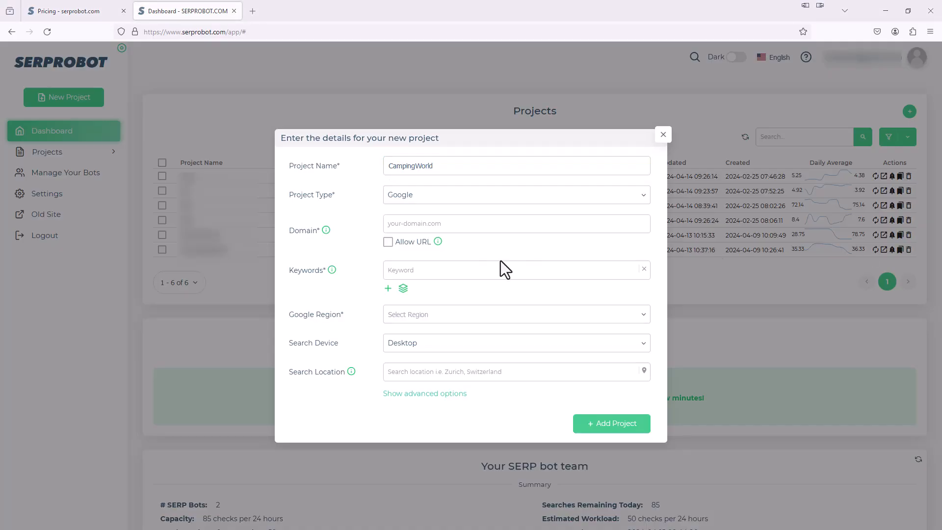
type("www.campingworld.com")
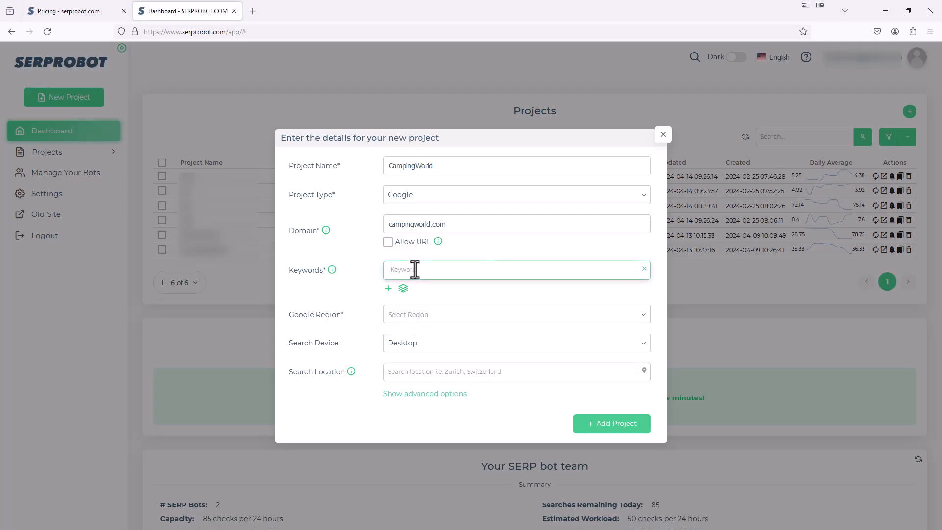
type("campers")
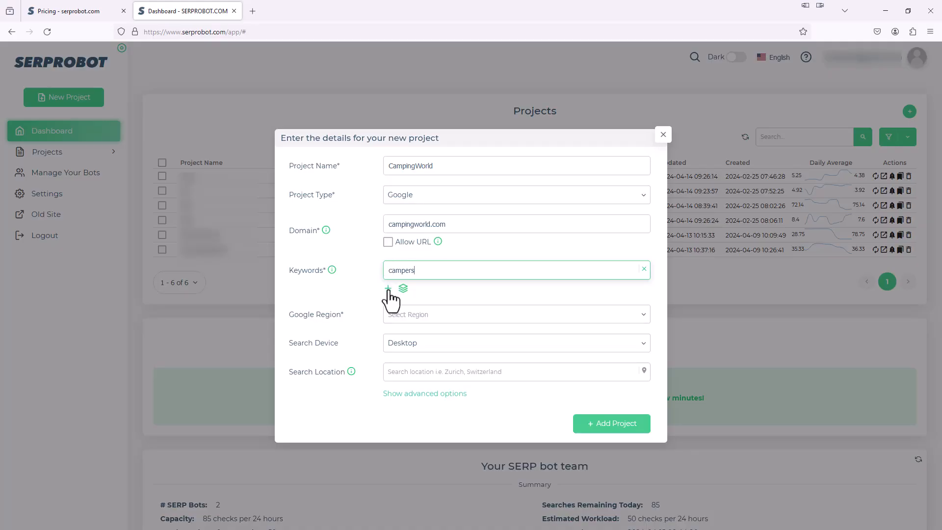
left_click(387, 289)
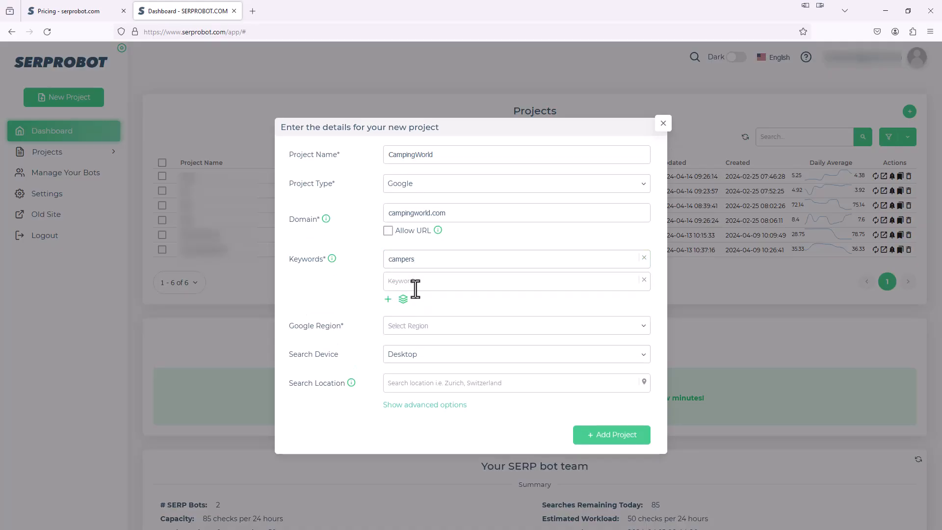
type("camping supplies")
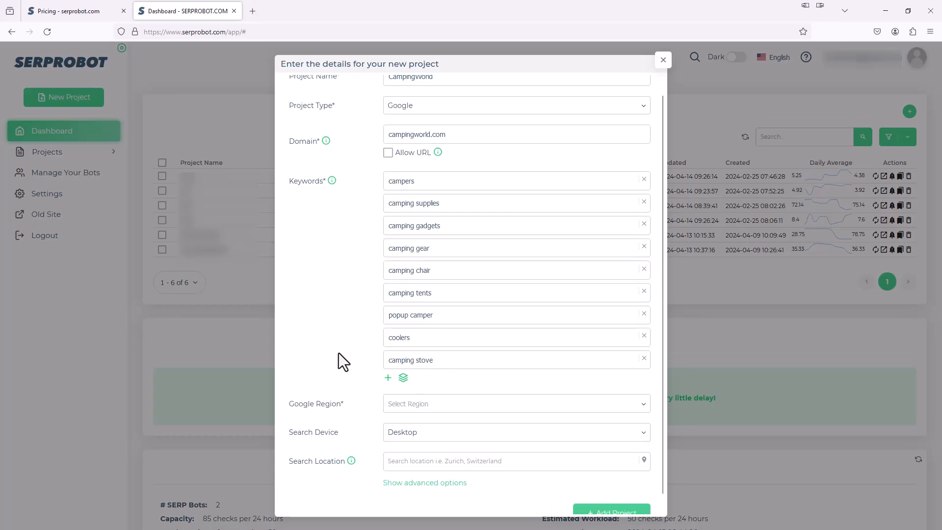
Choose Global / US region, keep Desktop device, and enter Chicago, IL as location.
scroll("down", 3)
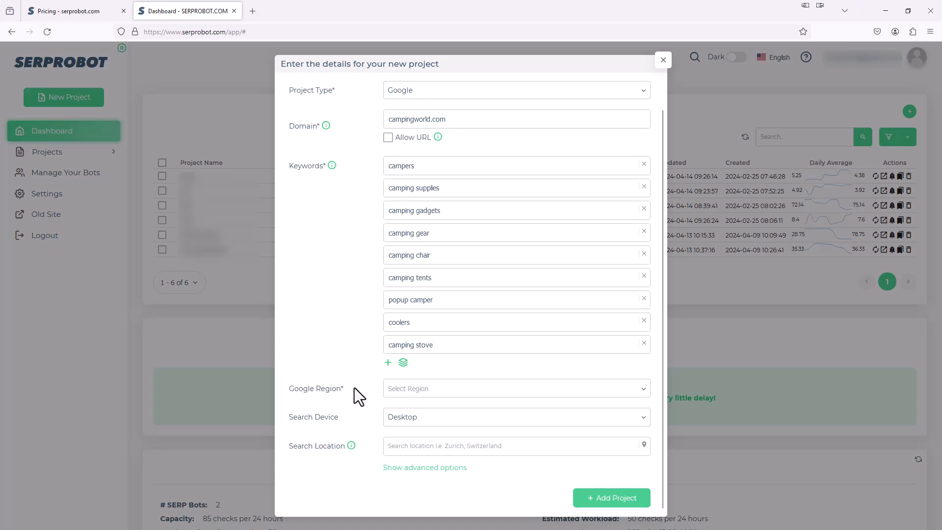
mouse_move(437, 394)
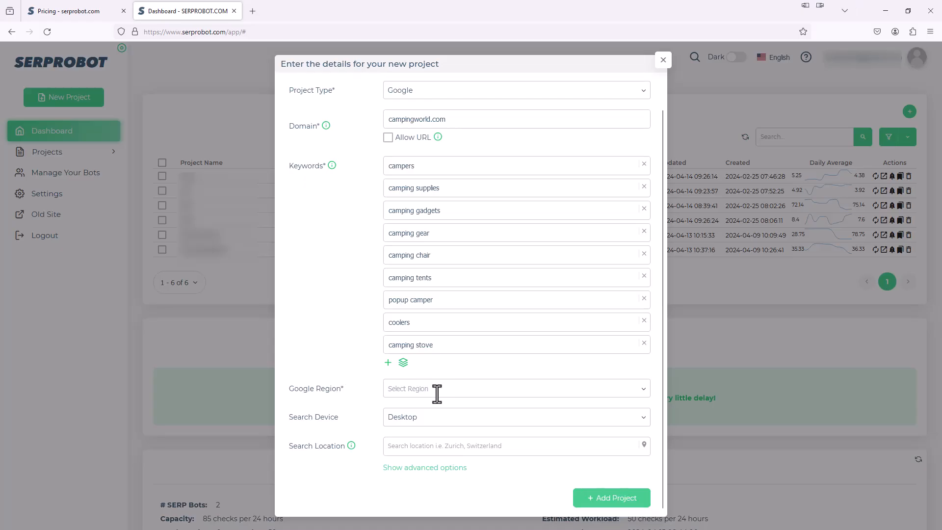
left_click(516, 388)
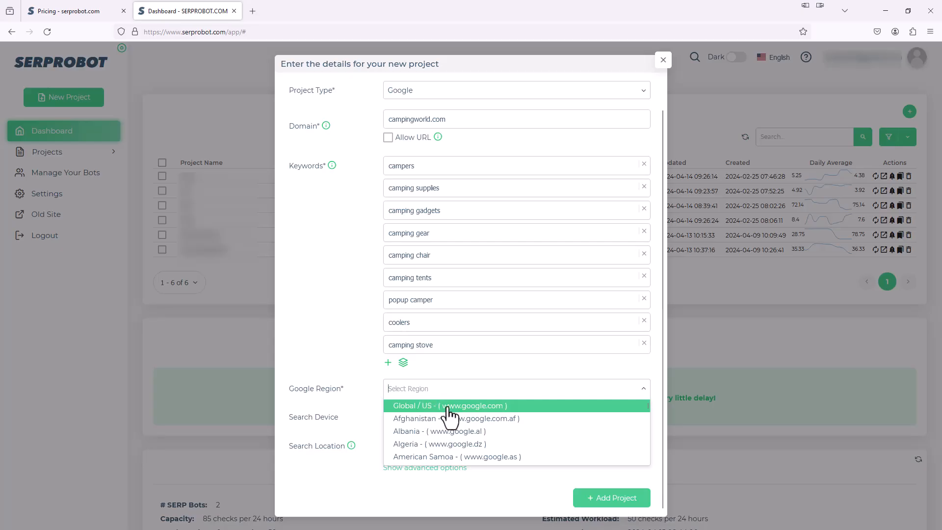
left_click(450, 406)
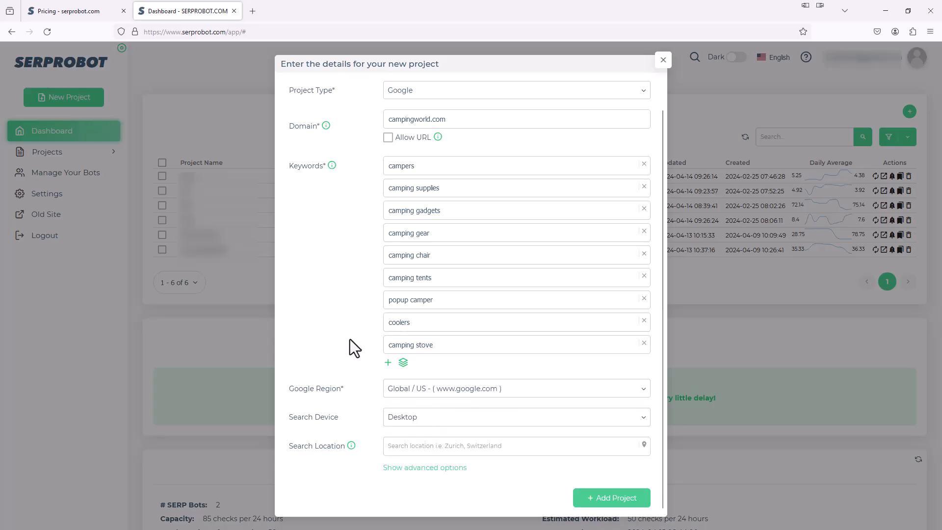
mouse_move(440, 427)
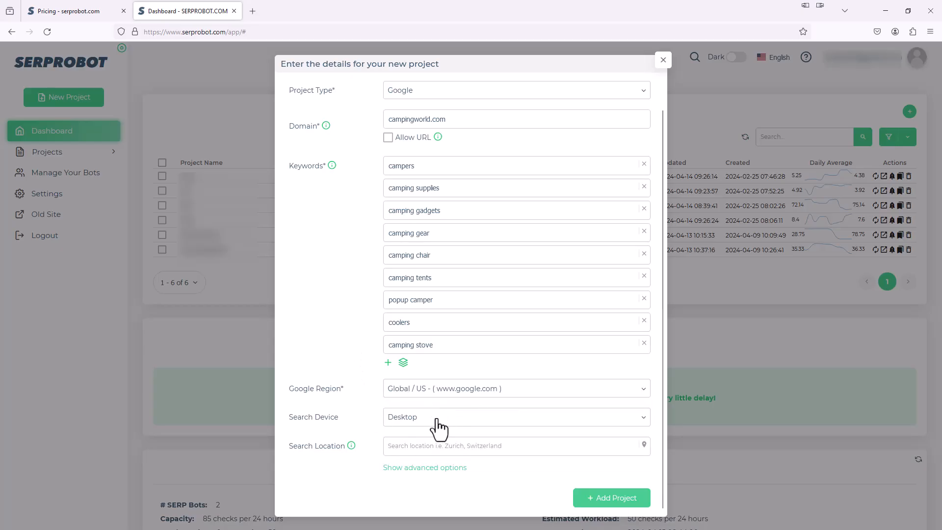
left_click(517, 417)
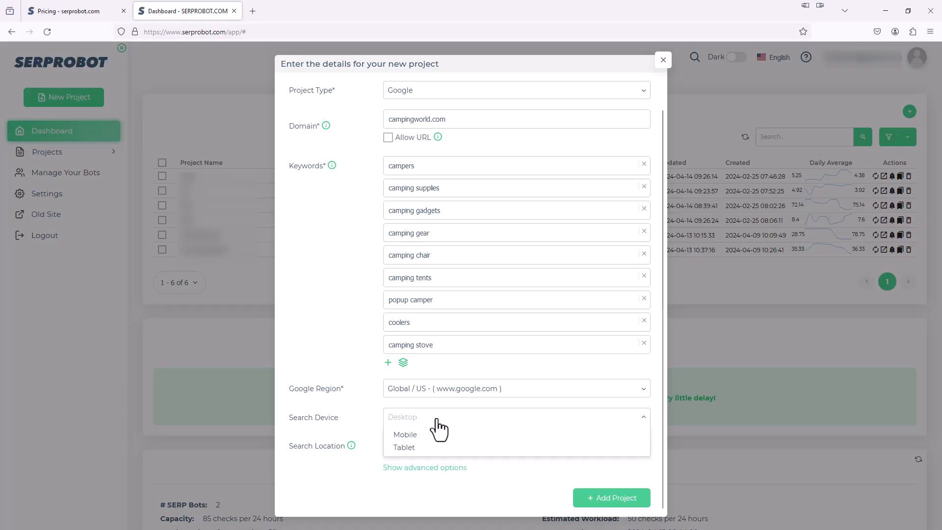
mouse_move(428, 439)
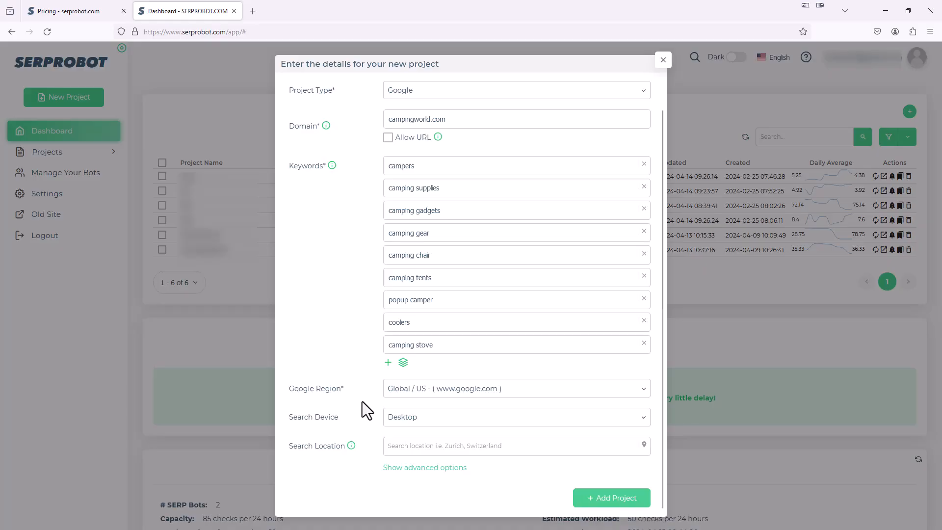
mouse_move(370, 428)
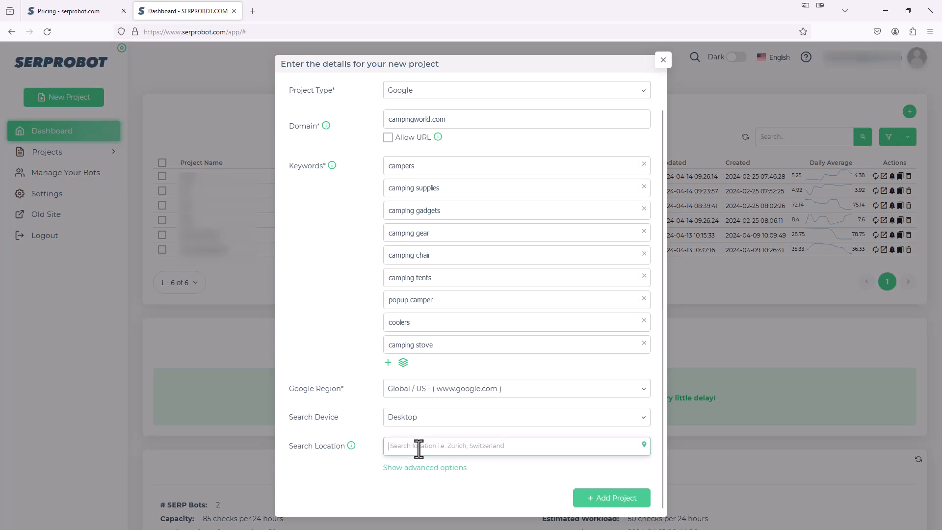
type("Chicago, IL")
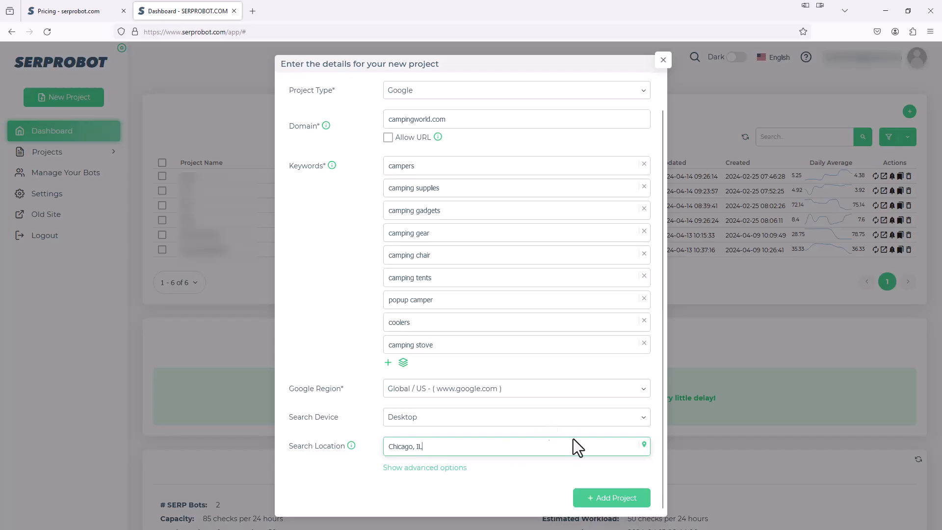
mouse_move(624, 509)
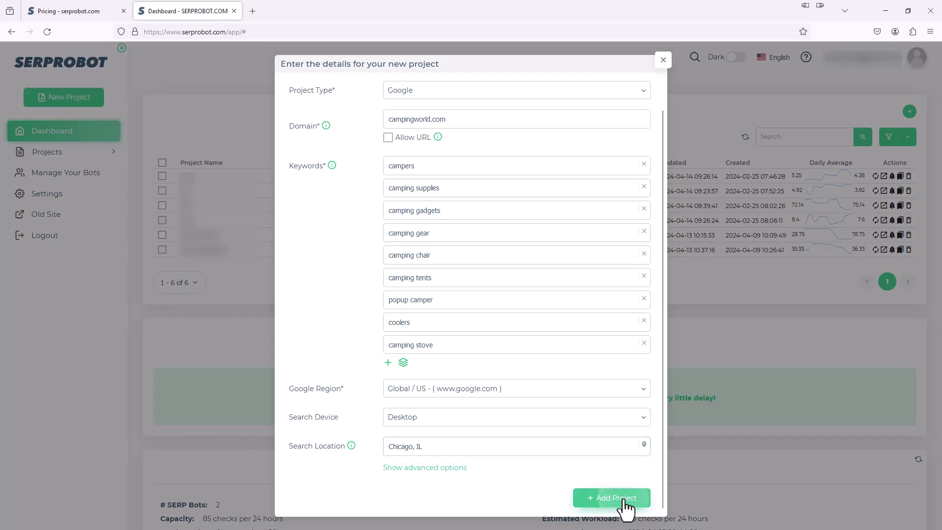
Add the CampingWorld project and sort the dashboard project list by Project Name.
left_click(611, 497)
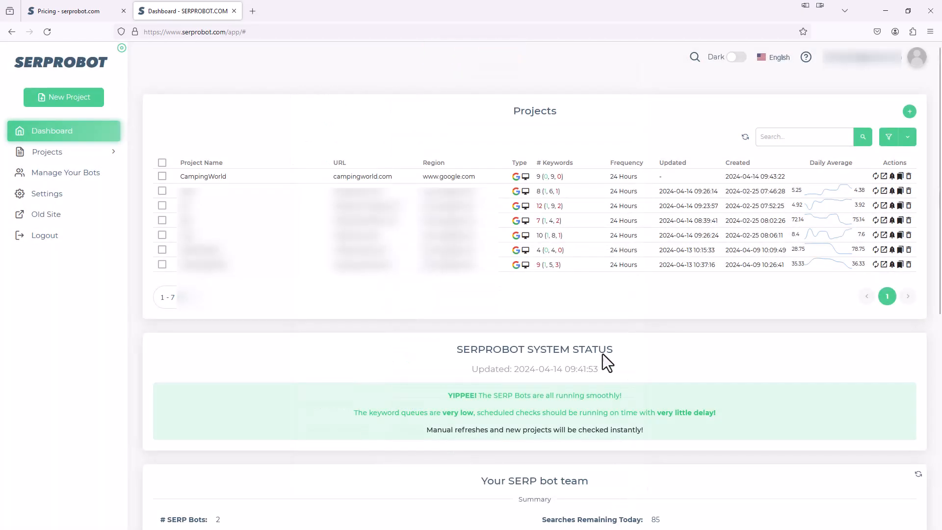
mouse_move(477, 109)
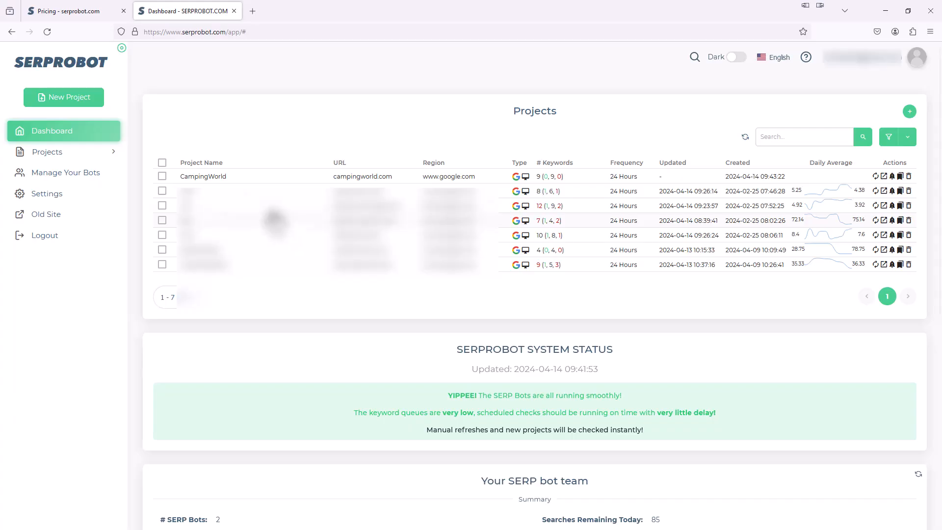
left_click(201, 162)
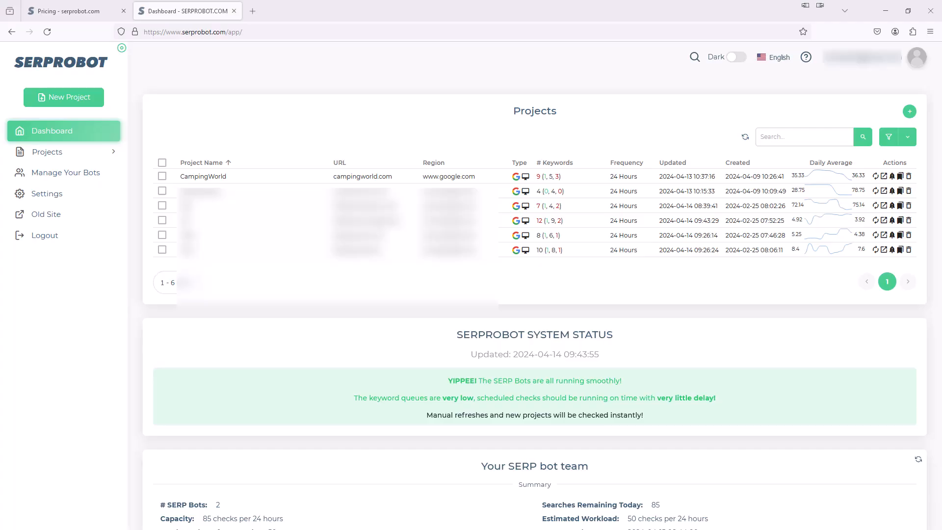
mouse_move(273, 186)
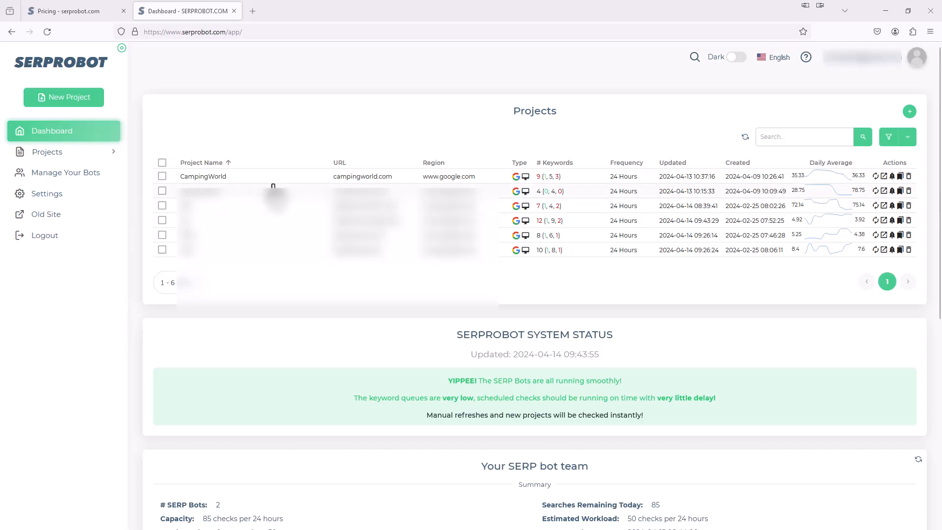
mouse_move(209, 179)
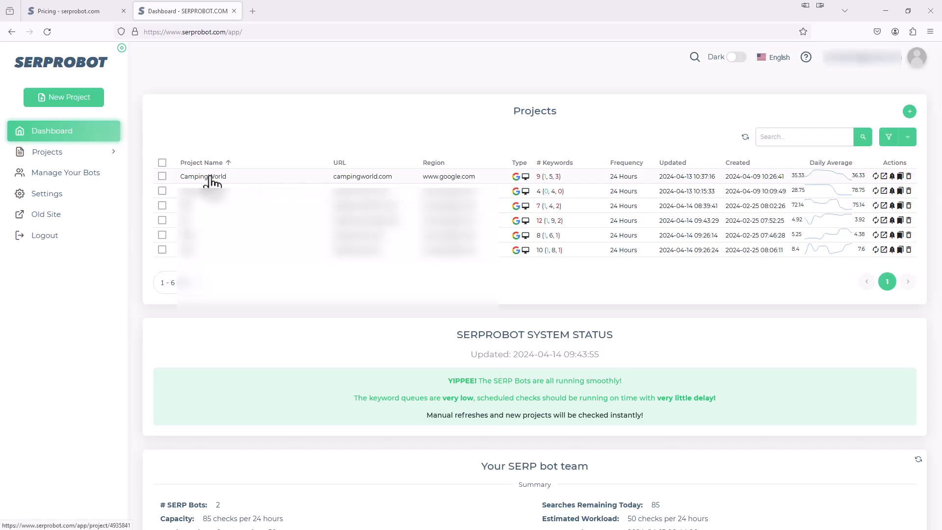
left_click(203, 176)
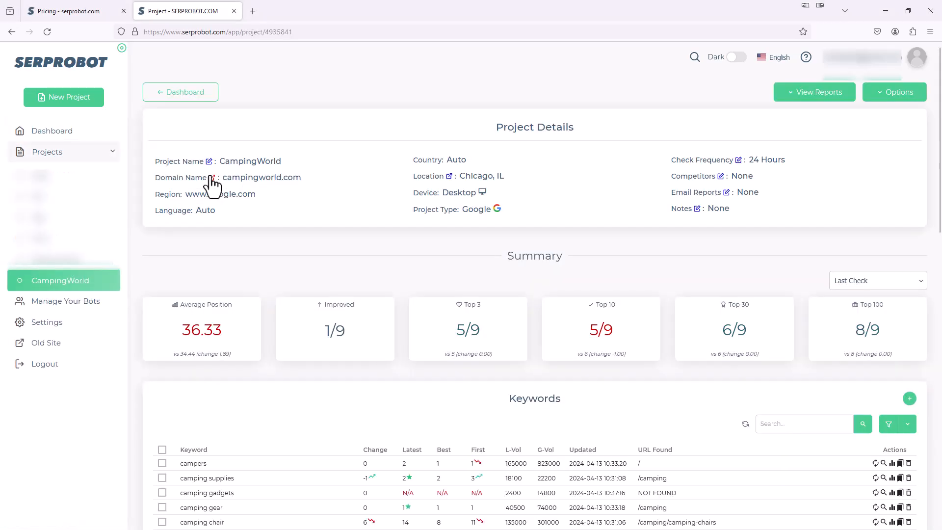
mouse_move(314, 232)
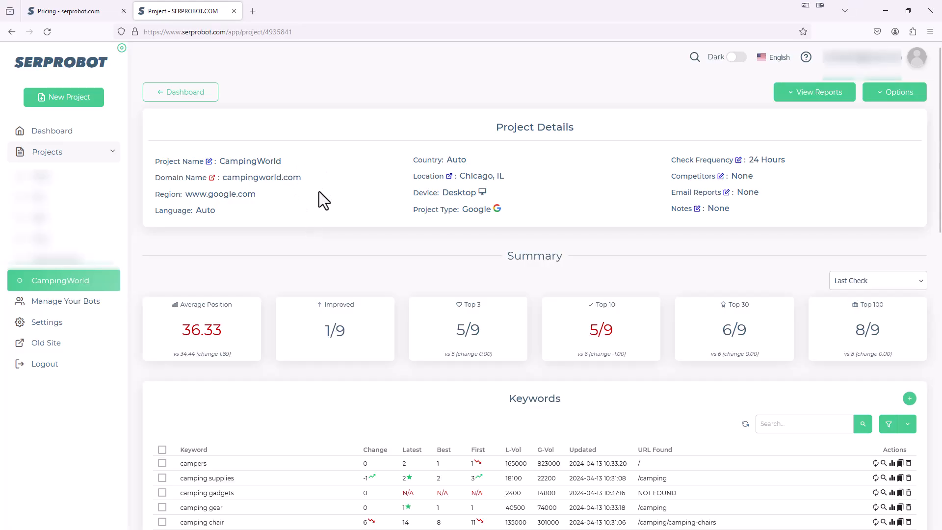
mouse_move(274, 207)
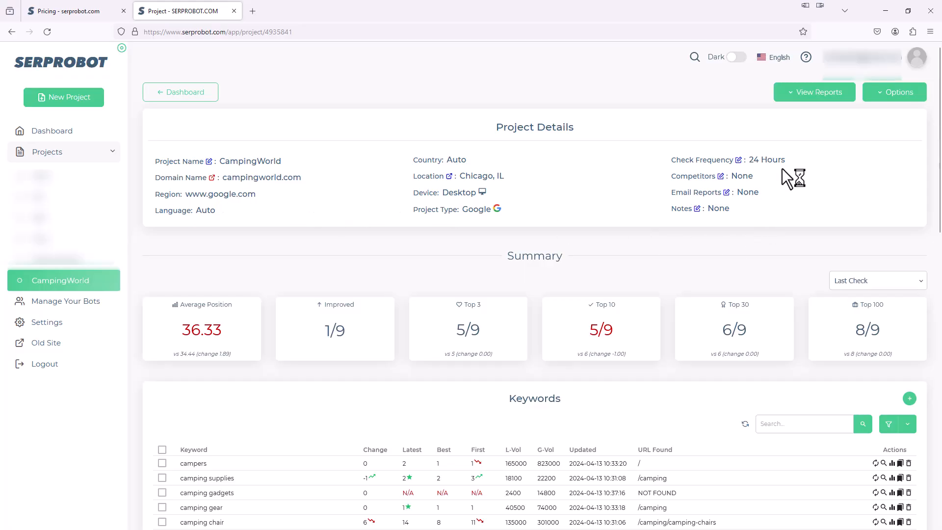
mouse_move(787, 177)
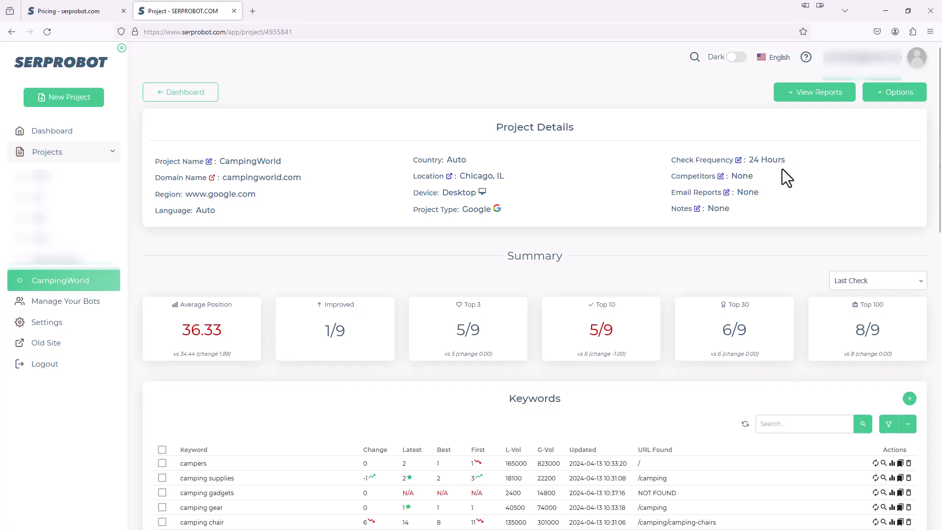
scroll("down", 3)
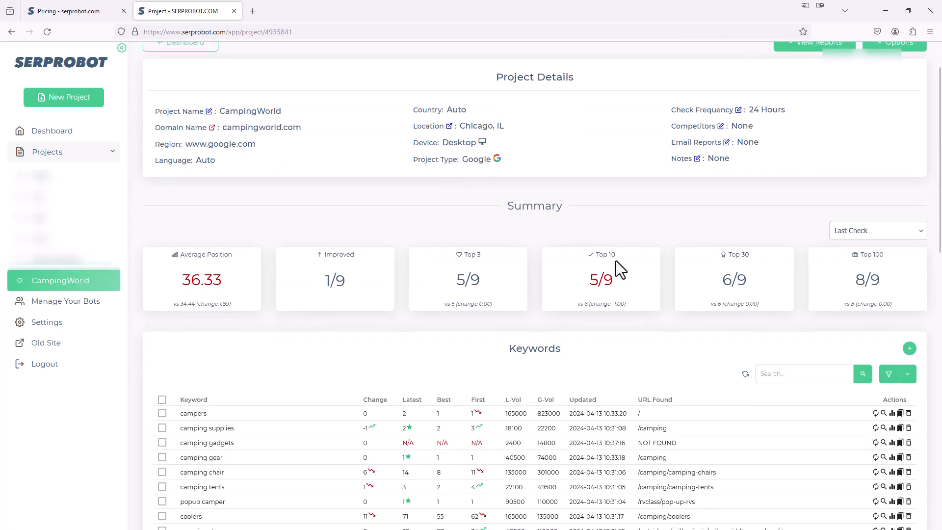
mouse_move(246, 285)
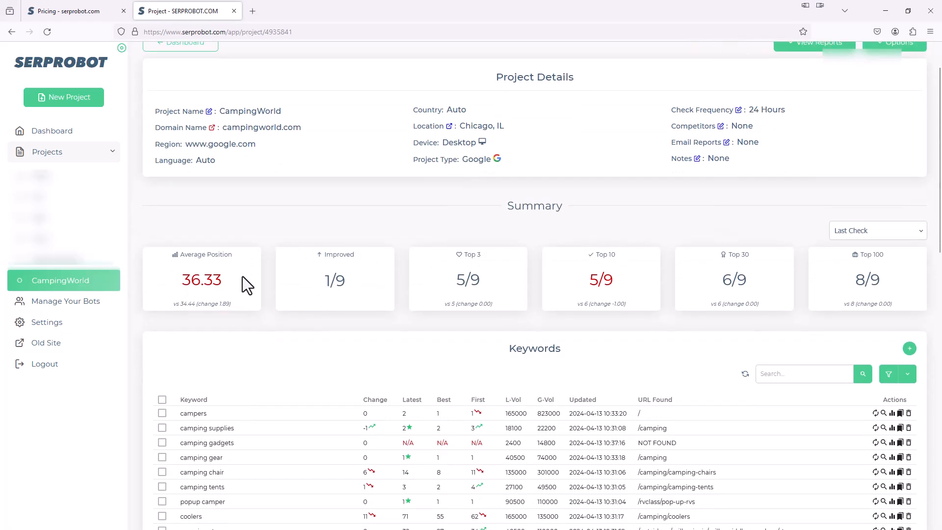
mouse_move(421, 313)
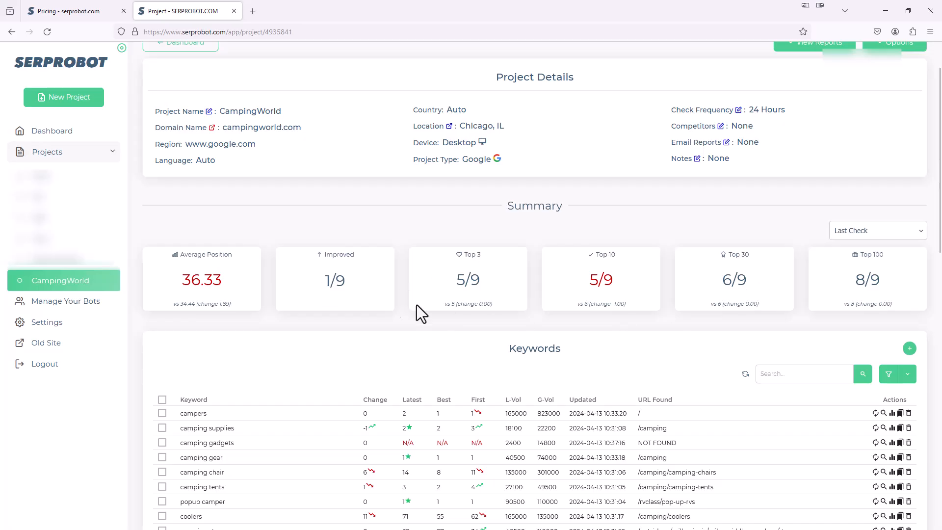
mouse_move(343, 286)
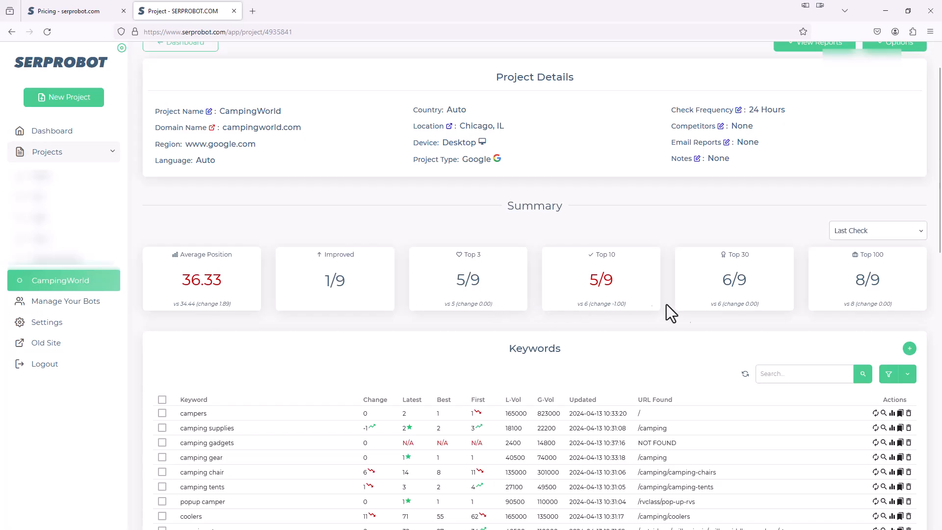
mouse_move(741, 318)
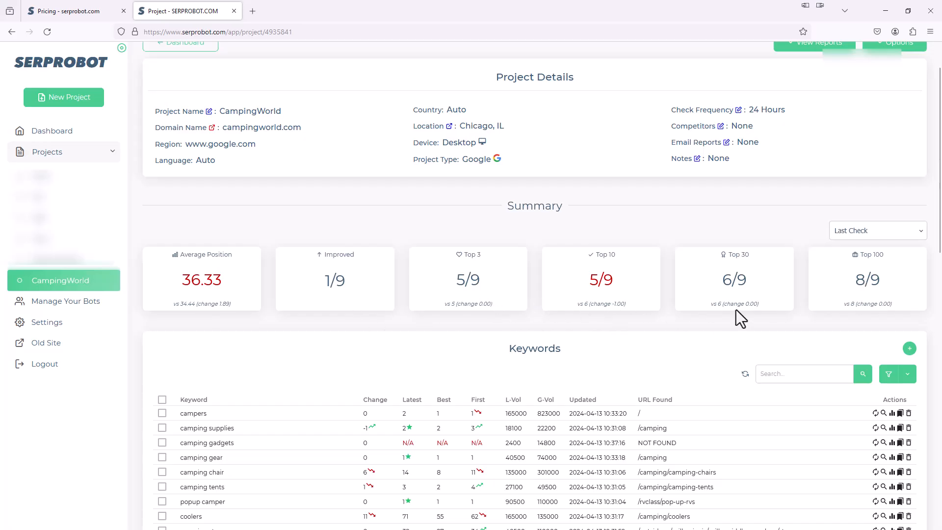
scroll("down", 3)
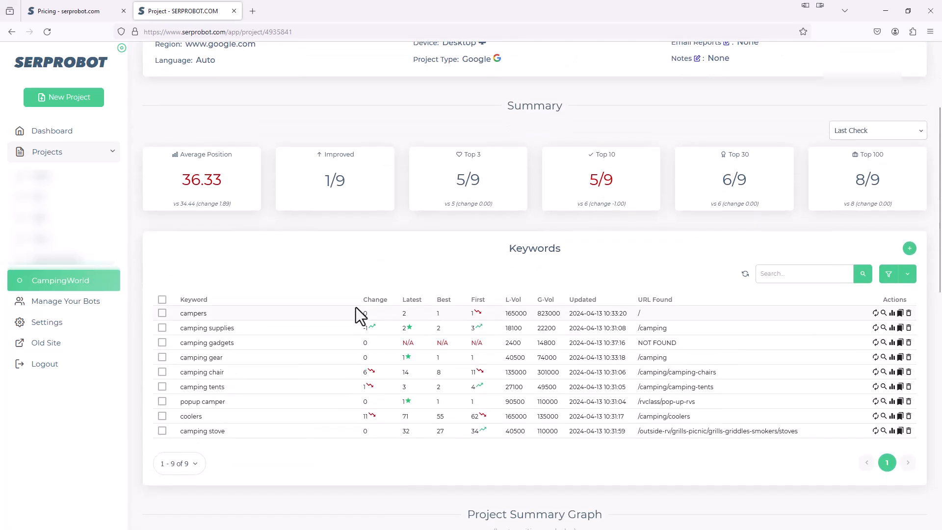
mouse_move(605, 315)
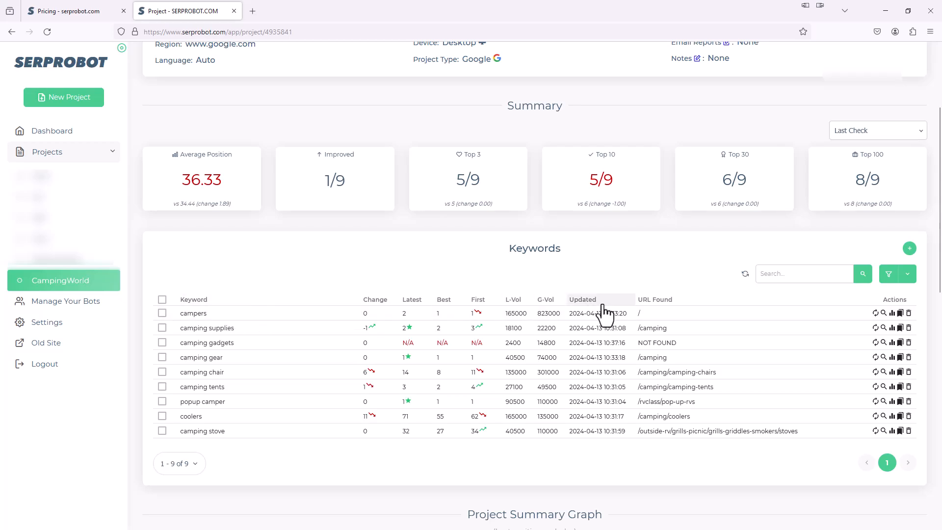
mouse_move(587, 263)
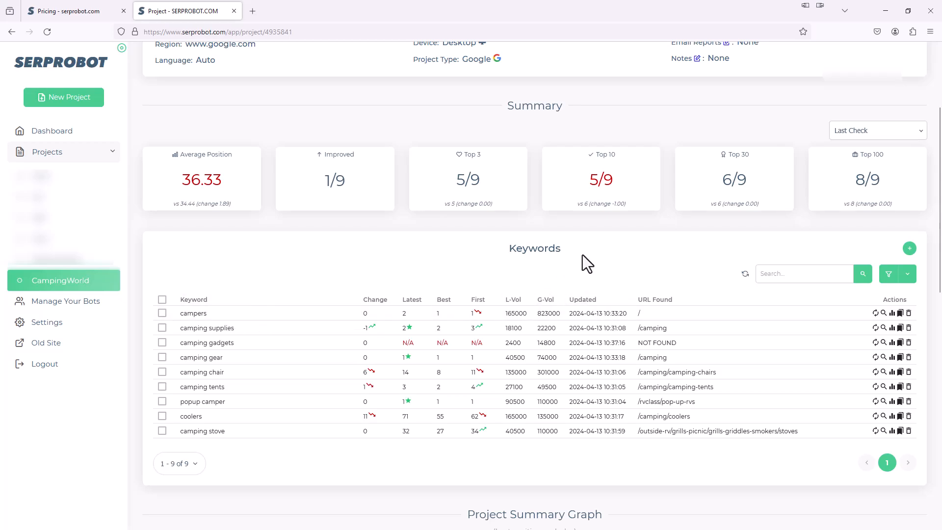
mouse_move(215, 438)
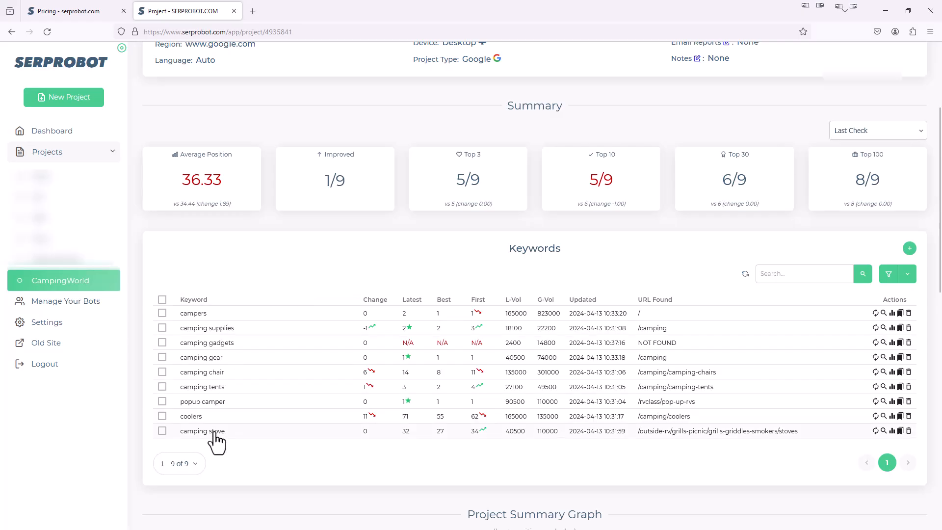
mouse_move(238, 352)
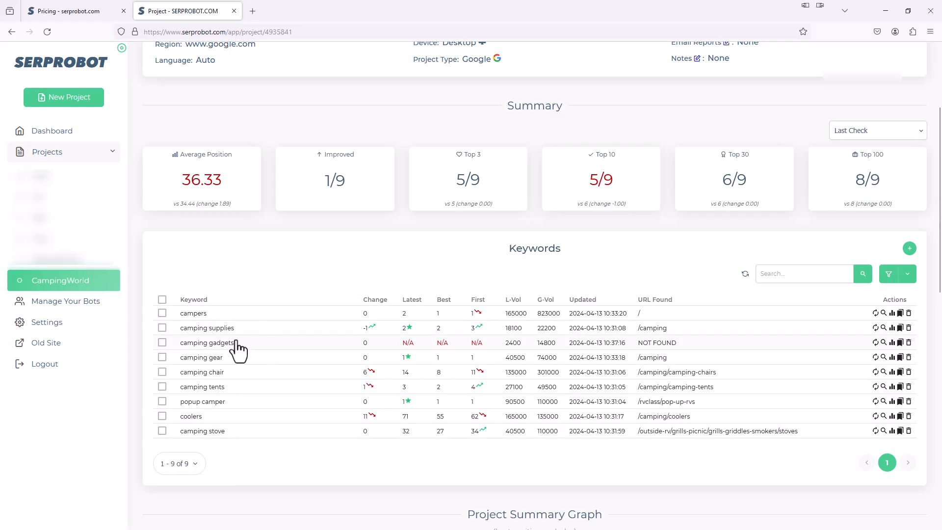
mouse_move(400, 330)
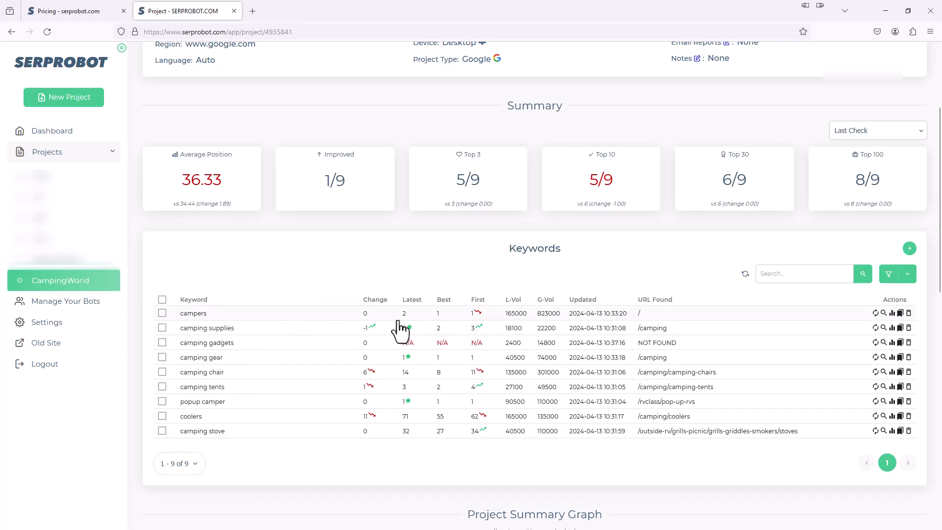
mouse_move(408, 322)
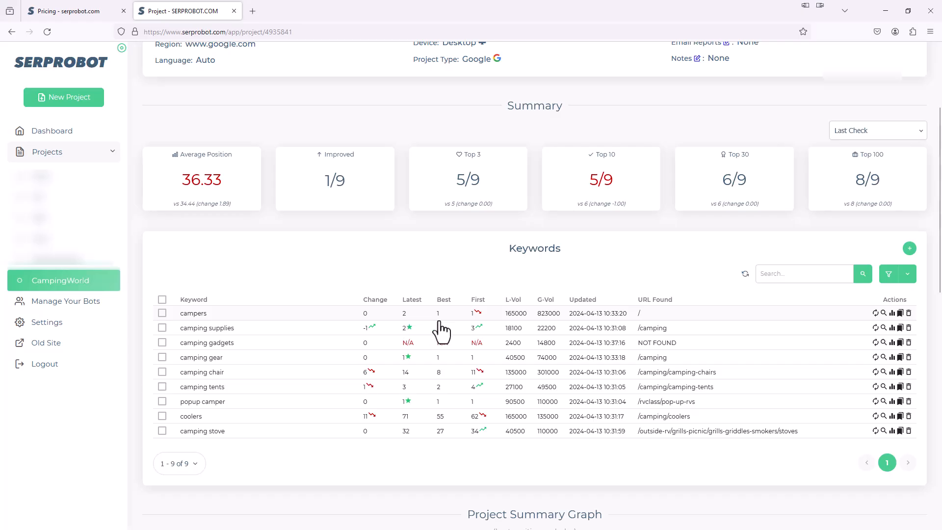
mouse_move(460, 330)
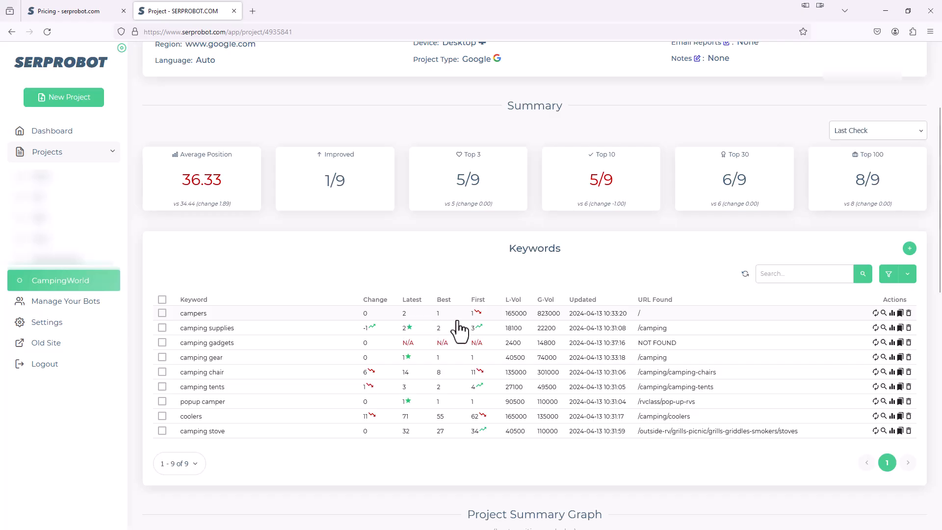
mouse_move(480, 331)
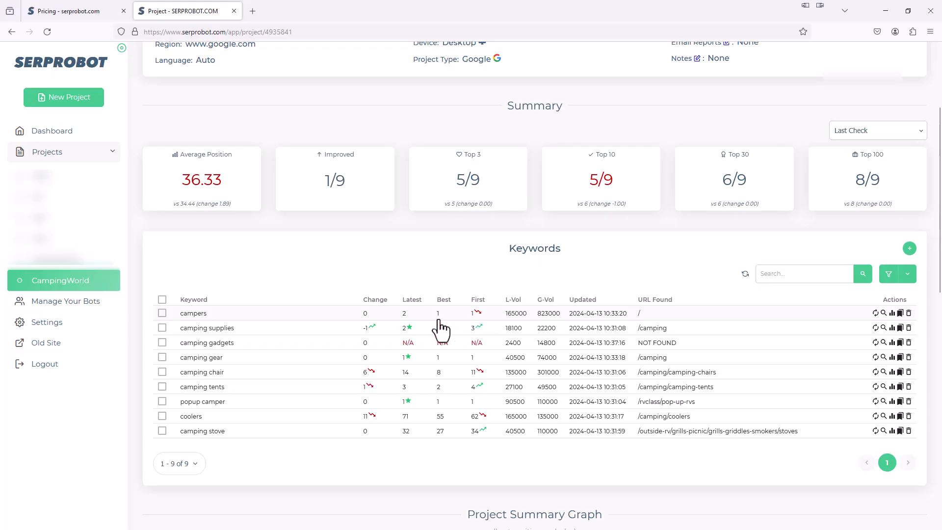
mouse_move(436, 325)
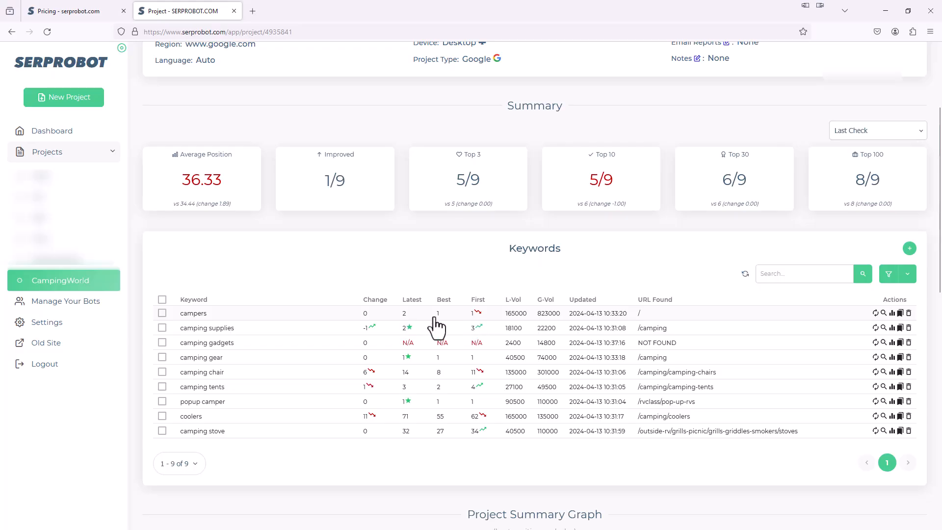
mouse_move(371, 334)
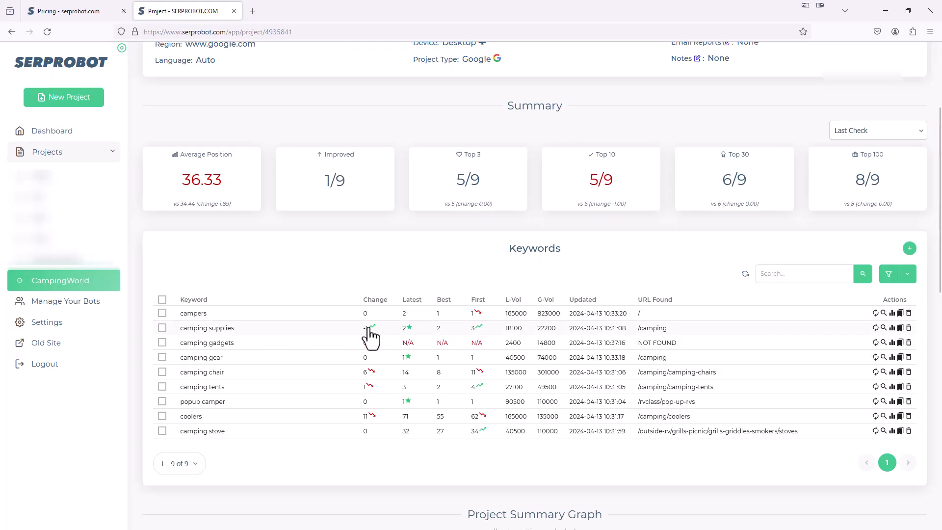
mouse_move(375, 347)
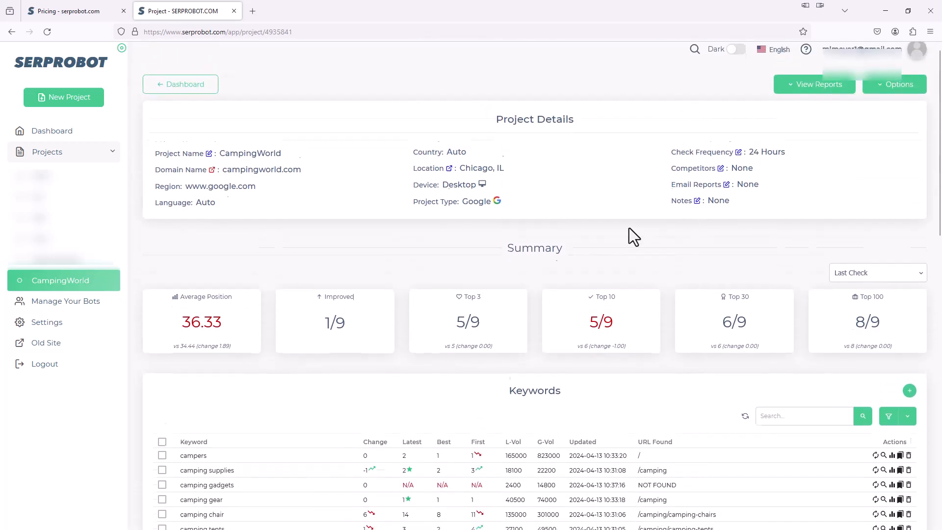
scroll("down", 3)
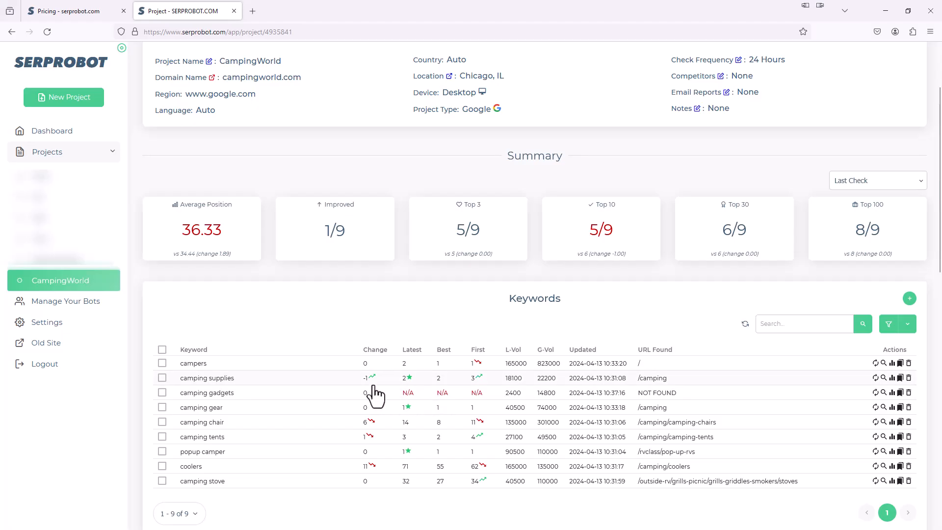
mouse_move(373, 395)
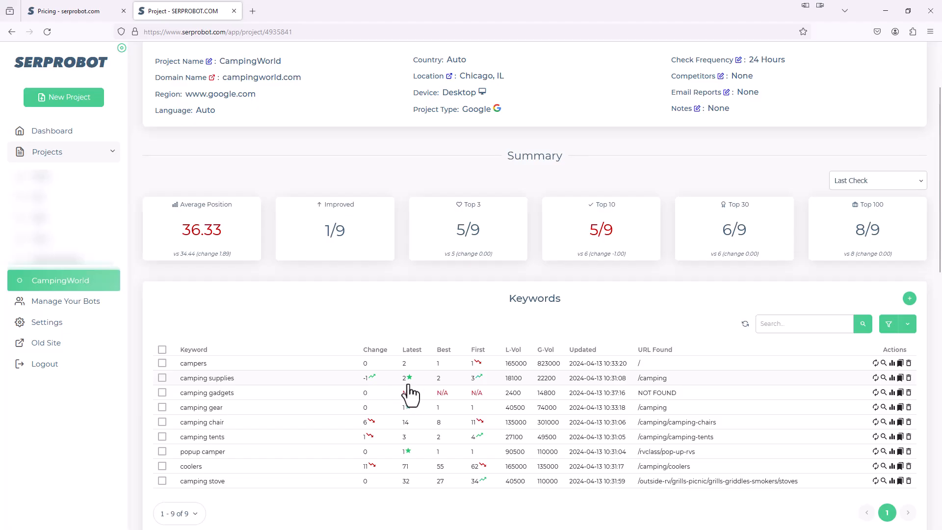
mouse_move(260, 431)
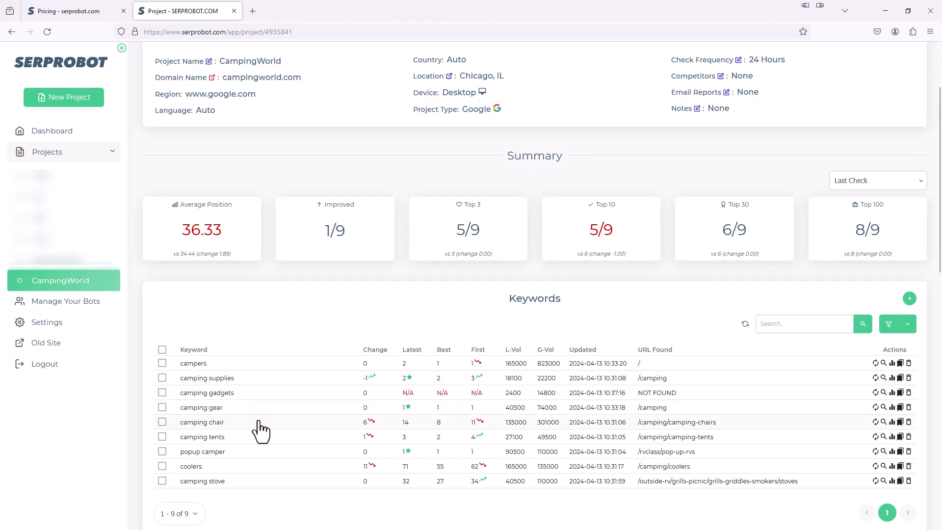
mouse_move(360, 437)
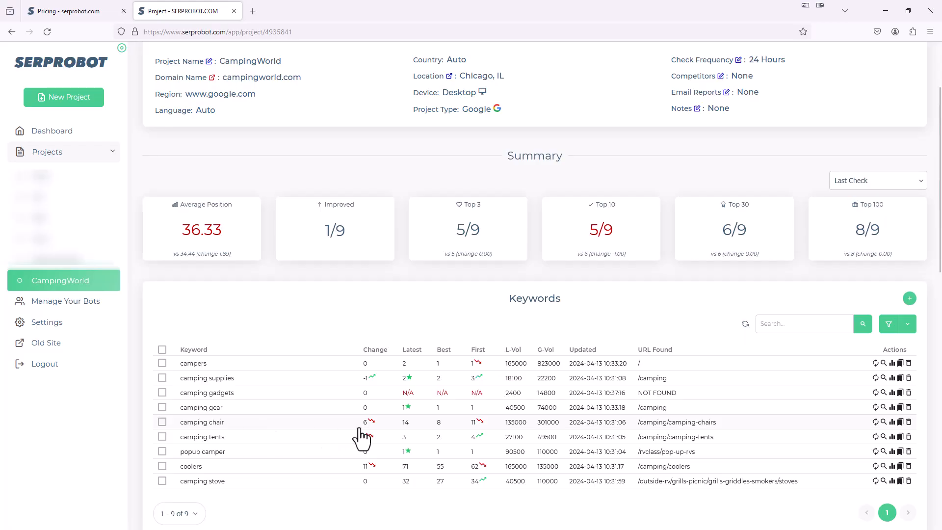
mouse_move(410, 438)
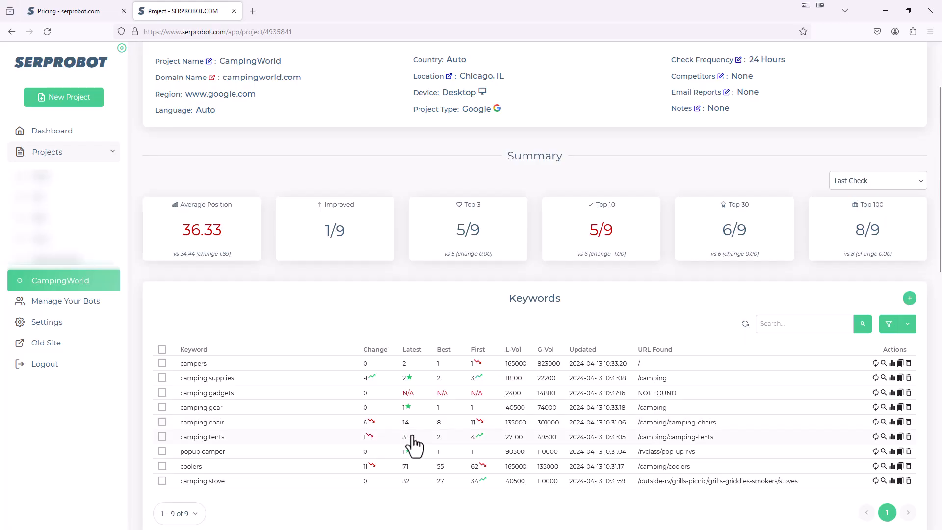
mouse_move(373, 429)
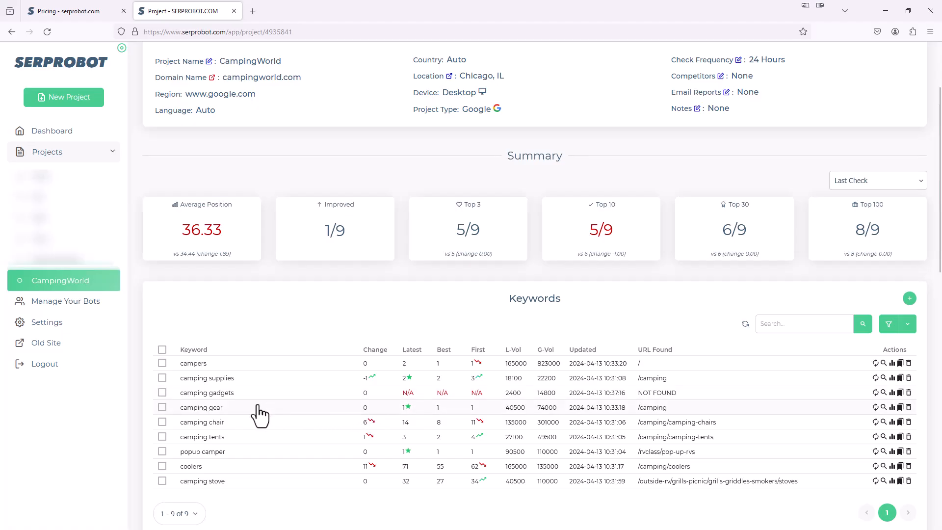
mouse_move(229, 407)
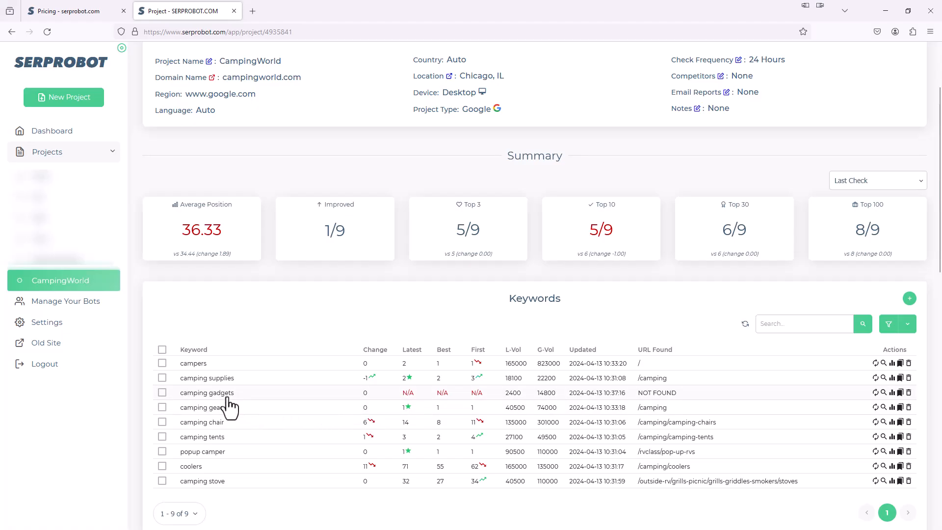
mouse_move(241, 408)
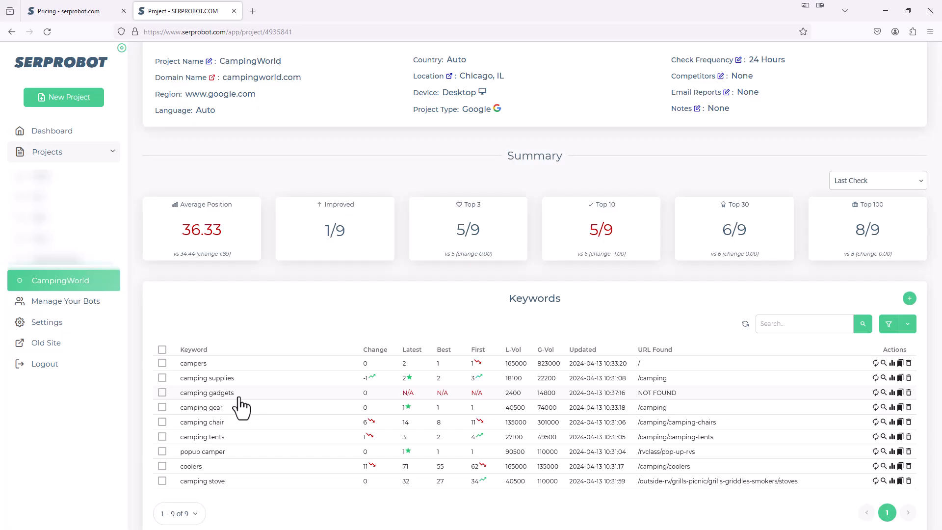
mouse_move(362, 405)
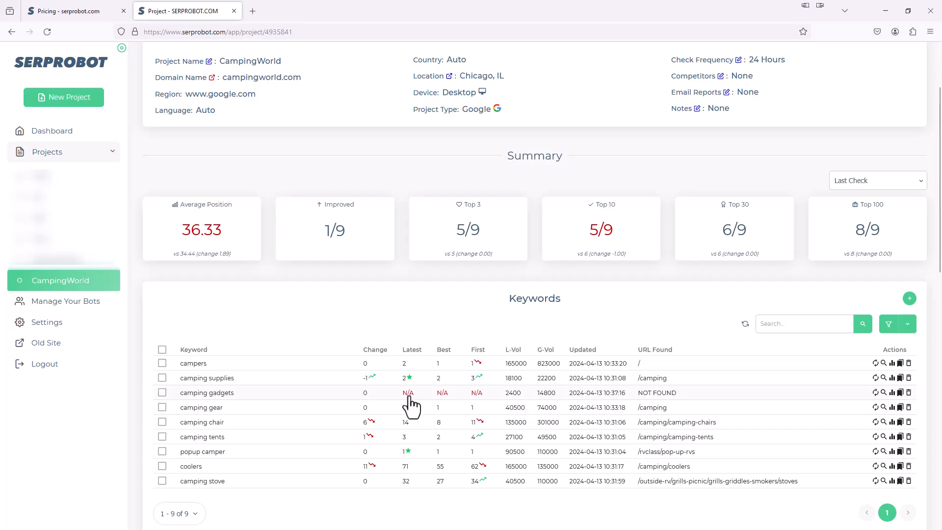
mouse_move(332, 411)
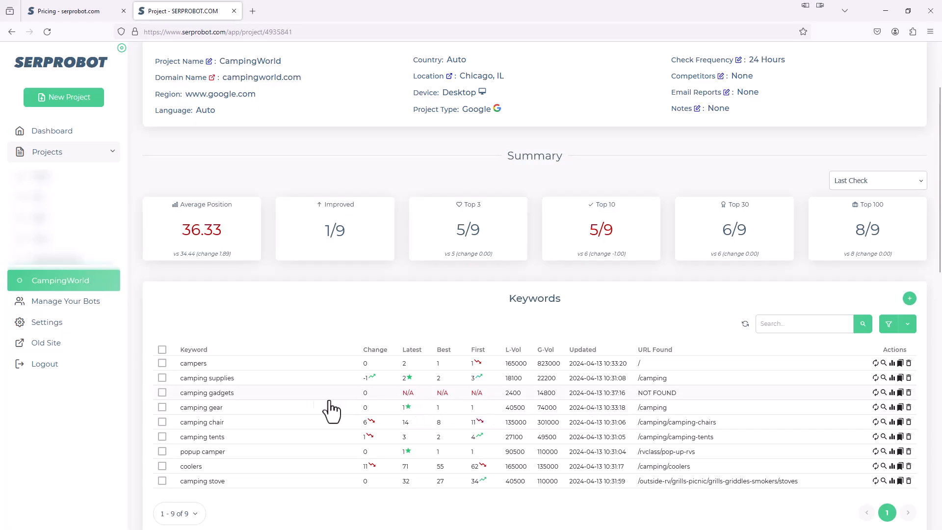
mouse_move(394, 409)
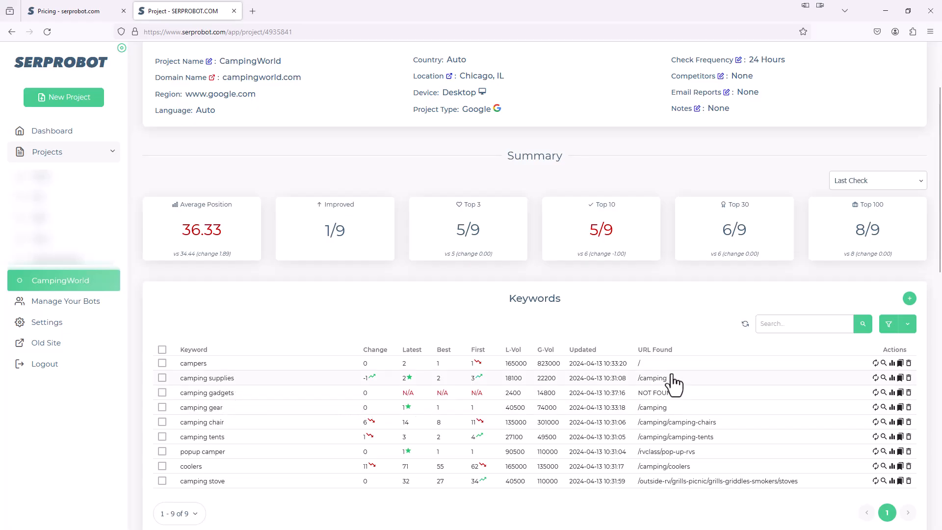
mouse_move(706, 449)
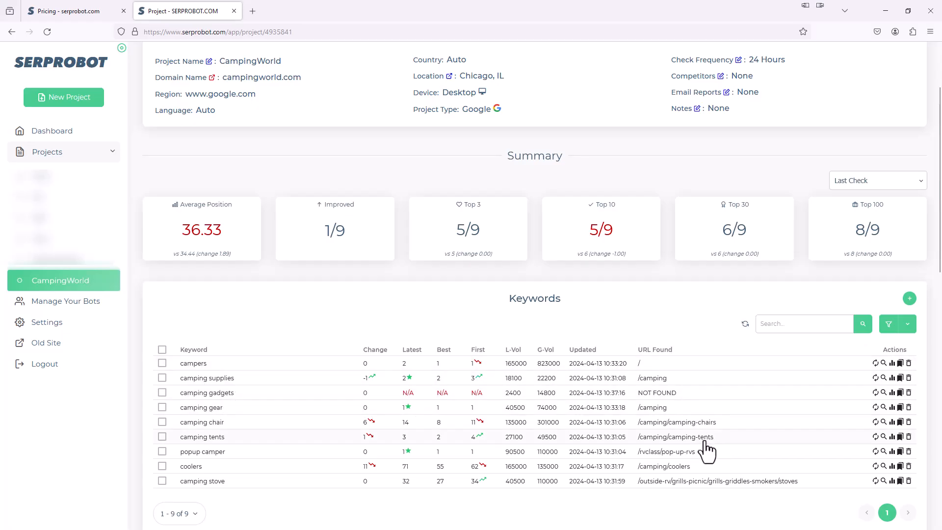
scroll("down", 3)
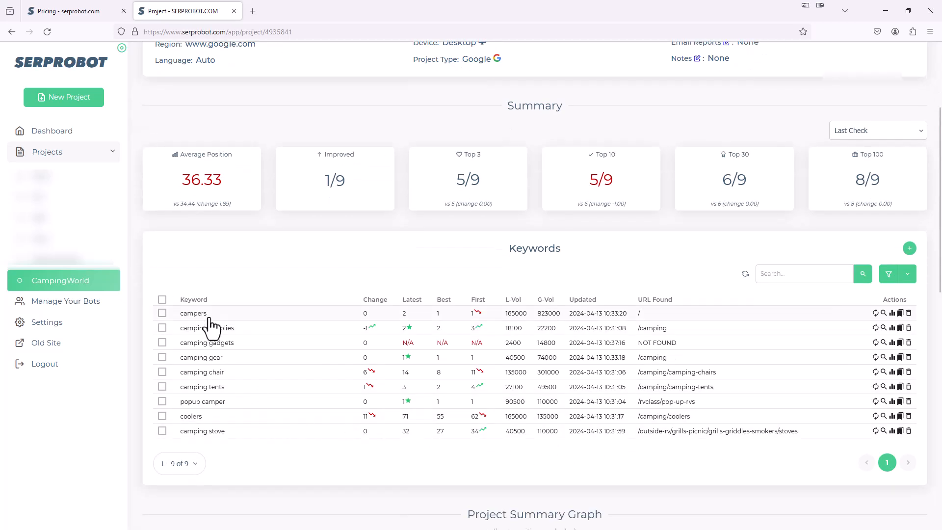
mouse_move(408, 365)
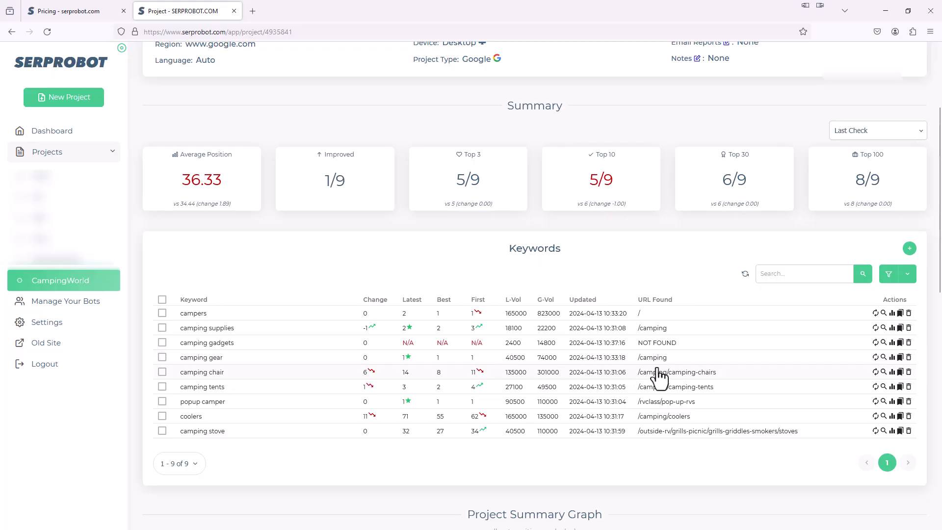
mouse_move(631, 376)
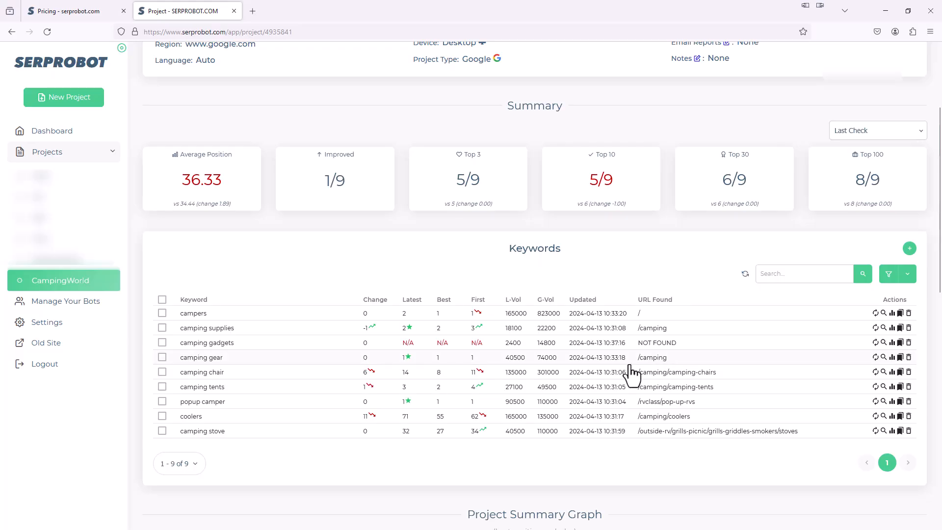
mouse_move(670, 374)
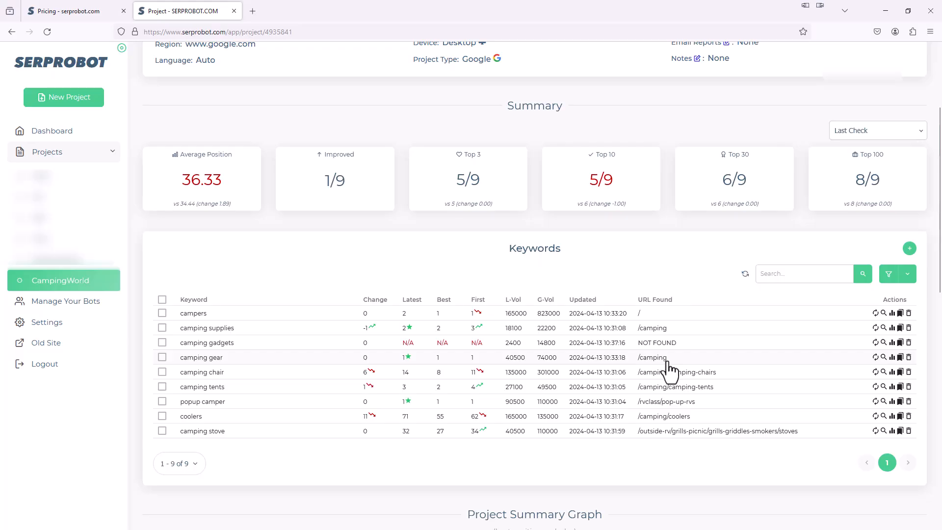
mouse_move(354, 297)
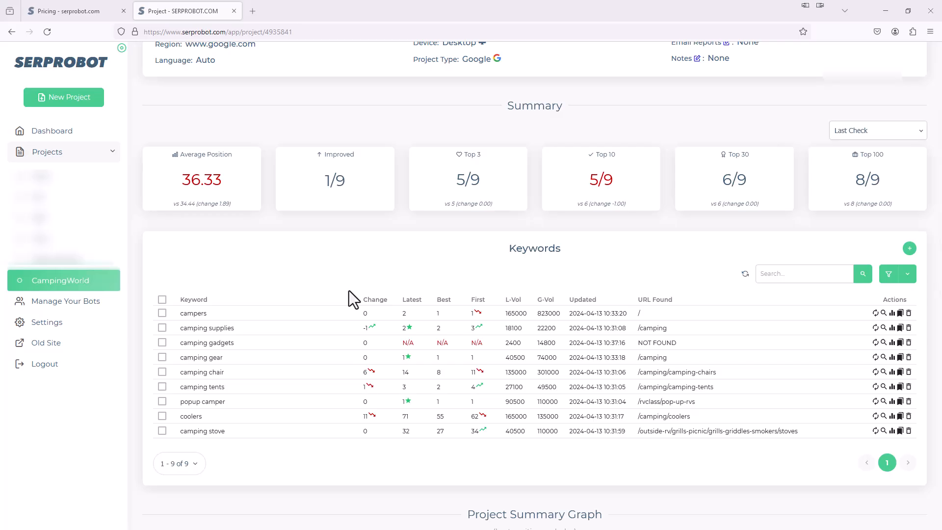
mouse_move(312, 312)
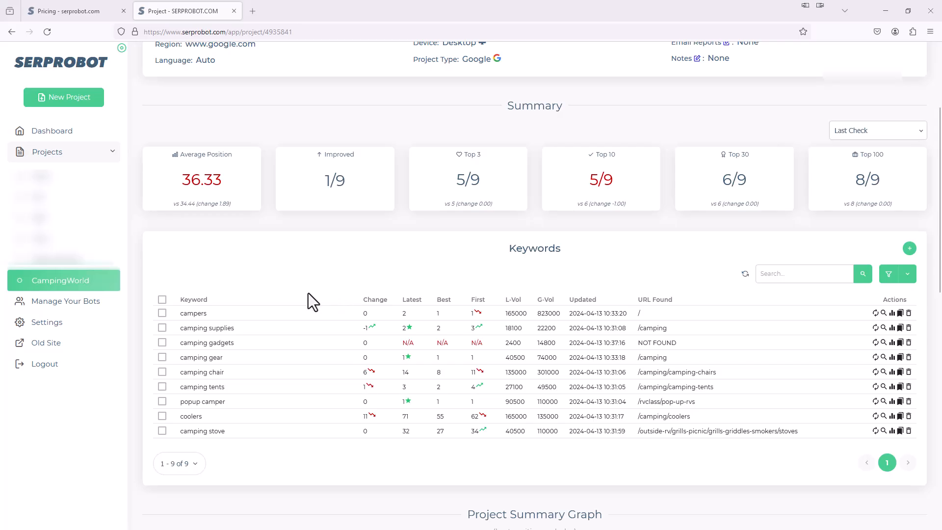
mouse_move(257, 334)
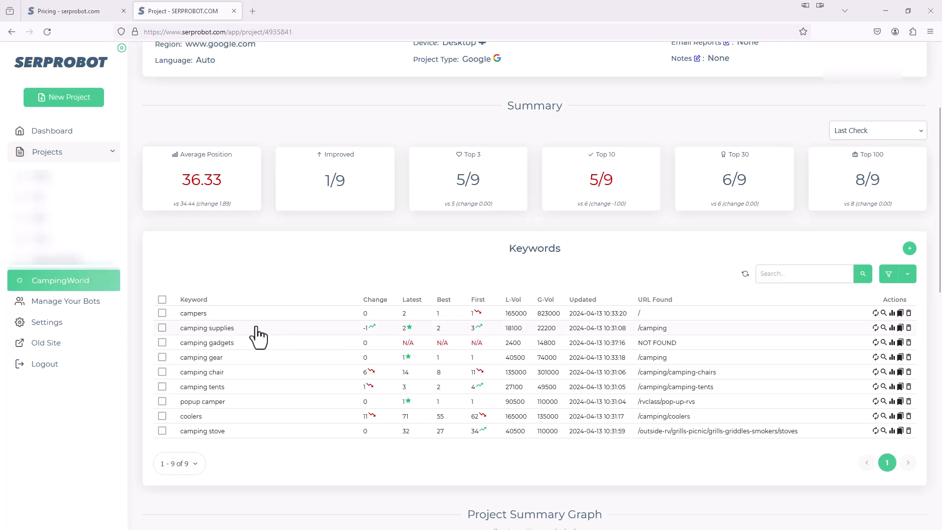
mouse_move(198, 342)
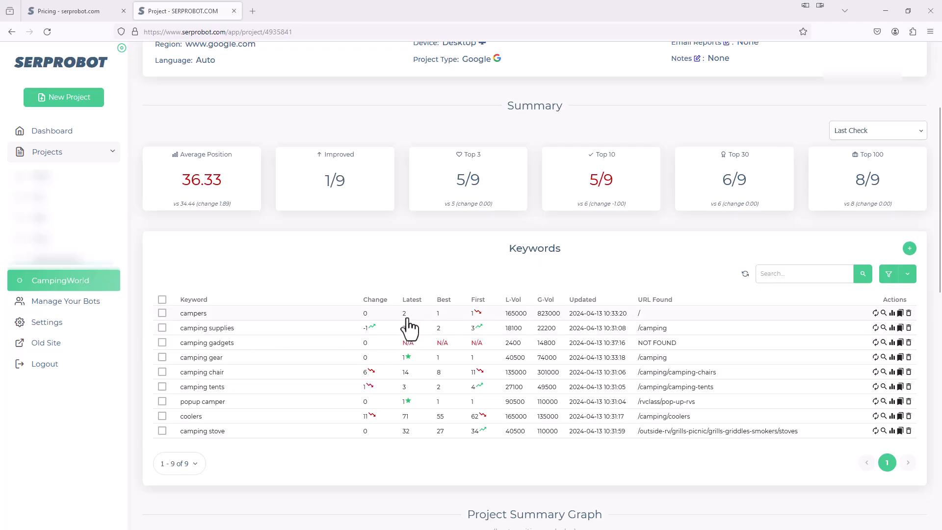
mouse_move(222, 344)
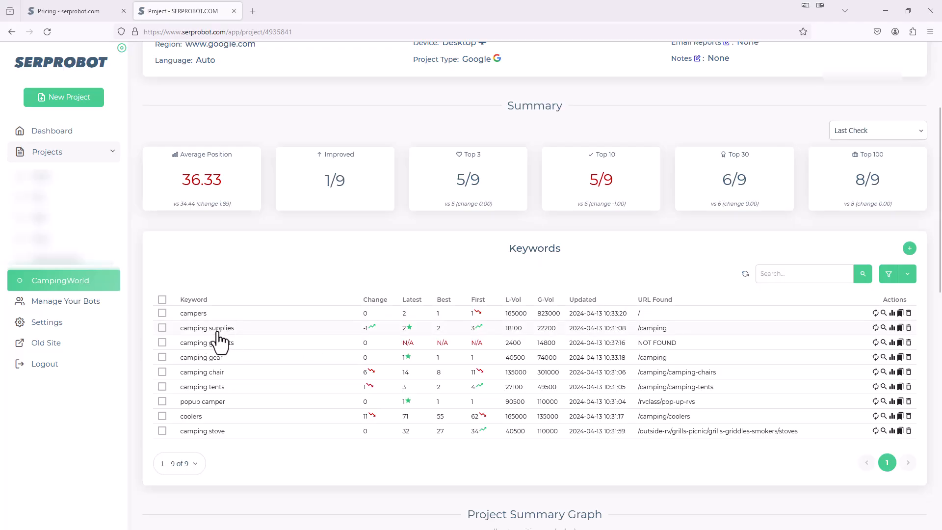
Expand 'camping supplies' to see position 2, top 10 results and previous results.
left_click(206, 328)
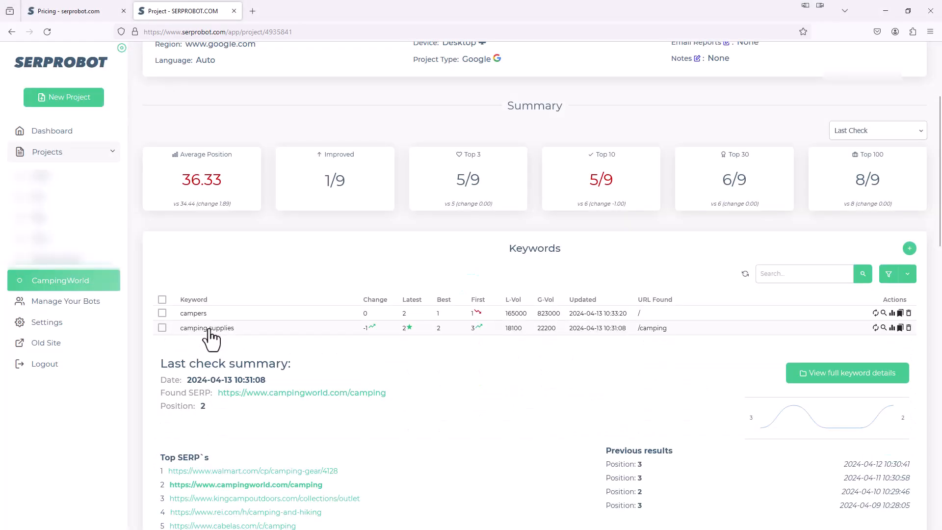
scroll("down", 3)
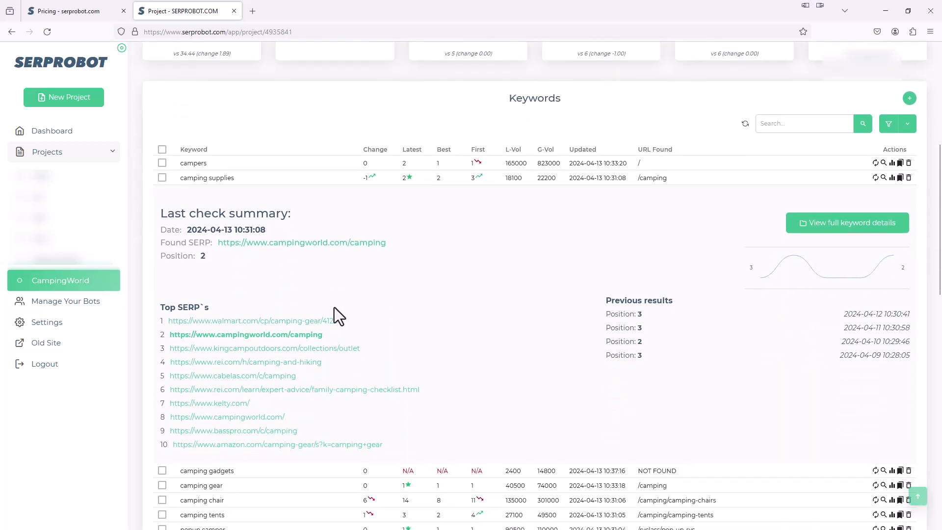
scroll("down", 3)
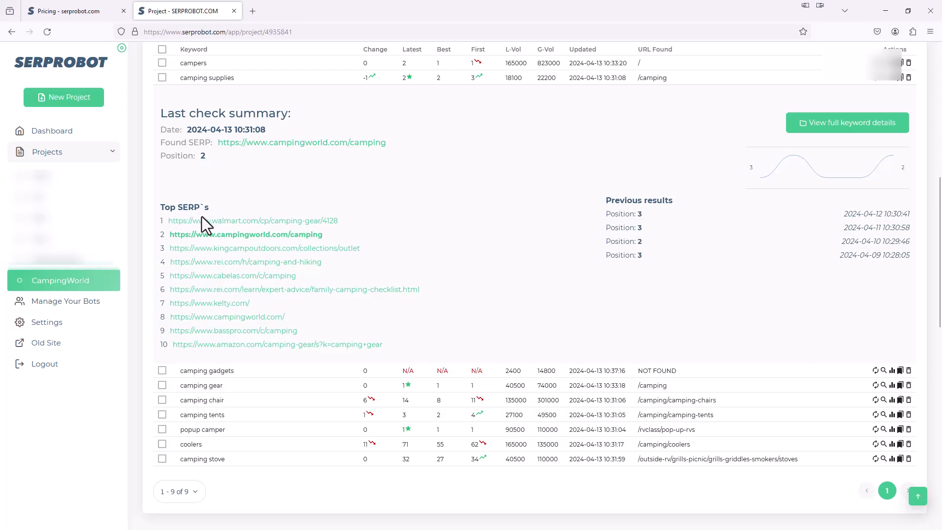
mouse_move(781, 260)
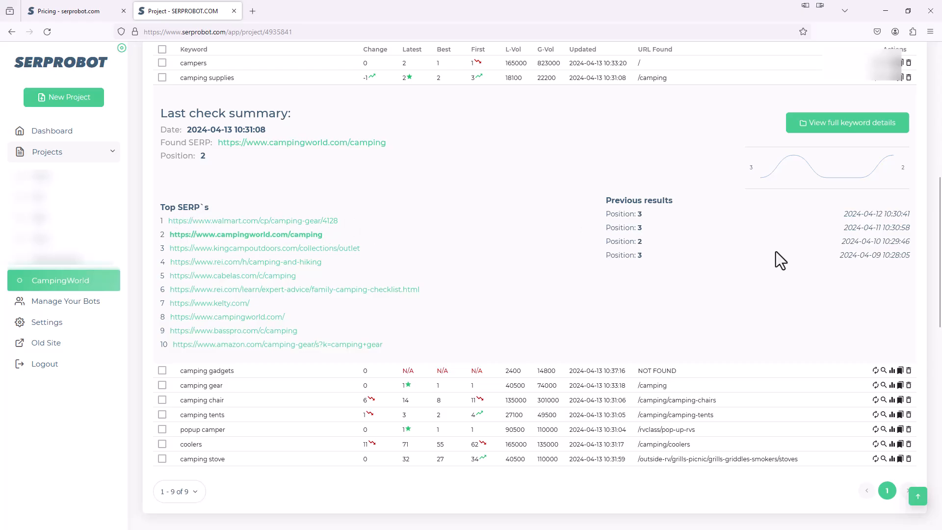
mouse_move(294, 237)
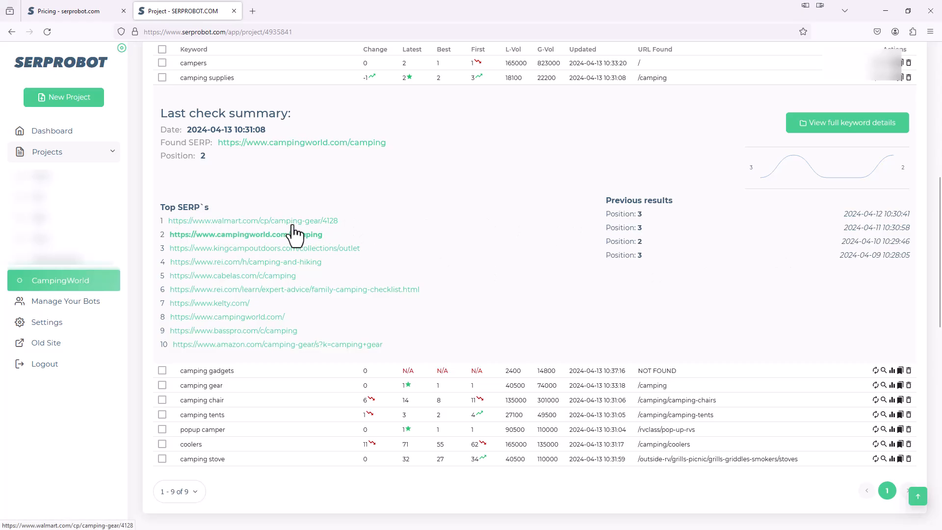
mouse_move(301, 255)
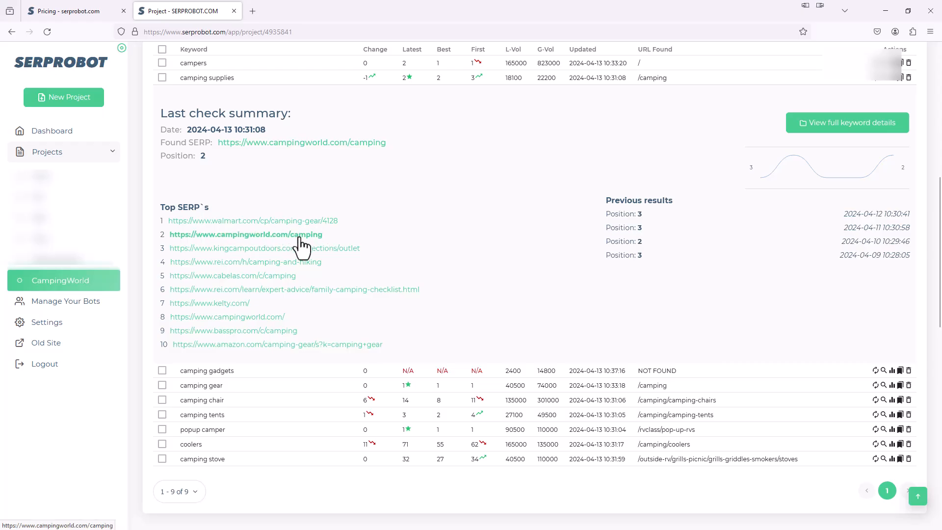
mouse_move(262, 267)
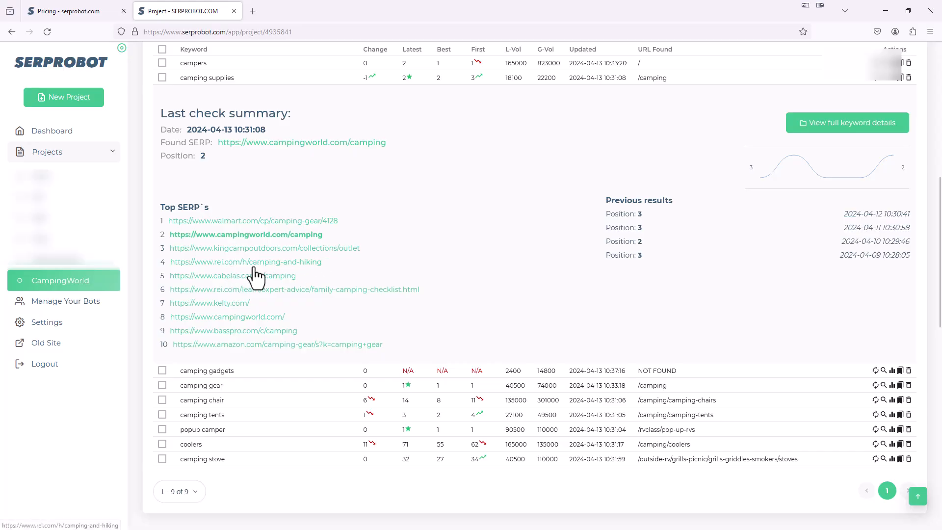
mouse_move(312, 344)
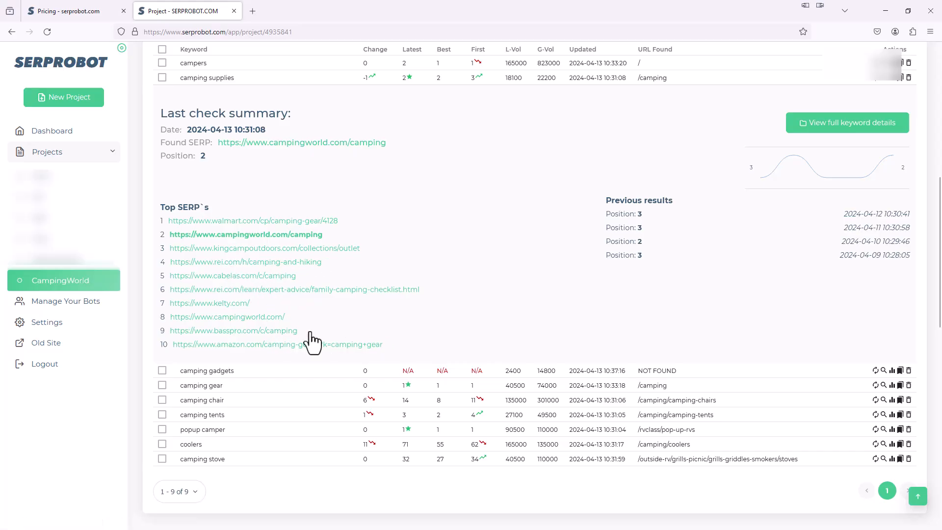
mouse_move(255, 338)
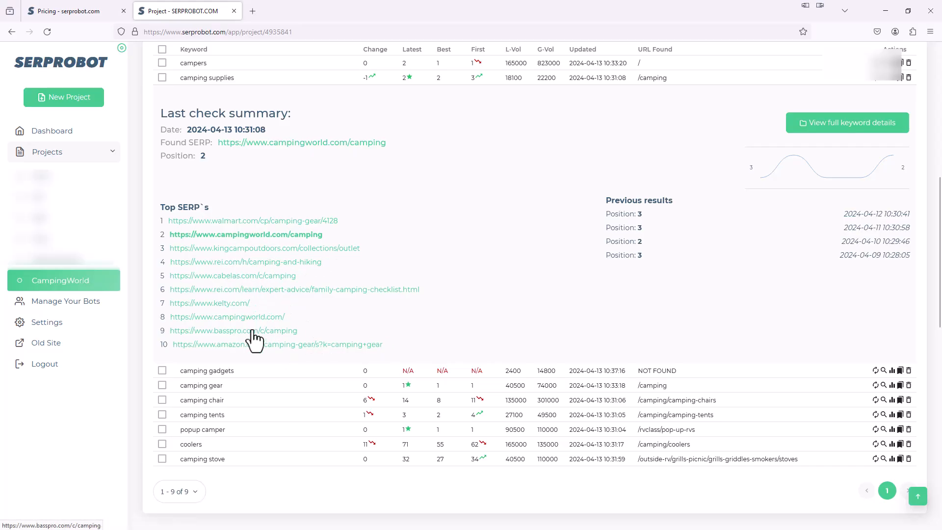
mouse_move(274, 357)
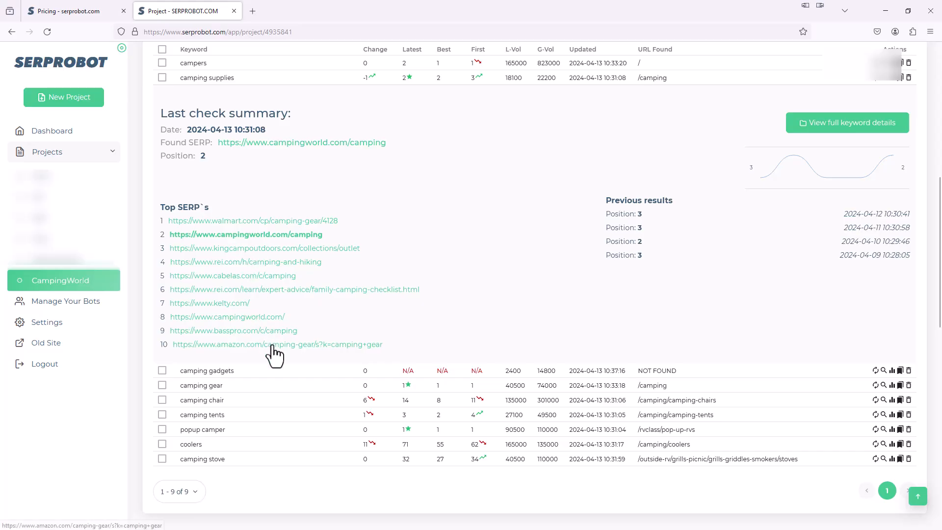
mouse_move(296, 315)
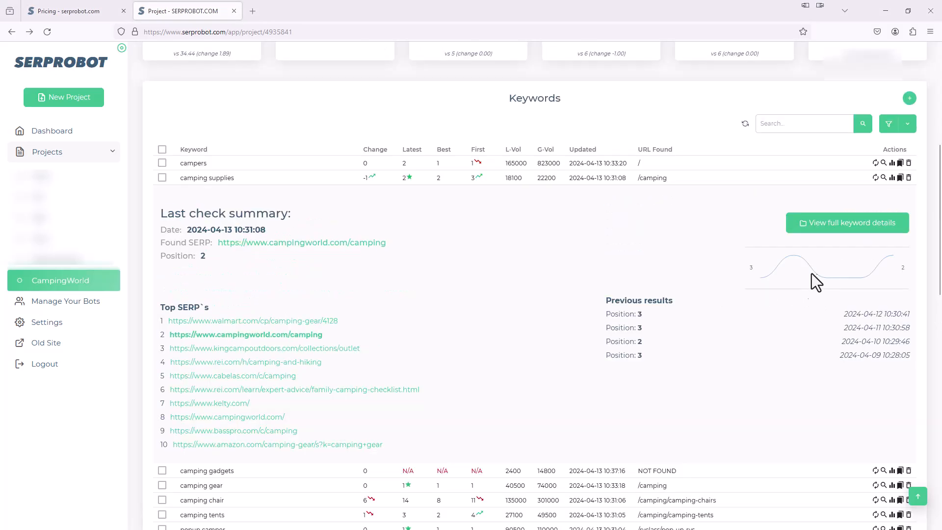
mouse_move(845, 237)
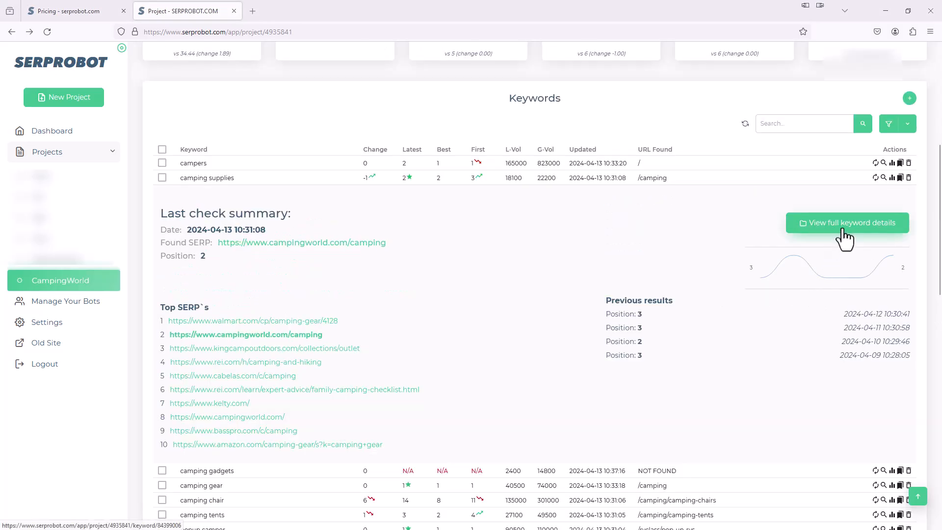
Review the camping supplies keyword graph and five-check history, then navigate back.
left_click(847, 222)
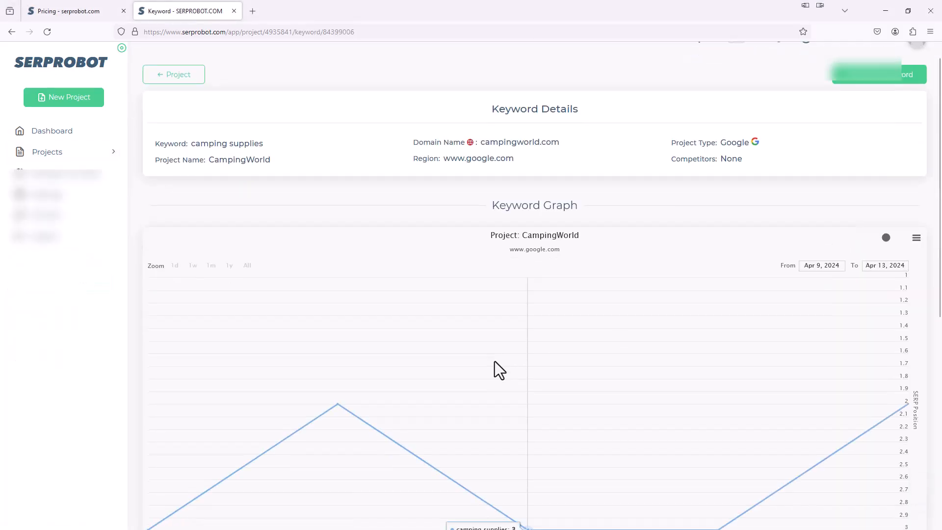
scroll("down", 3)
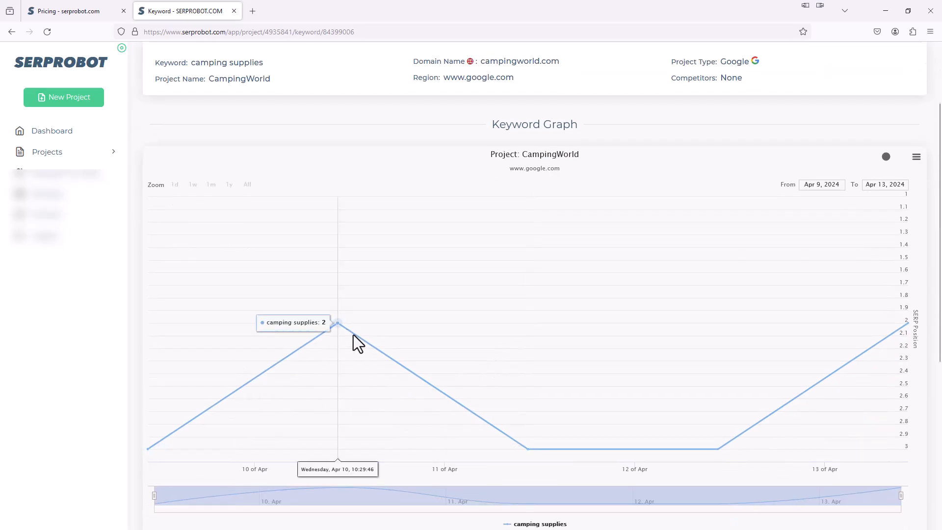
scroll("down", 3)
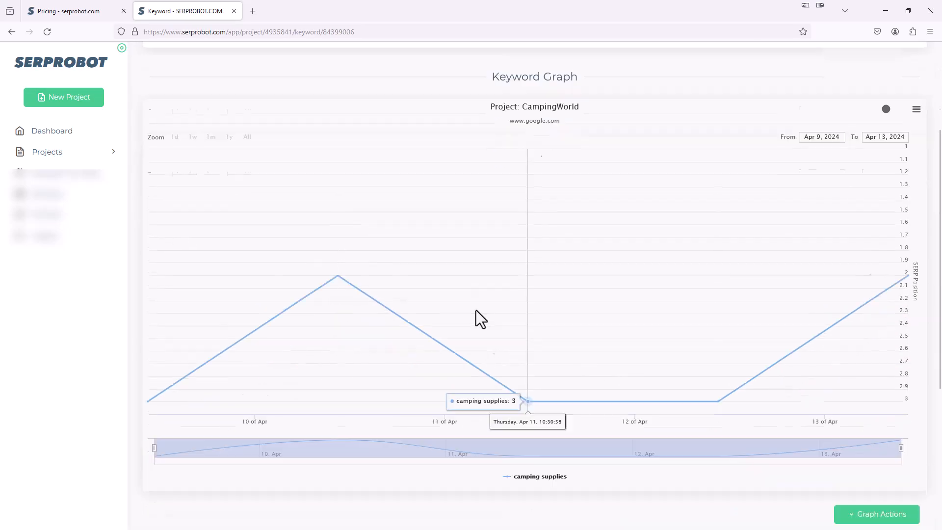
scroll("down", 3)
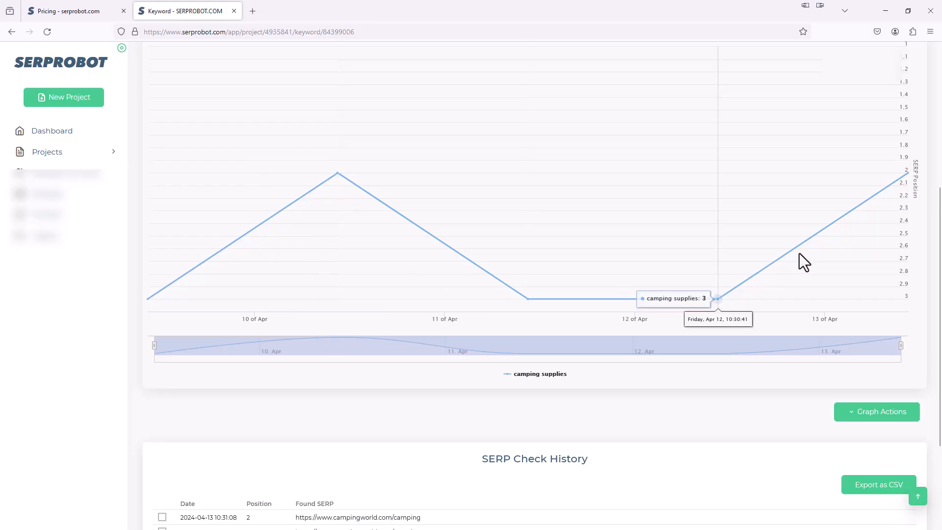
scroll("down", 3)
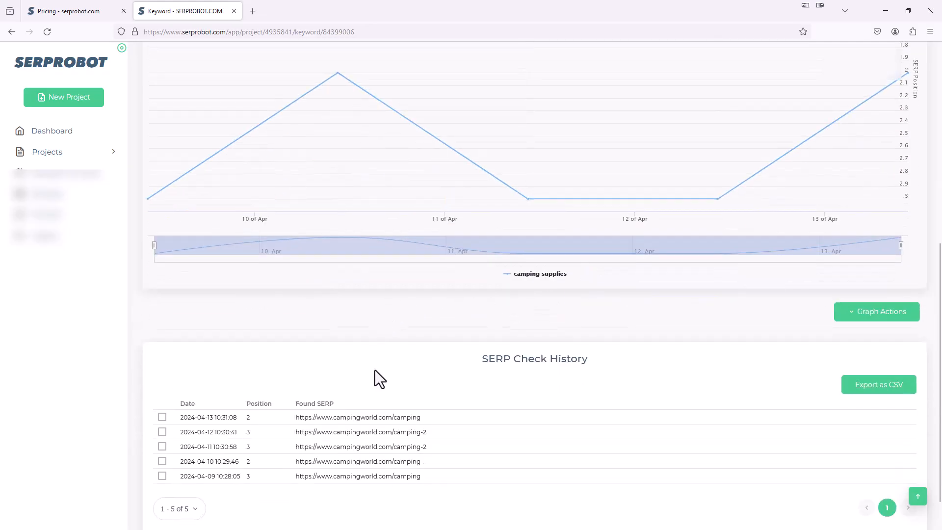
scroll("down", 3)
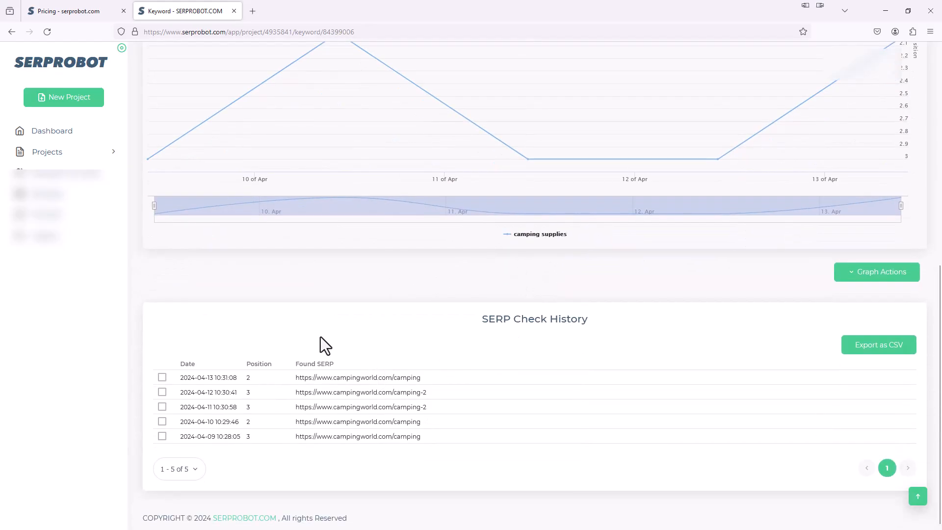
mouse_move(261, 450)
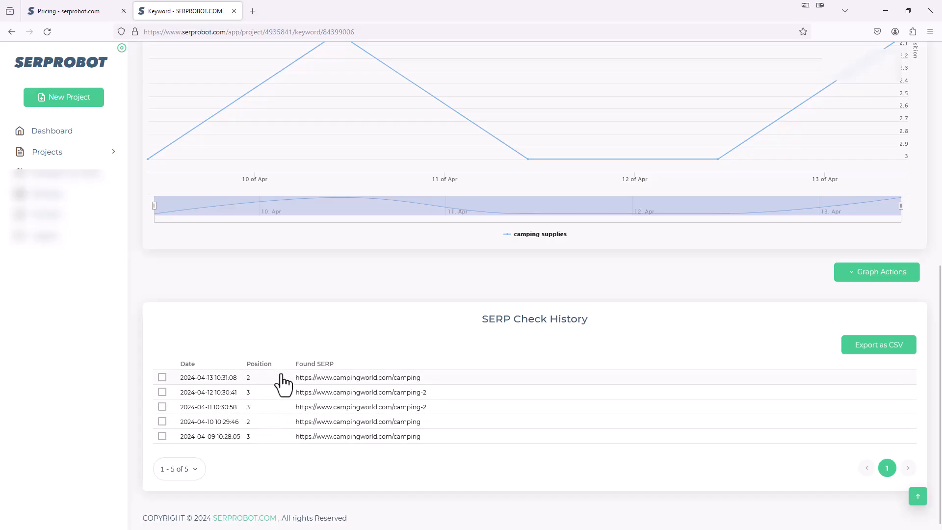
mouse_move(282, 410)
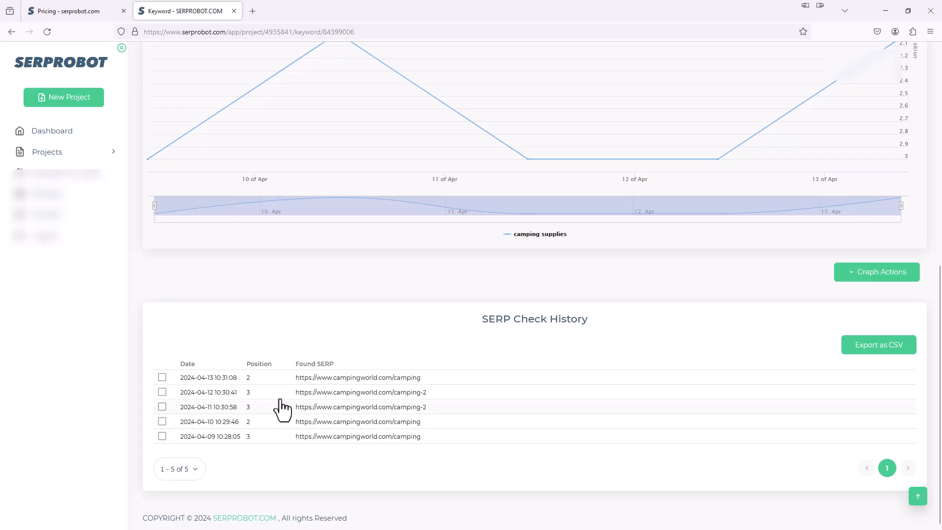
mouse_move(298, 450)
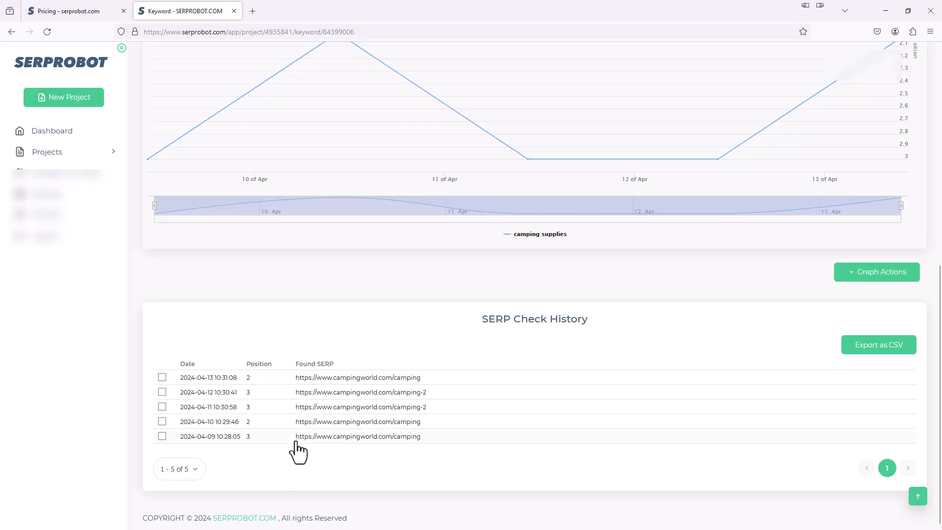
mouse_move(279, 397)
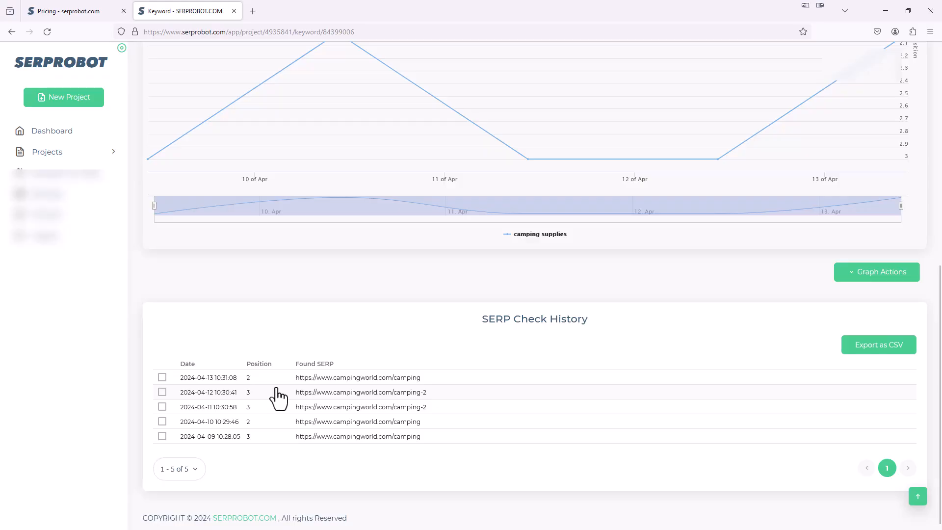
left_click(9, 32)
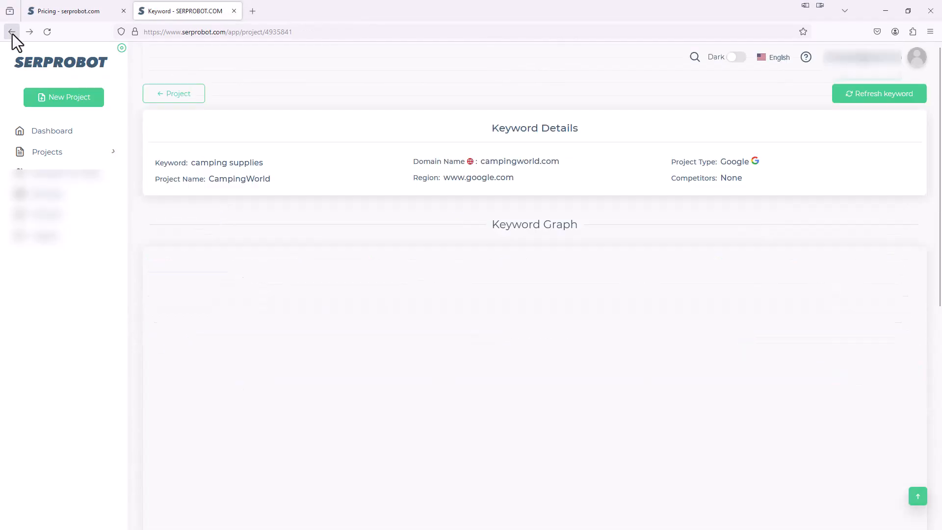
Go back to the CampingWorld project page with its 36.33 average position summary.
left_click(12, 31)
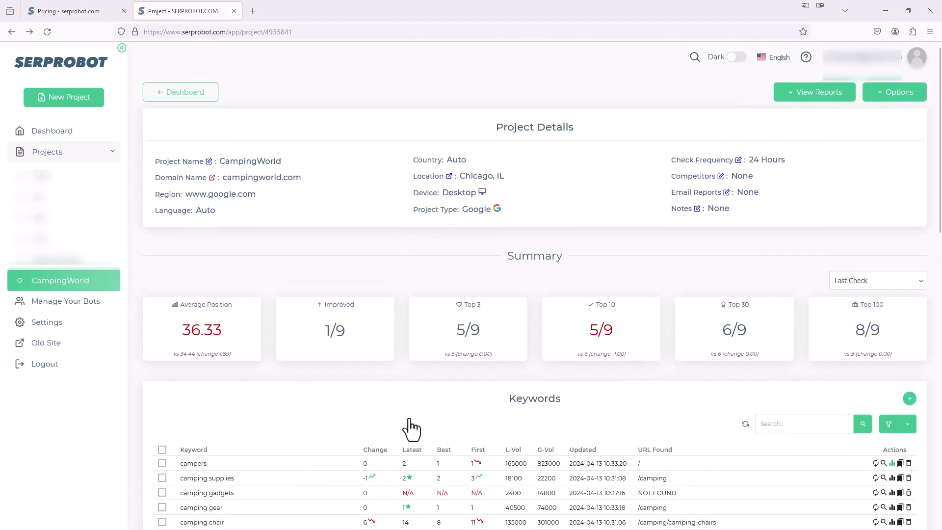
mouse_move(655, 342)
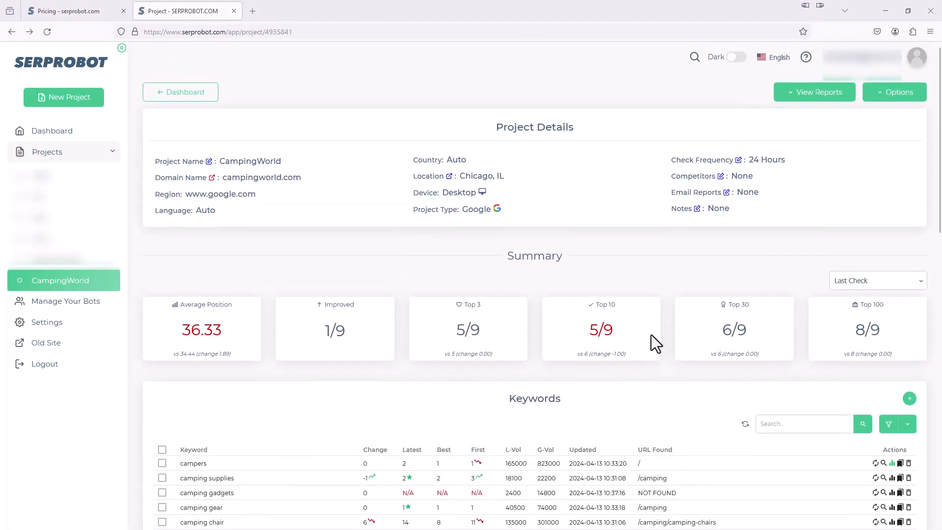
mouse_move(704, 187)
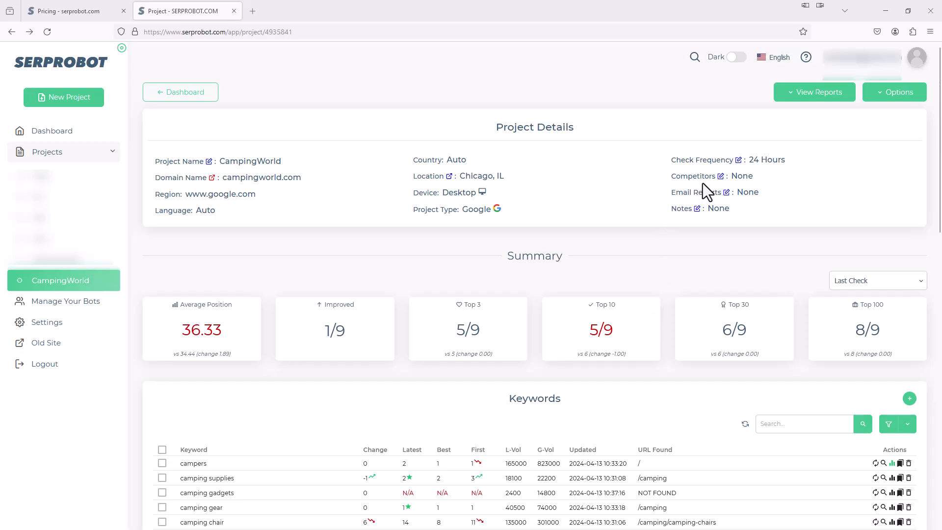
mouse_move(733, 184)
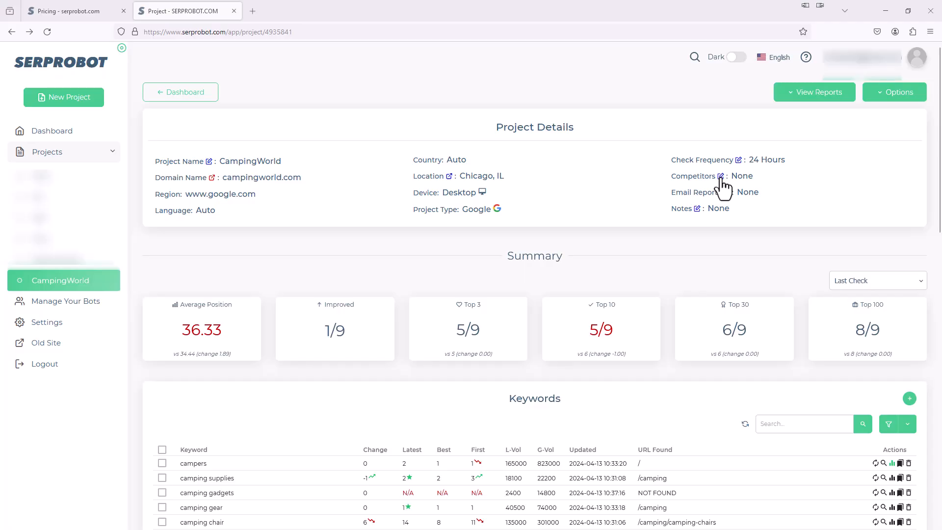
left_click(720, 176)
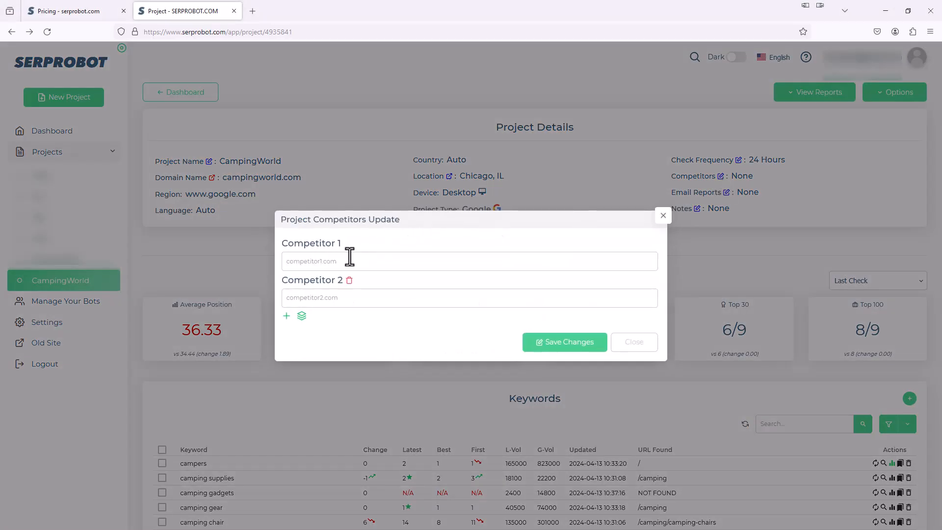
type("rei.com")
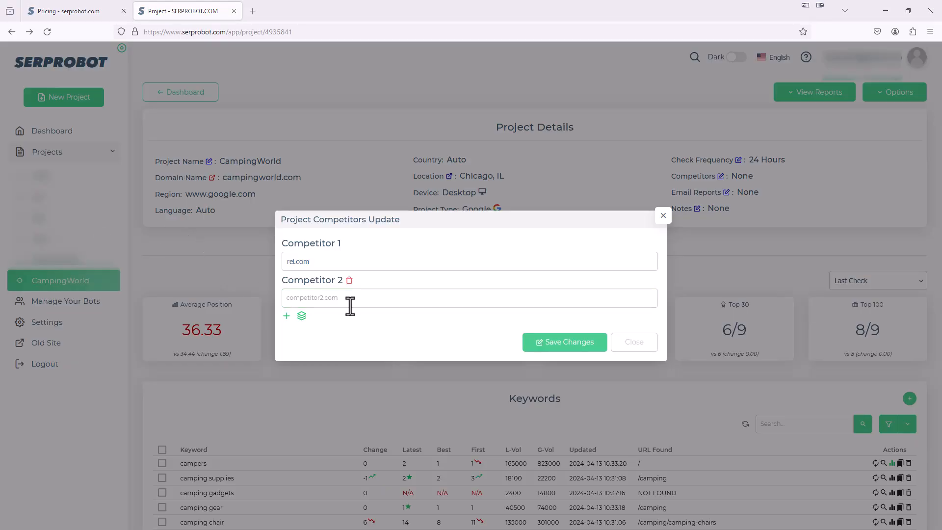
type("www.kingcampoutdoors.com")
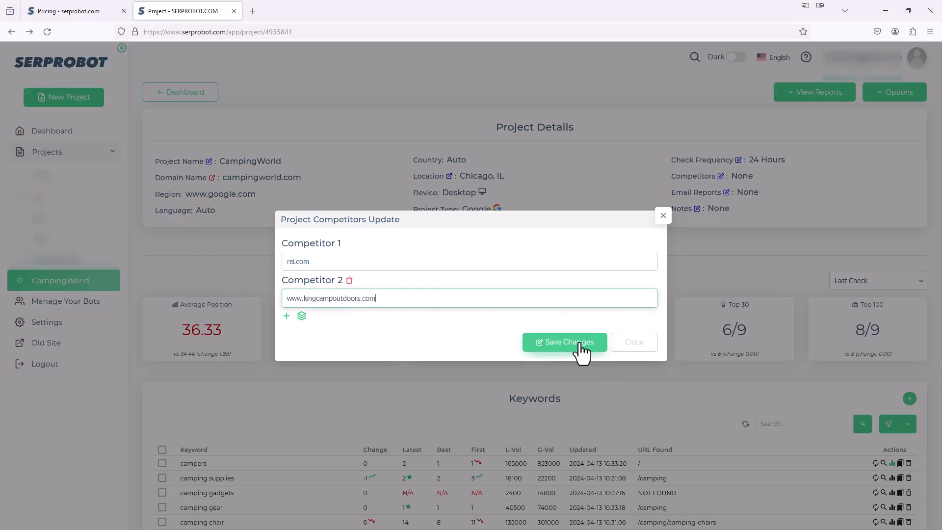
left_click(565, 342)
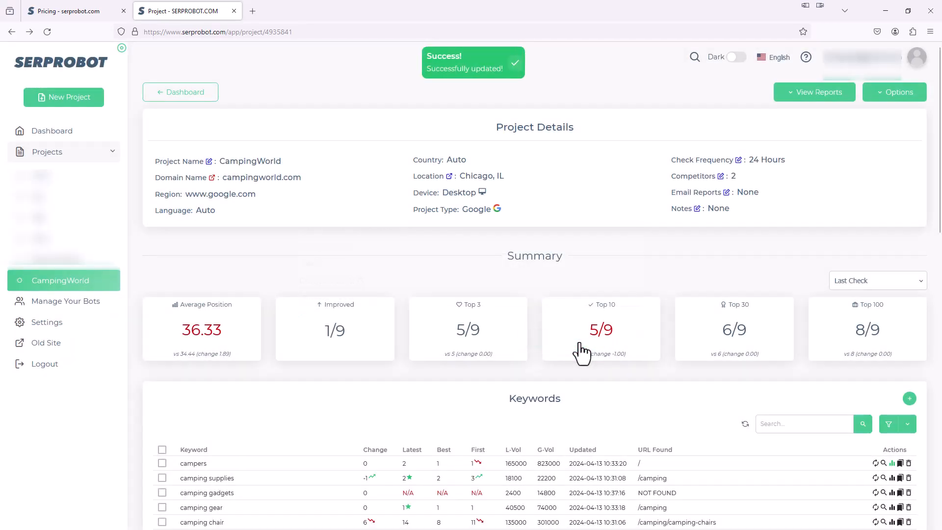
mouse_move(732, 176)
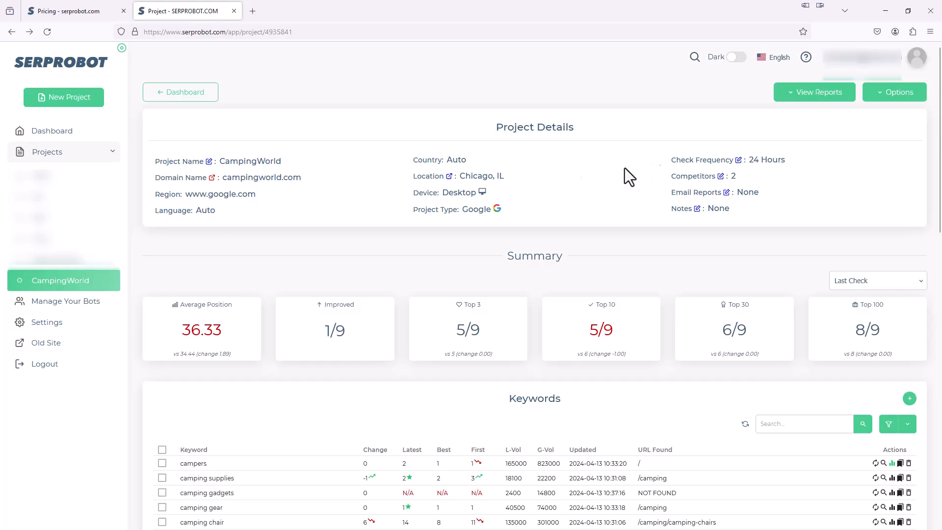
mouse_move(726, 407)
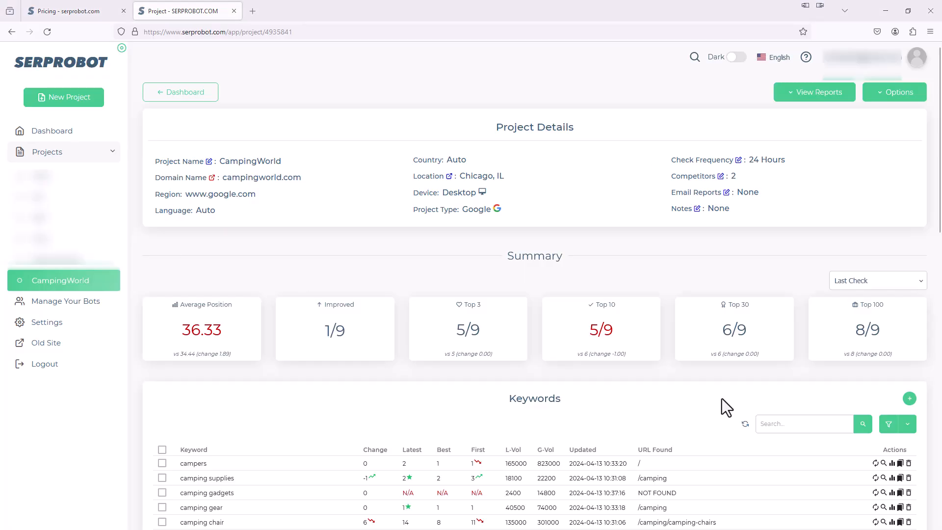
Scroll down to show all nine CampingWorld keywords in the table.
scroll("down", 3)
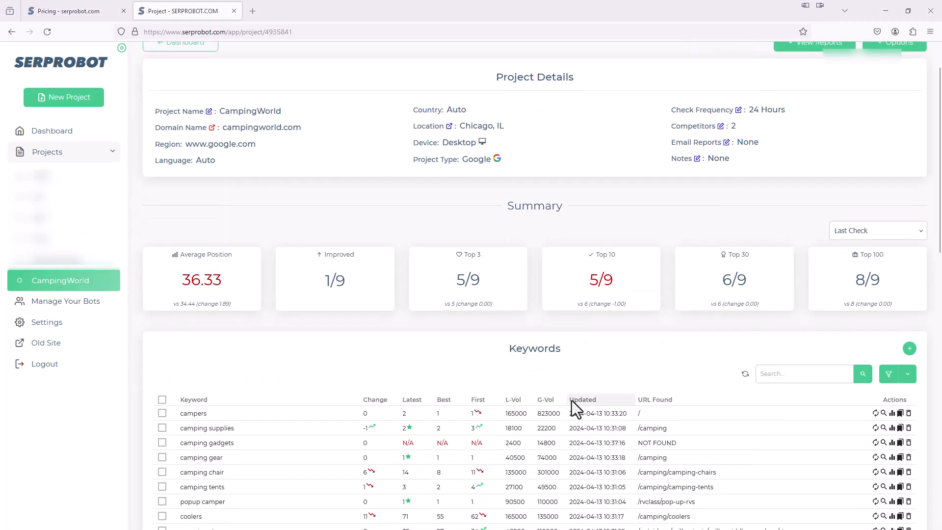
scroll("down", 3)
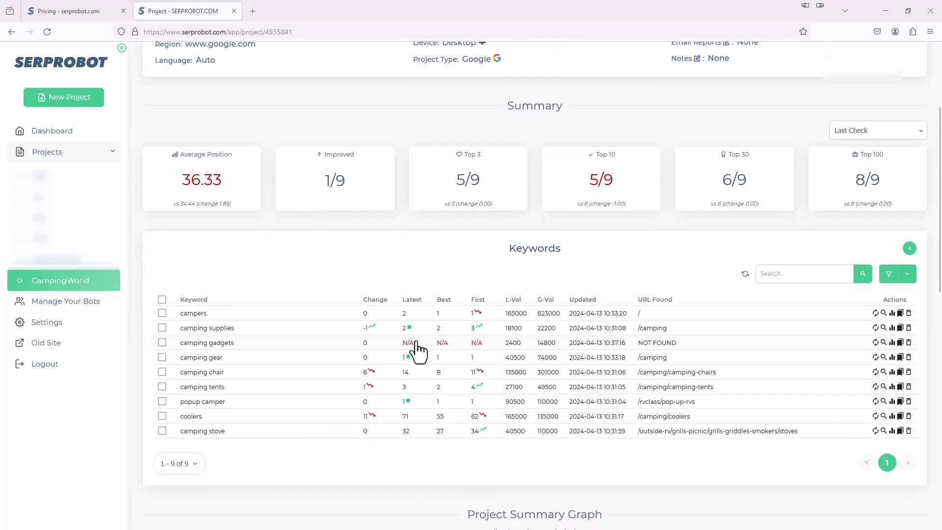
mouse_move(222, 380)
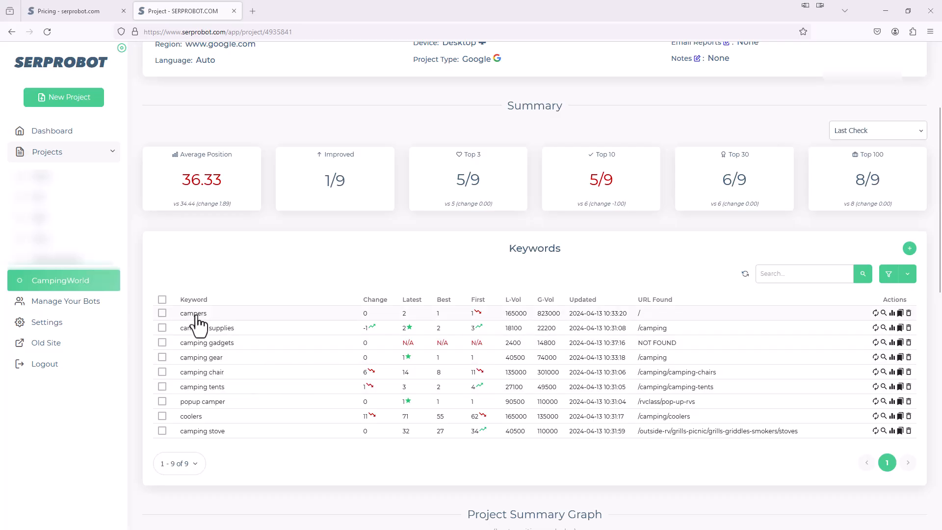
mouse_move(879, 326)
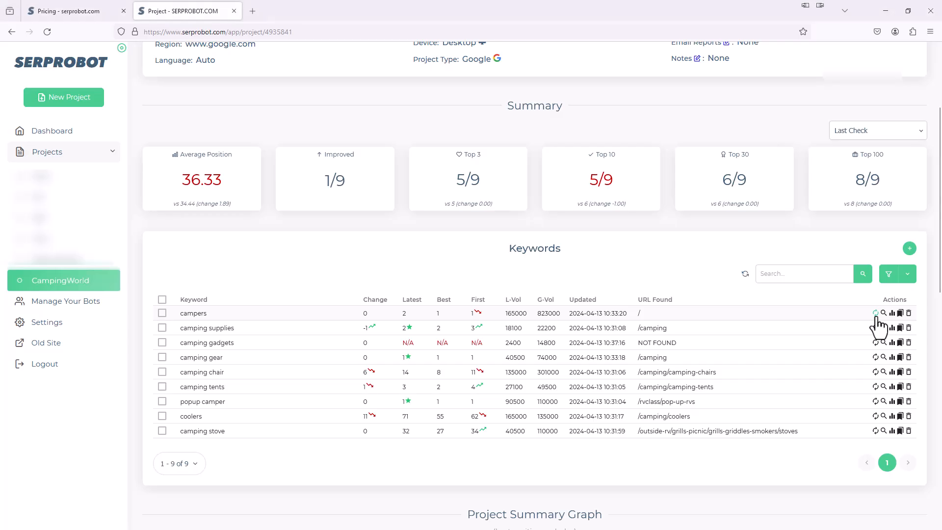
Queue a ranking refresh for the campers keyword from the Actions column.
left_click(875, 312)
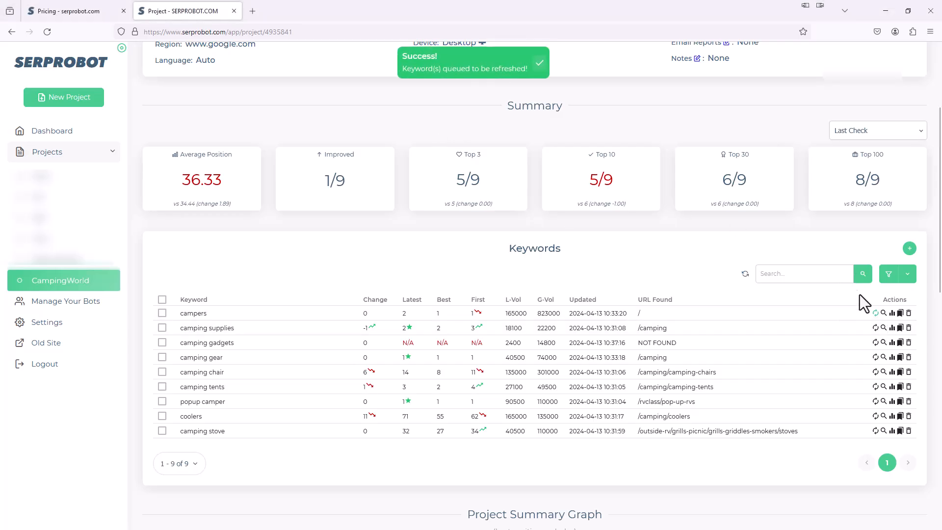
mouse_move(876, 357)
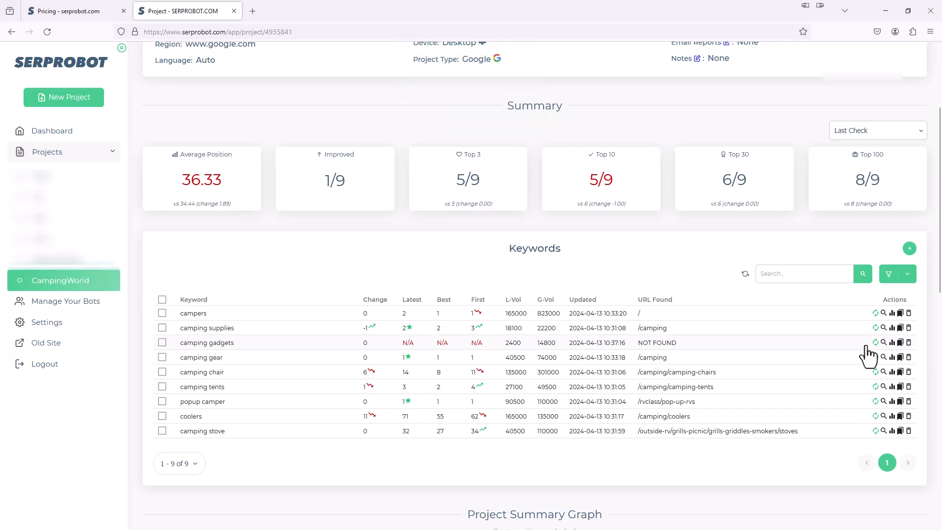
mouse_move(838, 354)
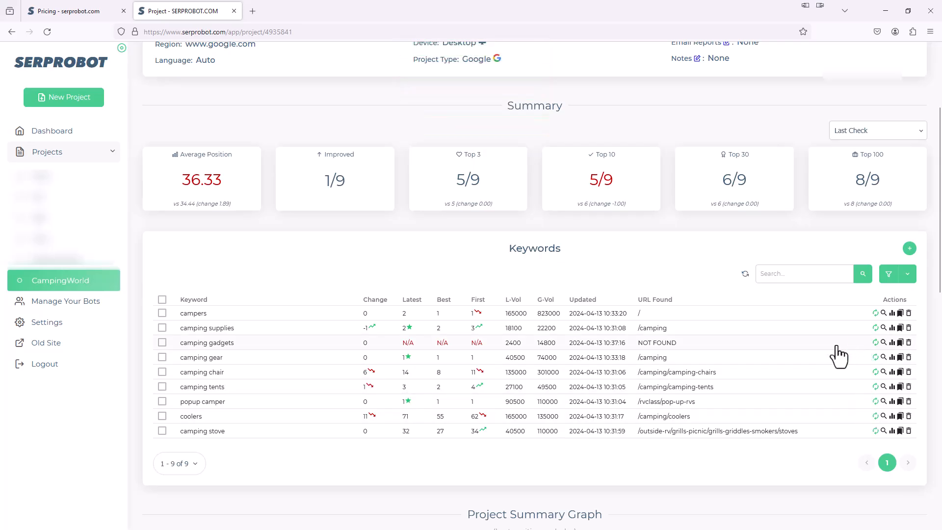
mouse_move(517, 357)
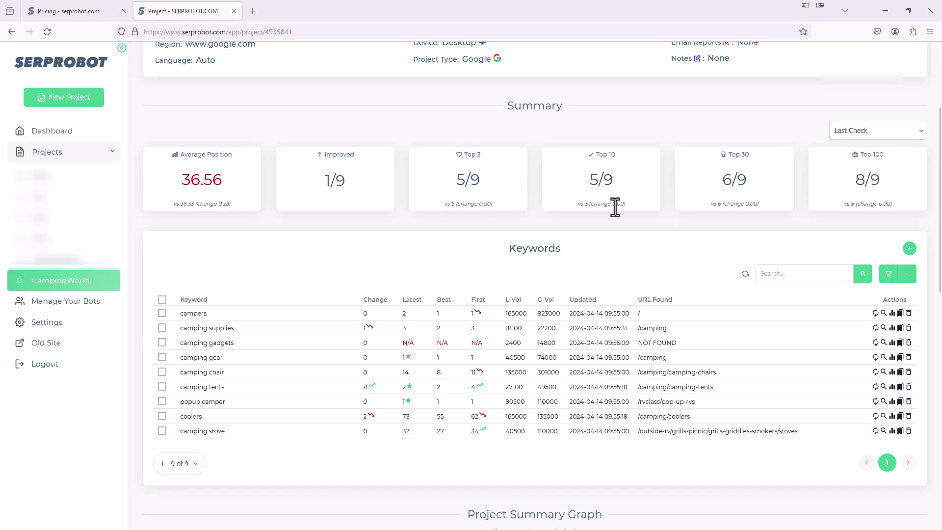
mouse_move(600, 320)
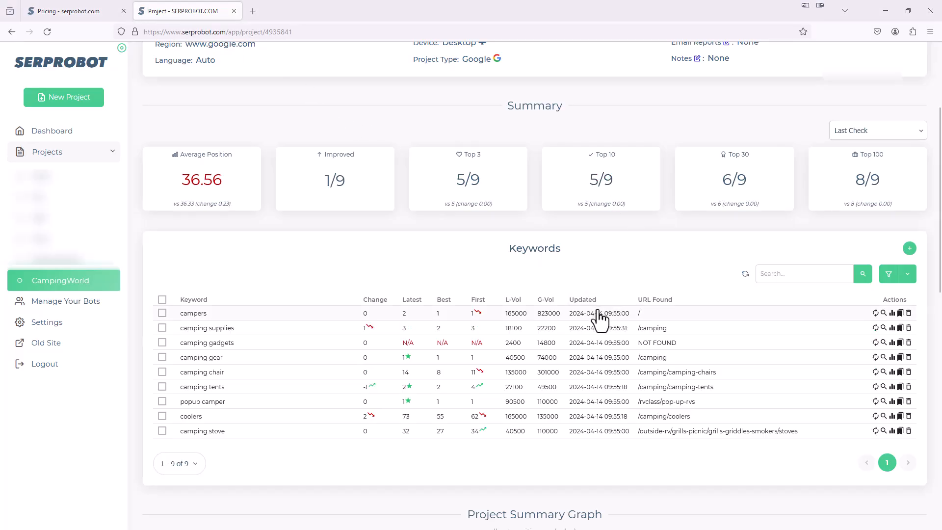
mouse_move(624, 441)
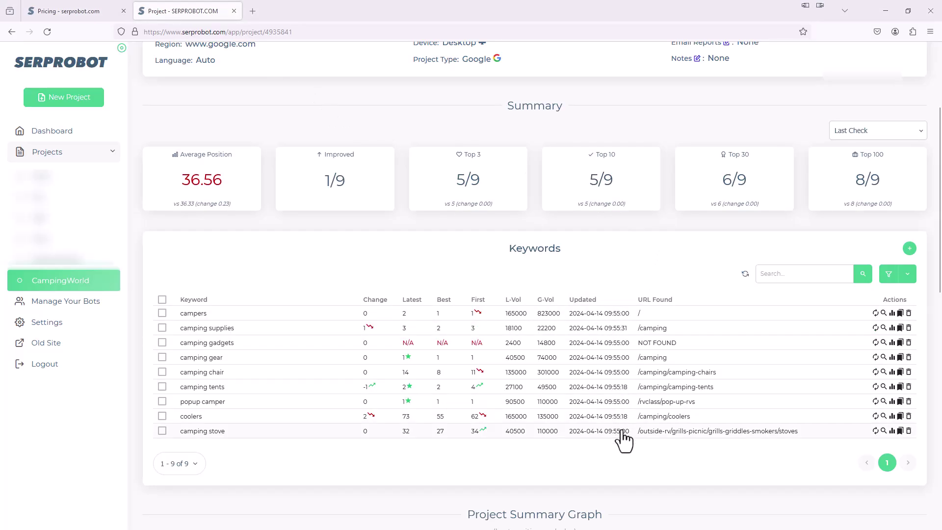
mouse_move(641, 460)
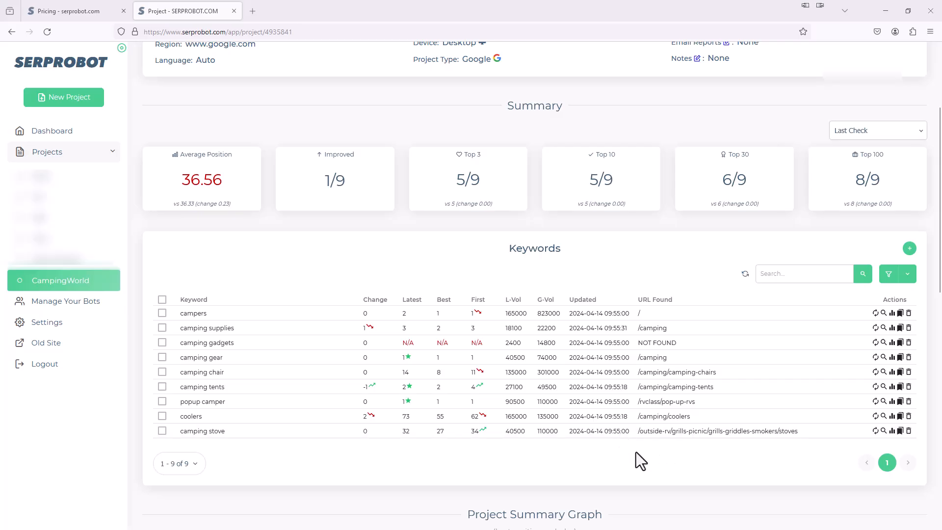
mouse_move(518, 289)
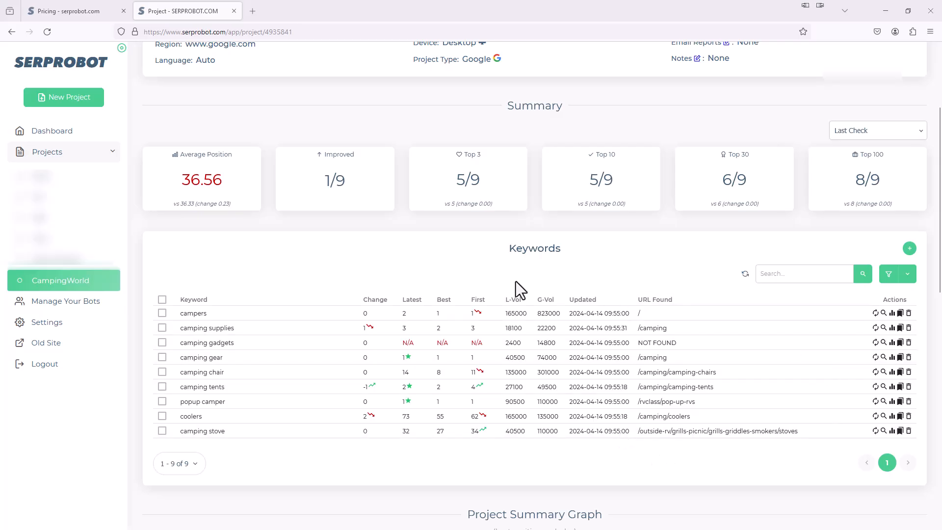
mouse_move(647, 450)
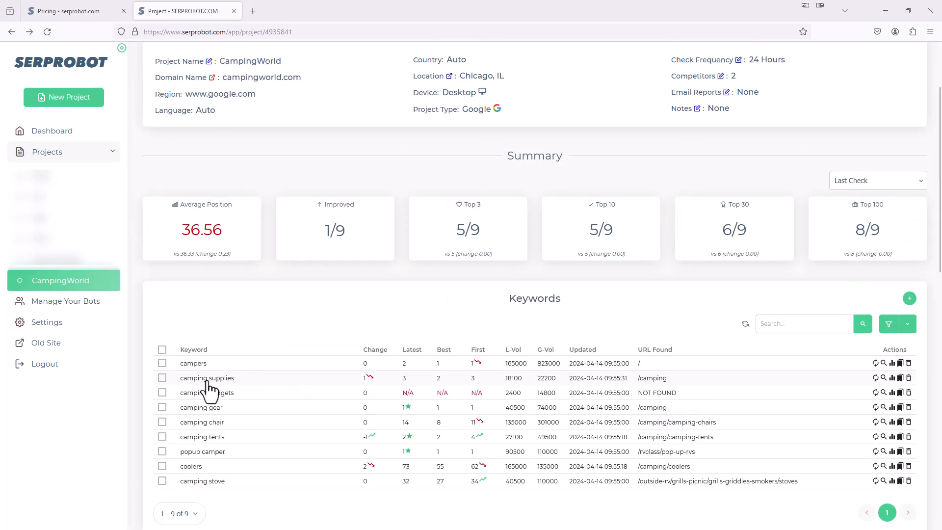
Expand camping supplies' last check: position 3 vs kingcampoutdoors.com 2 and rei.com 5.
left_click(207, 377)
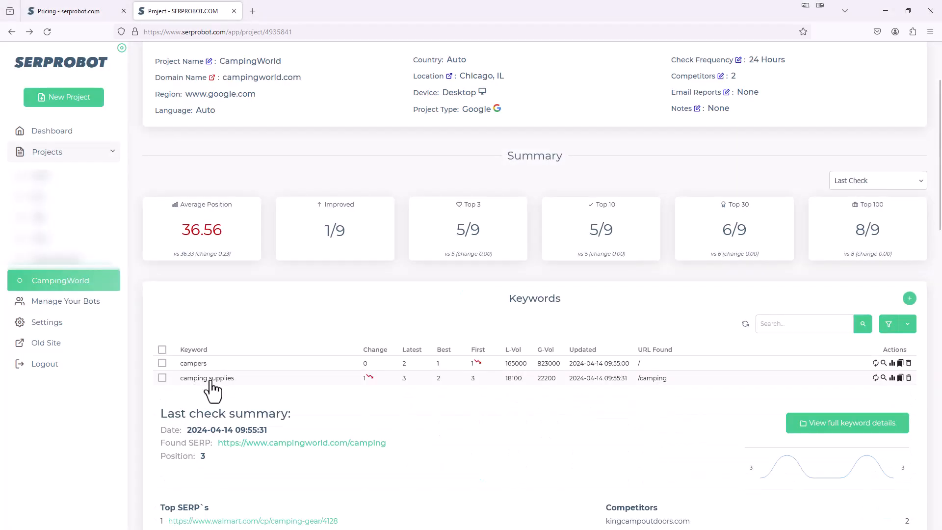
scroll("down", 3)
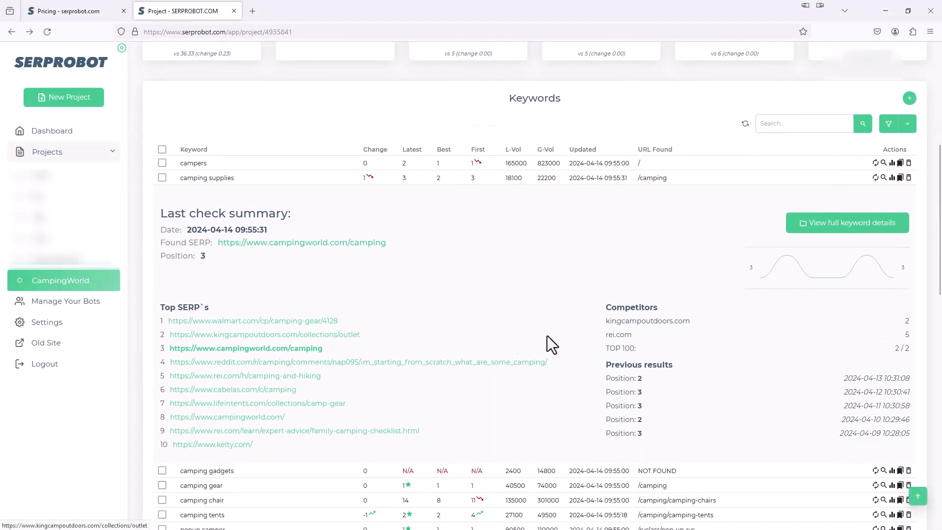
mouse_move(634, 315)
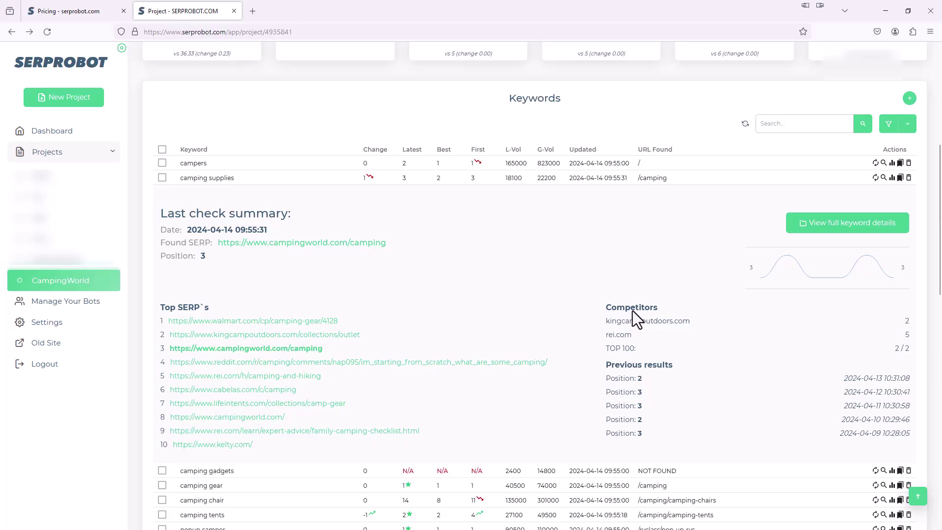
mouse_move(914, 337)
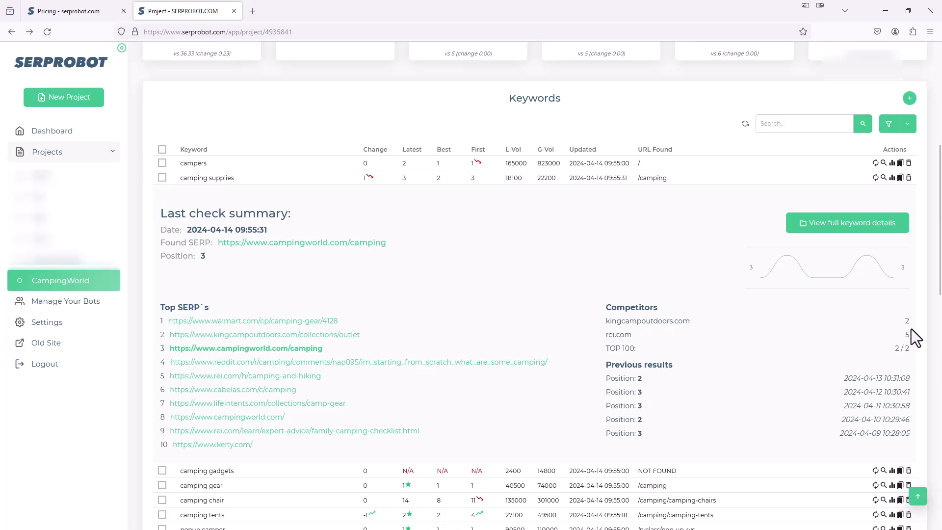
mouse_move(881, 340)
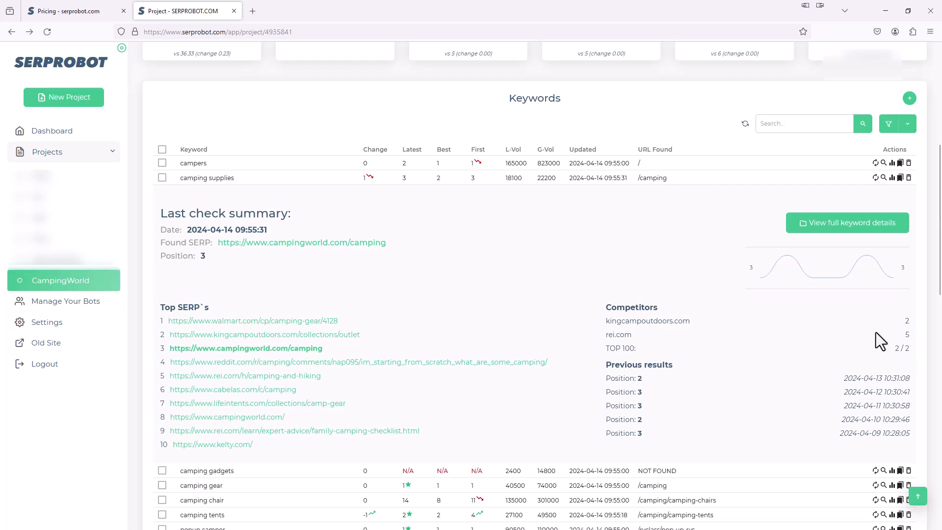
mouse_move(917, 343)
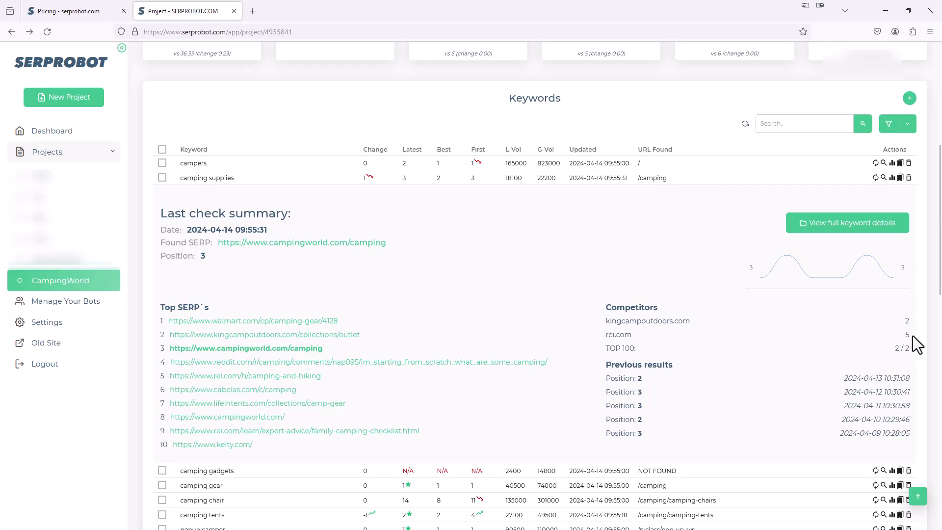
mouse_move(834, 333)
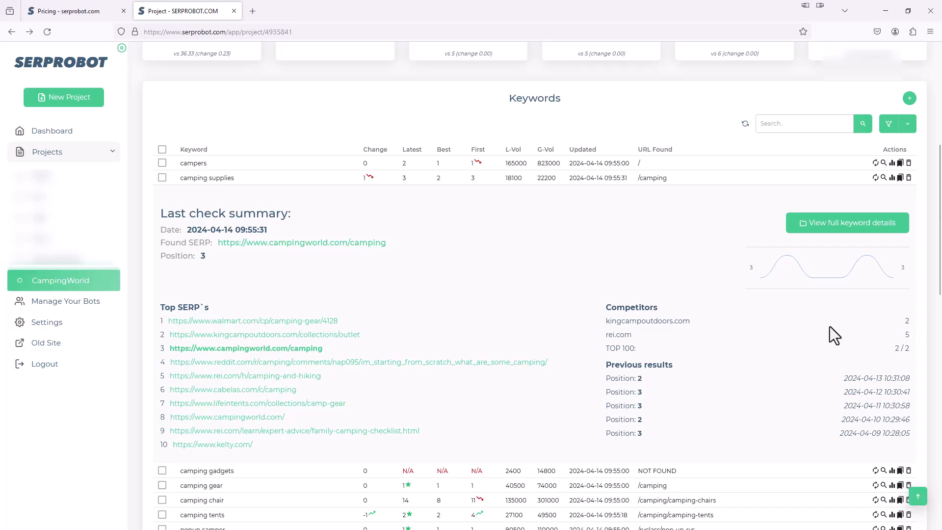
scroll("down", 3)
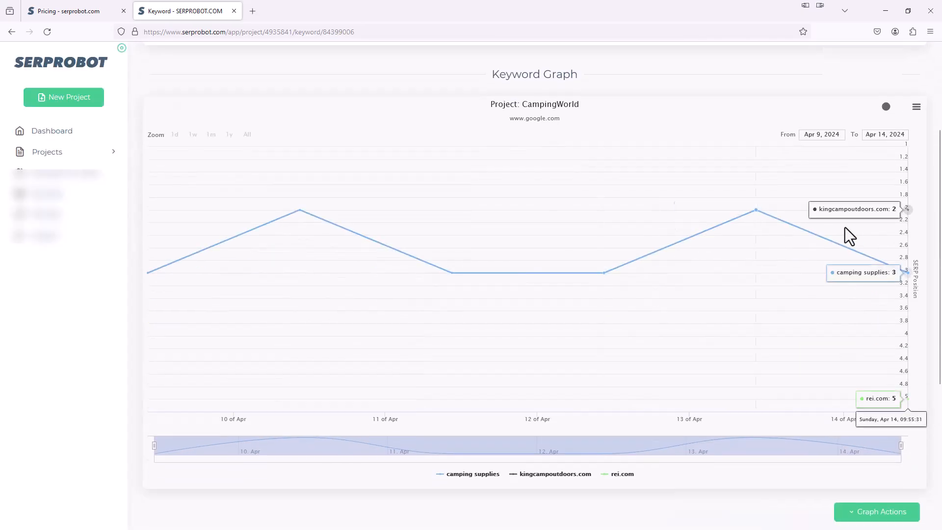
mouse_move(898, 239)
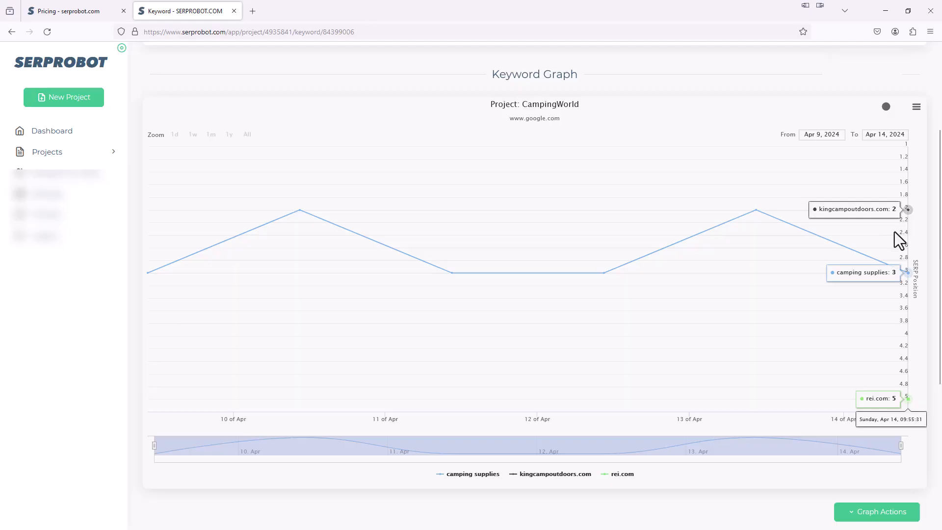
mouse_move(893, 223)
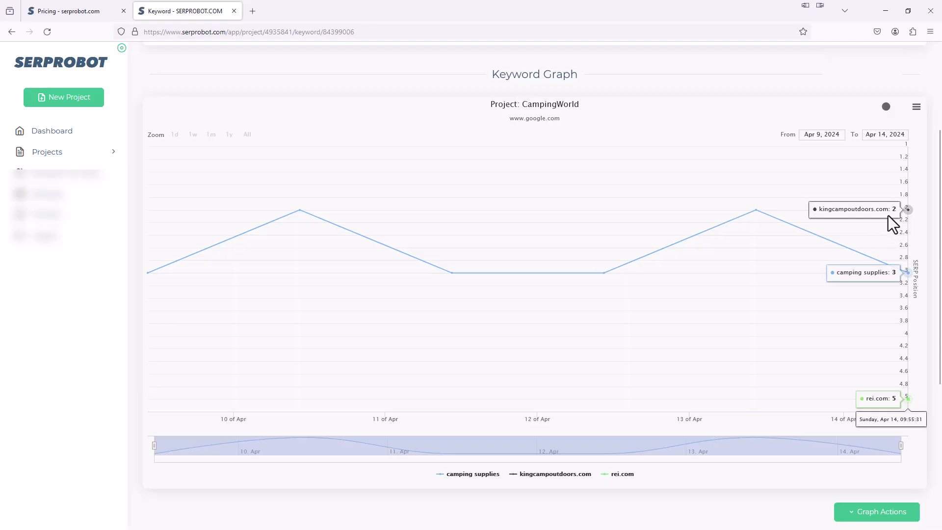
mouse_move(901, 399)
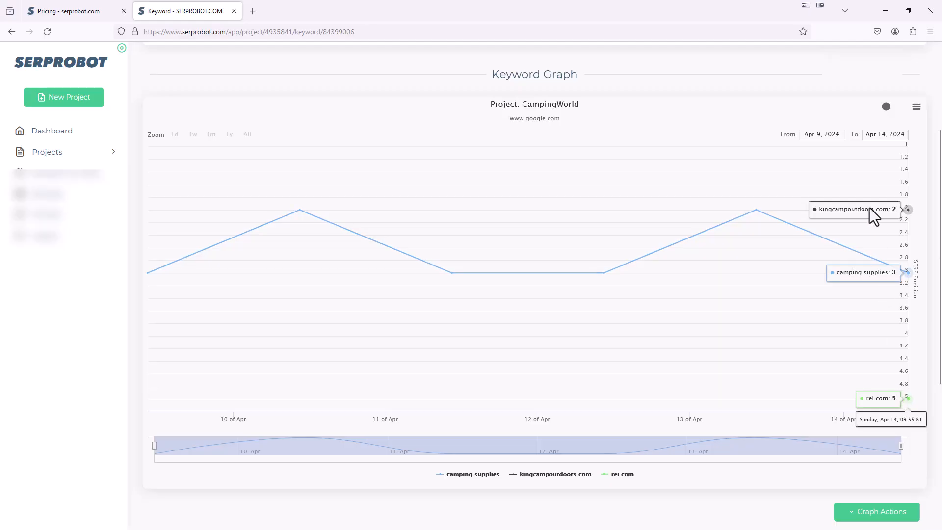
mouse_move(892, 222)
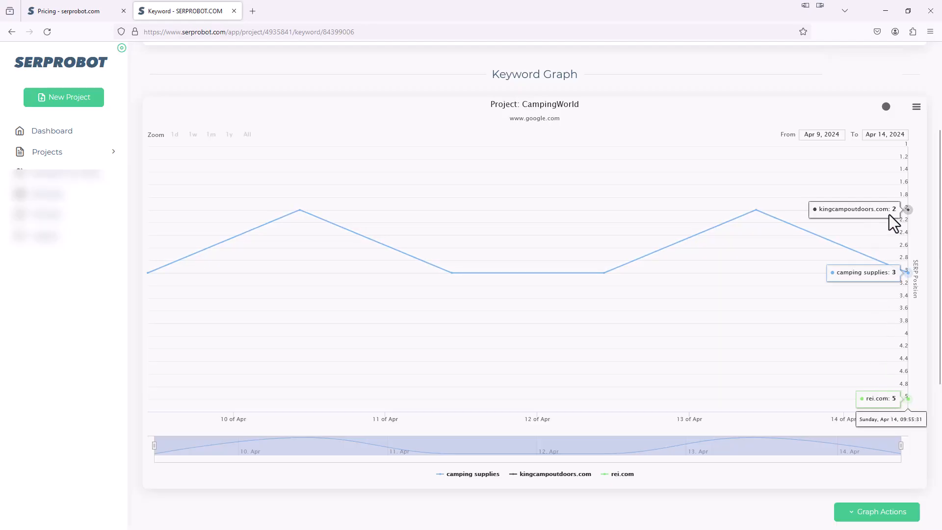
mouse_move(896, 221)
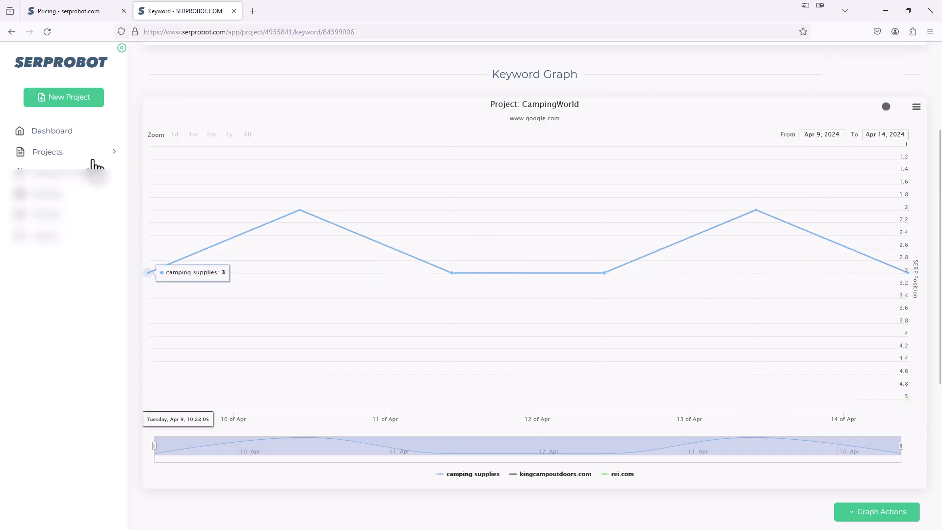
Return to the CampingWorld project page via Projects in the sidebar.
left_click(10, 32)
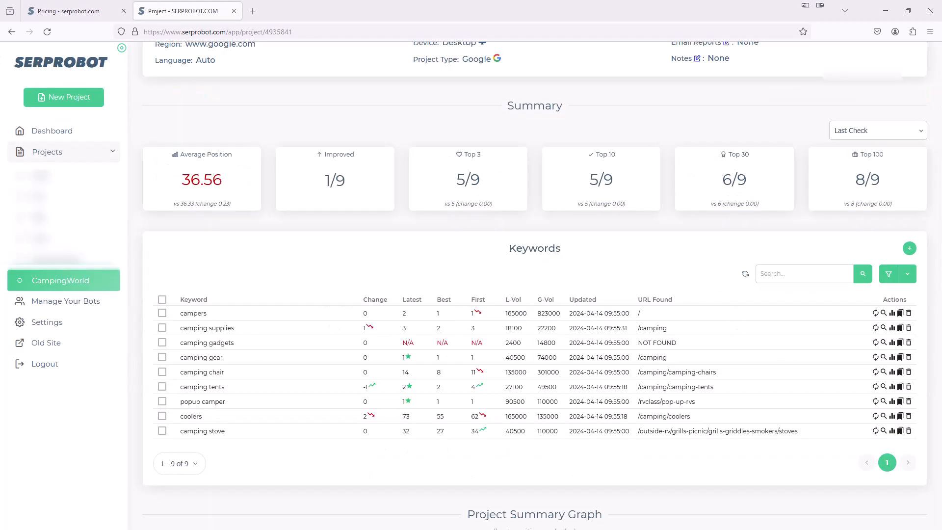
mouse_move(219, 344)
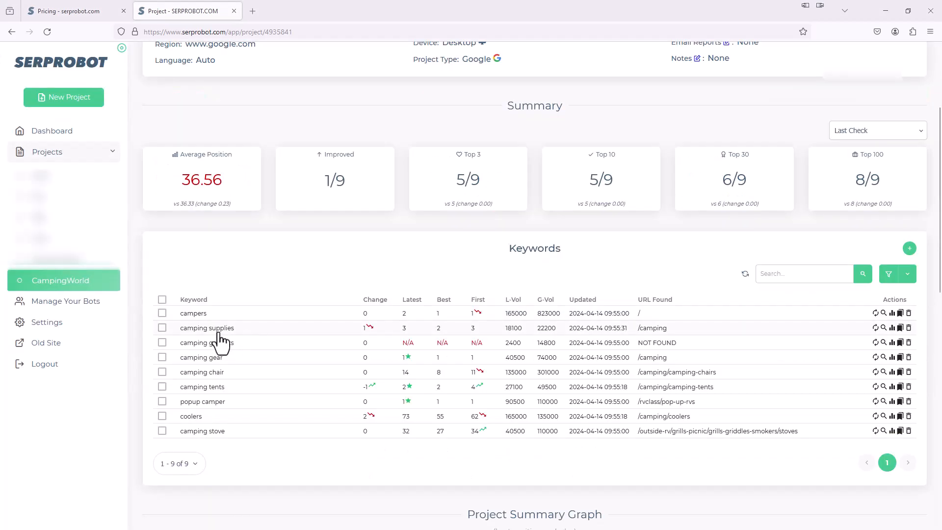
mouse_move(217, 337)
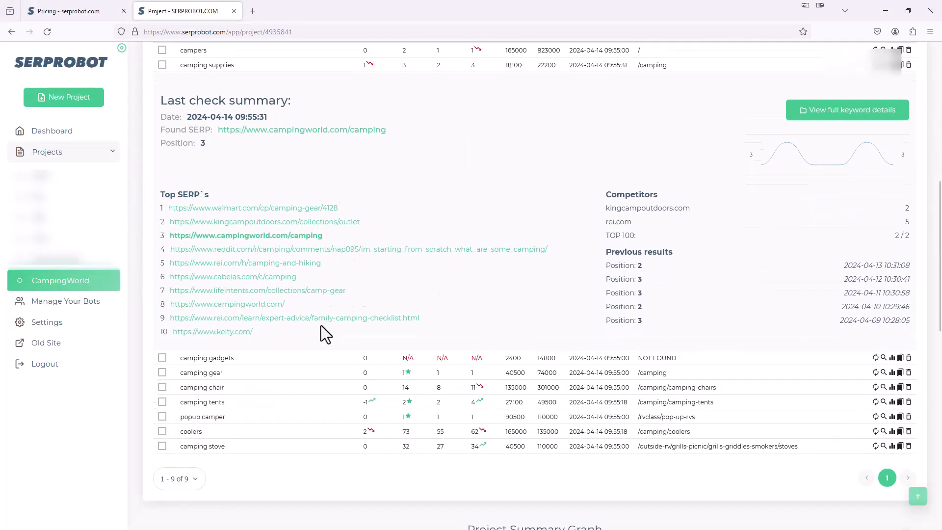
Scroll past the Project Summary Graph to the empty Notes section.
scroll("down", 3)
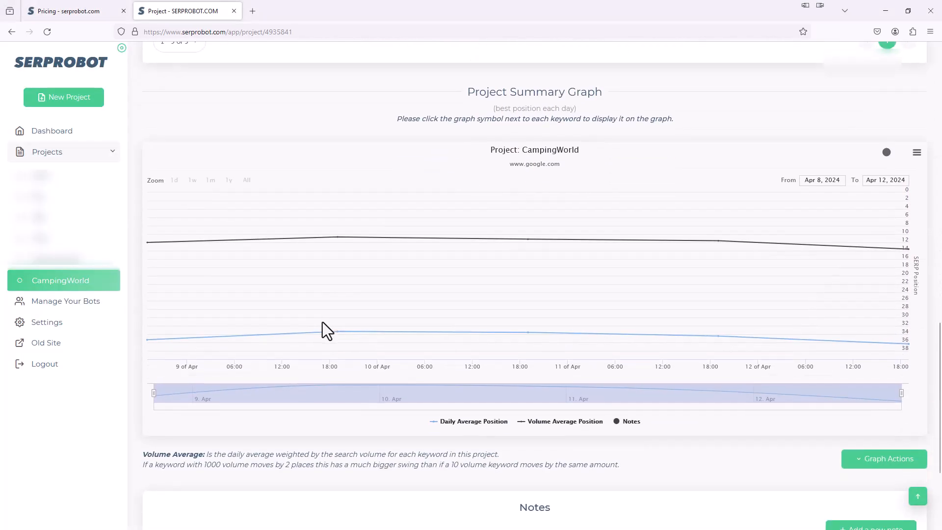
scroll("down", 3)
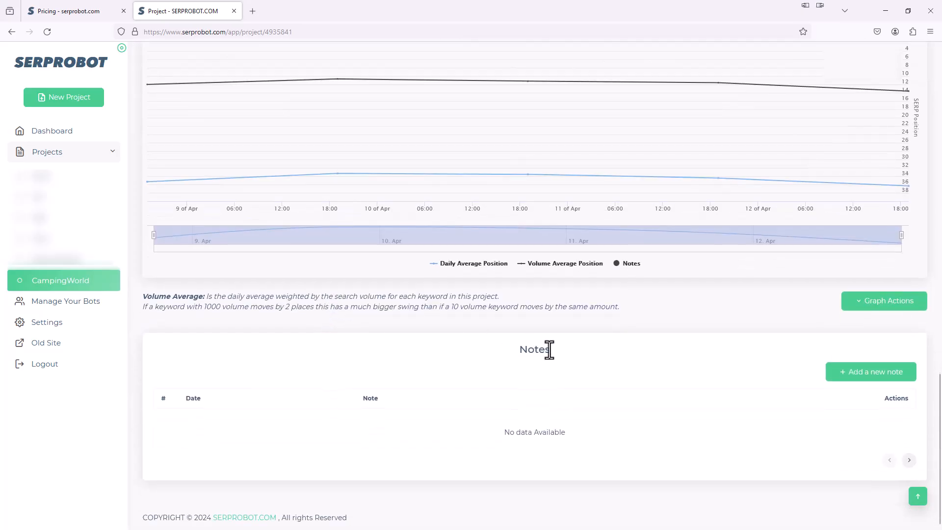
mouse_move(648, 358)
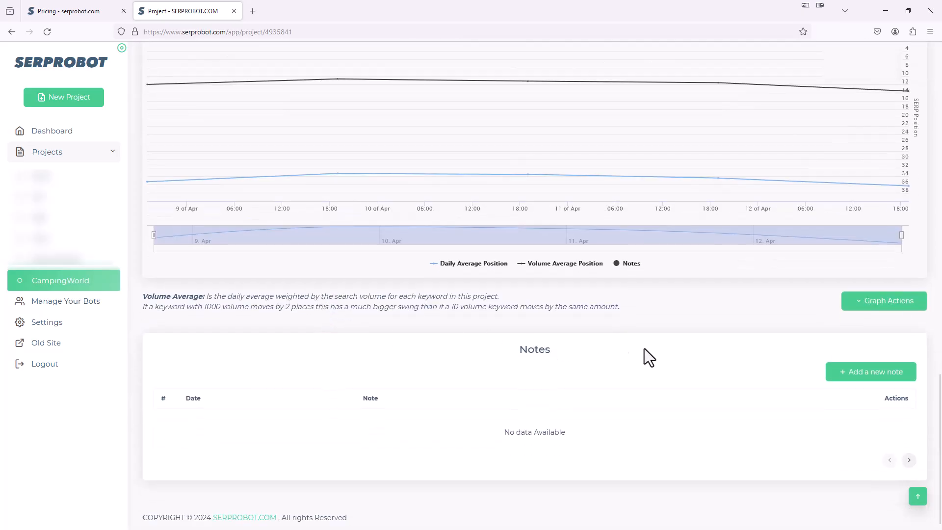
Add a note dated 2024-04-10 reading 'Changed the H2 Structure'.
left_click(871, 371)
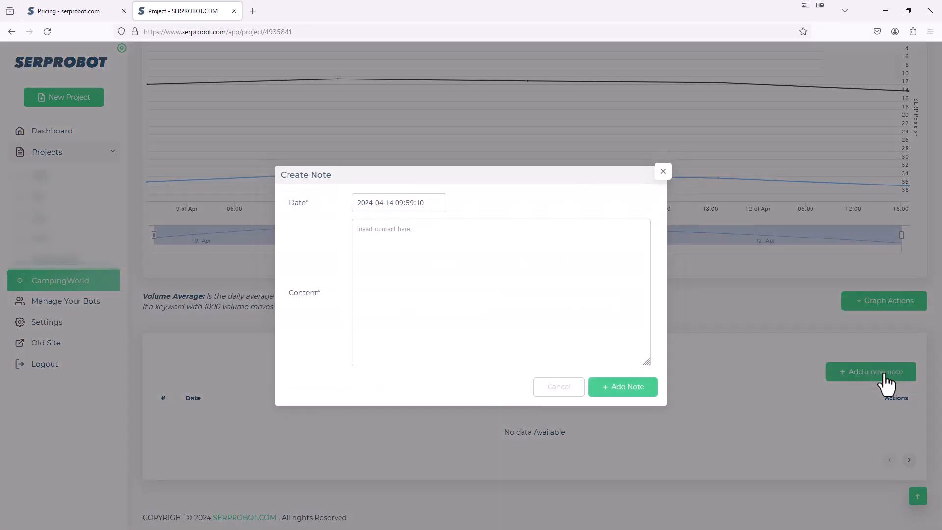
left_click(399, 203)
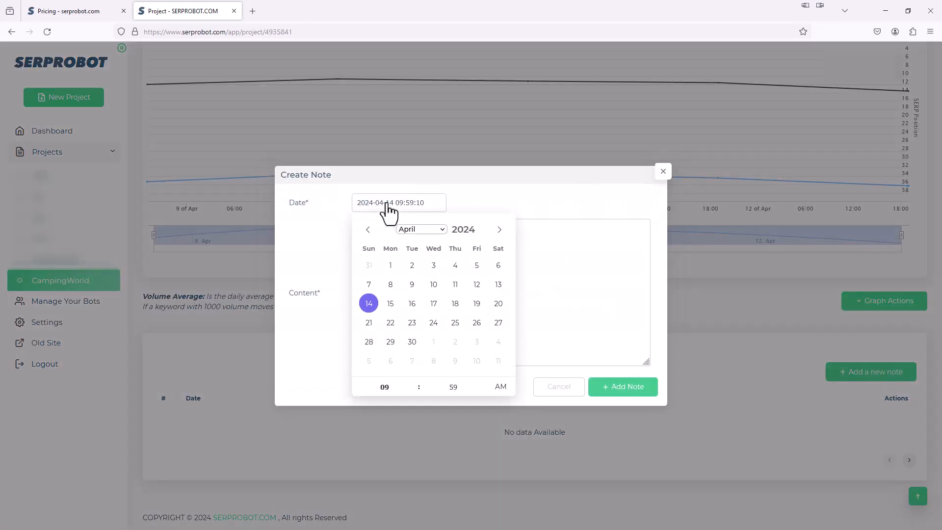
mouse_move(433, 284)
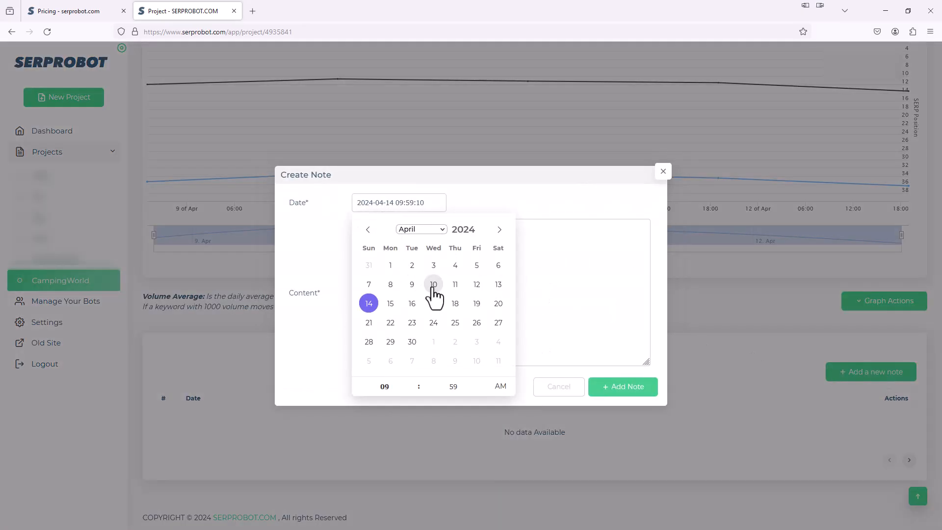
left_click(433, 283)
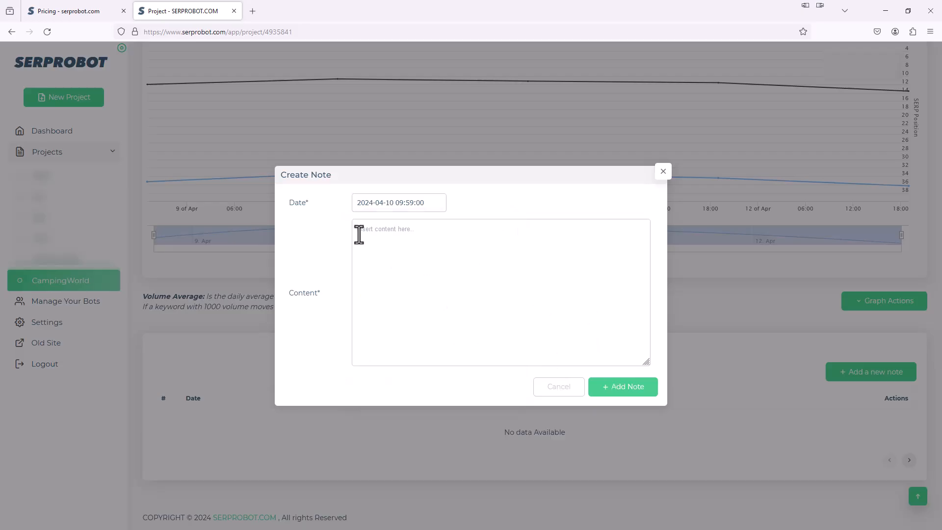
type("changed the H")
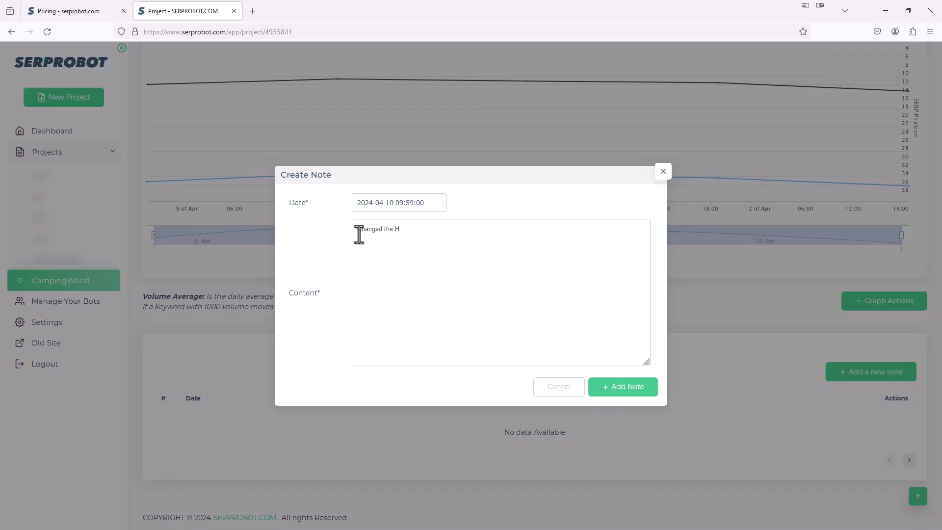
type("2 Structure")
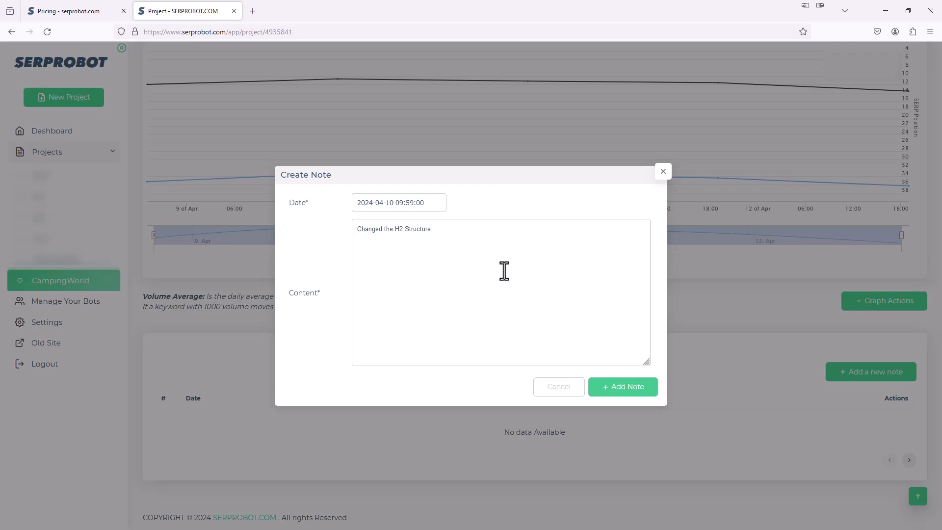
mouse_move(607, 303)
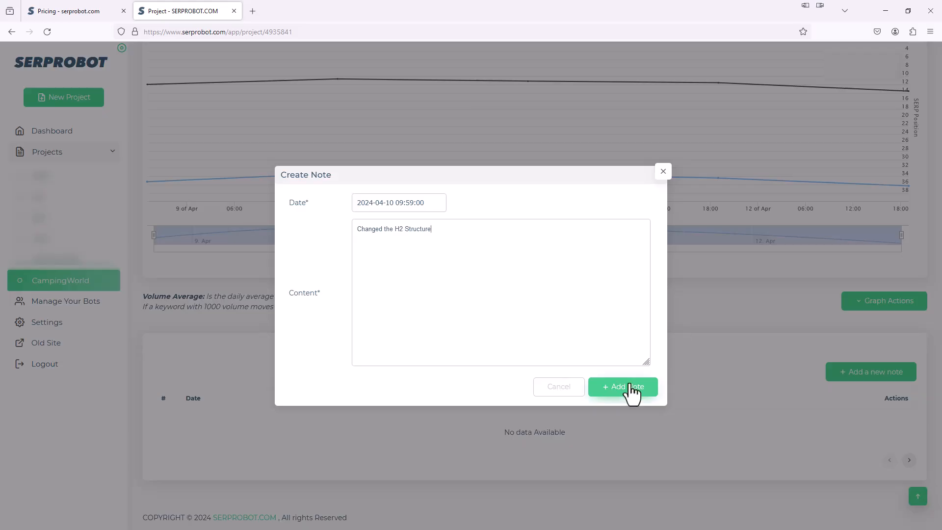
left_click(623, 387)
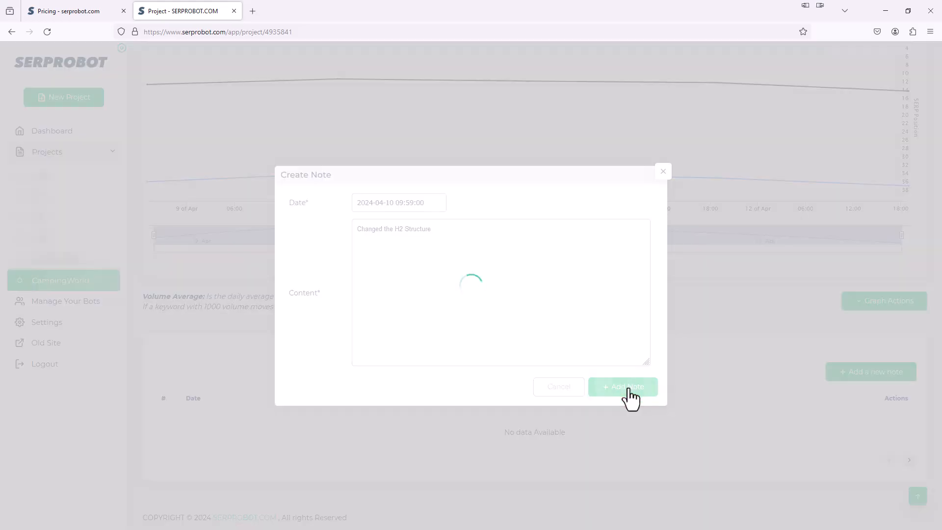
left_click(623, 387)
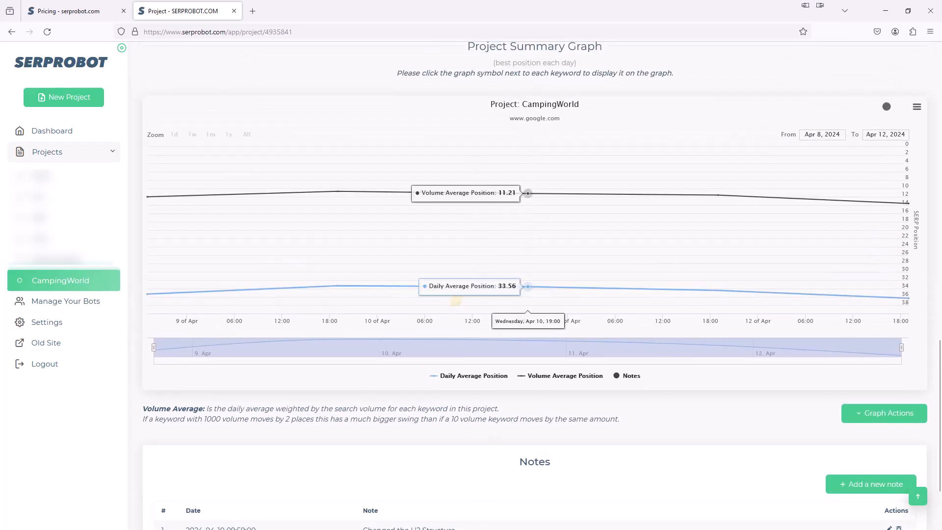
mouse_move(459, 305)
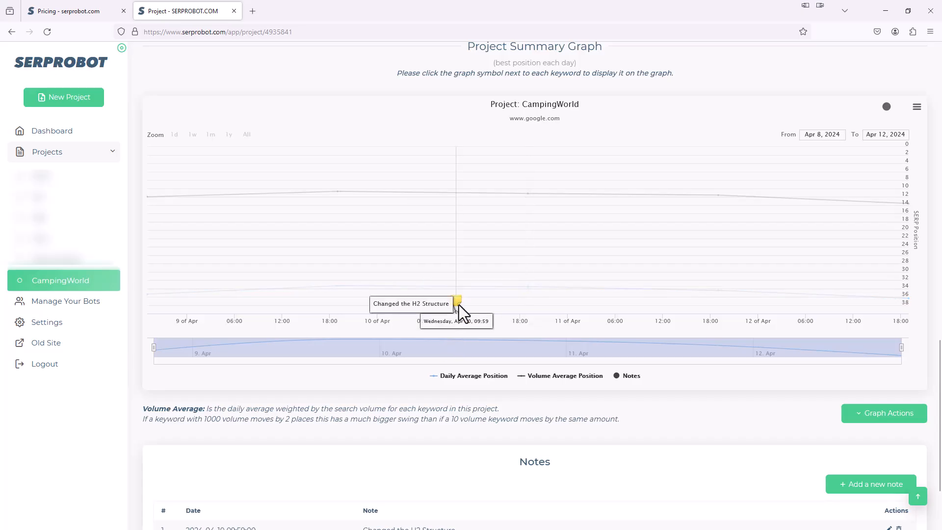
mouse_move(449, 312)
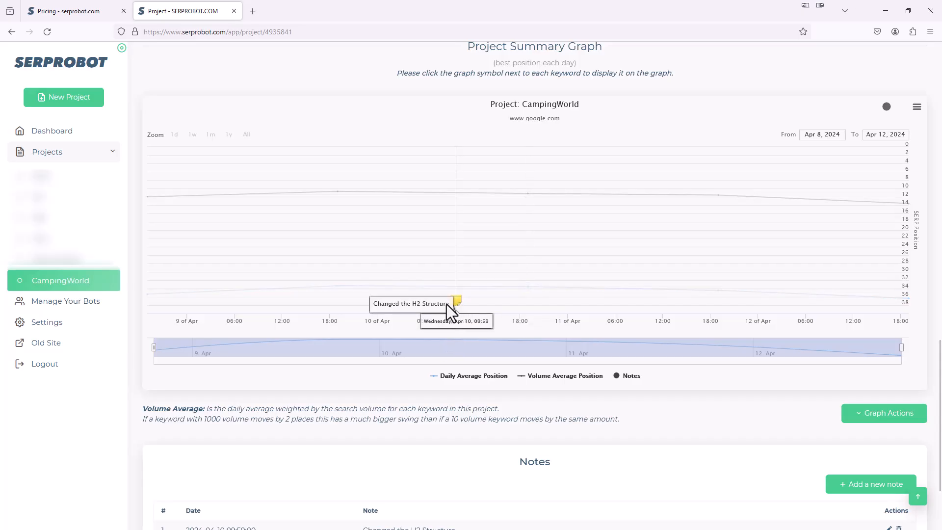
mouse_move(526, 265)
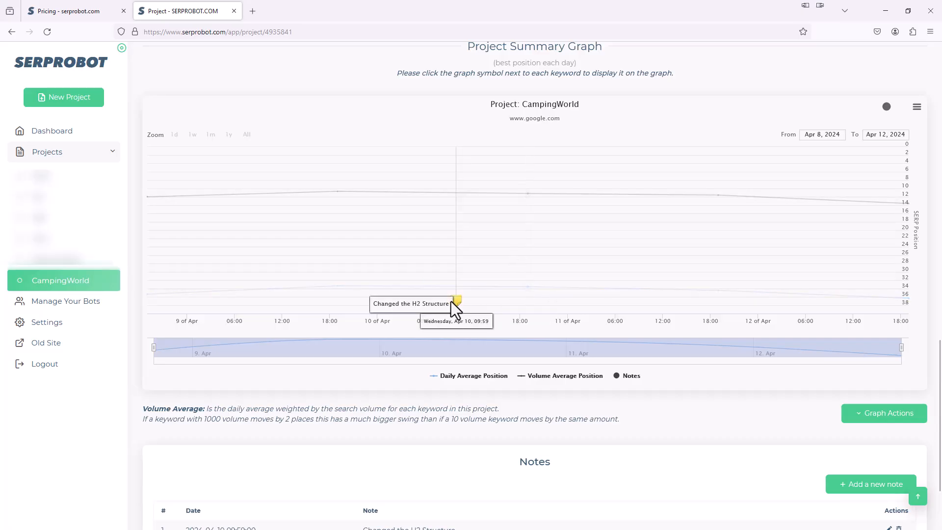
Scroll the project page to view the note marker on the summary graph.
scroll("down", 3)
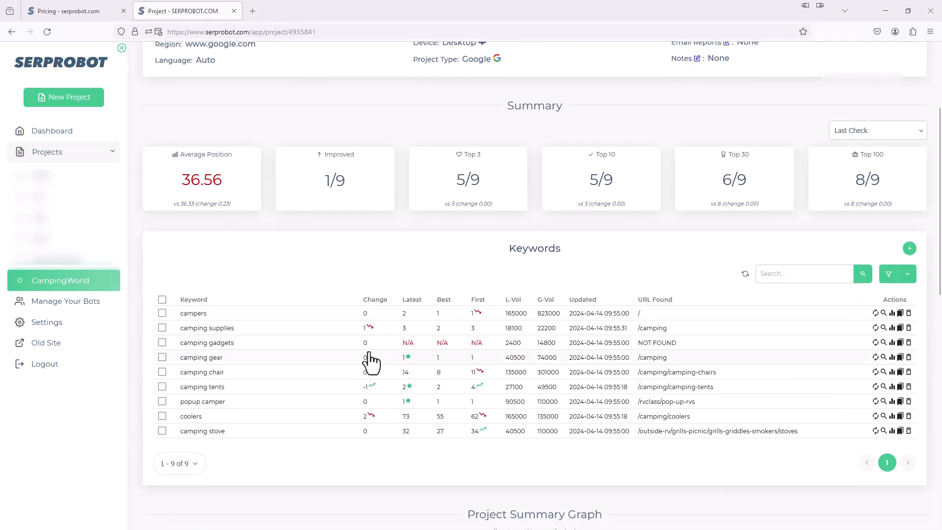
mouse_move(278, 358)
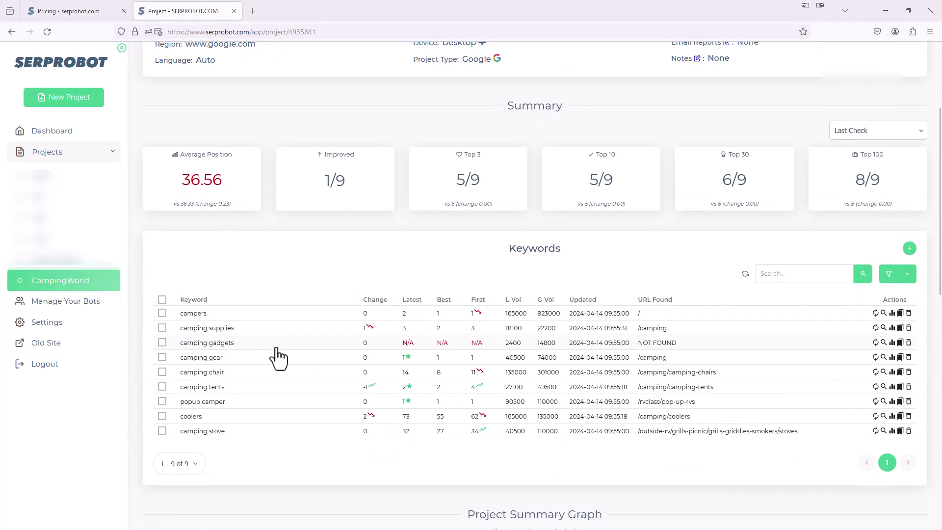
mouse_move(876, 342)
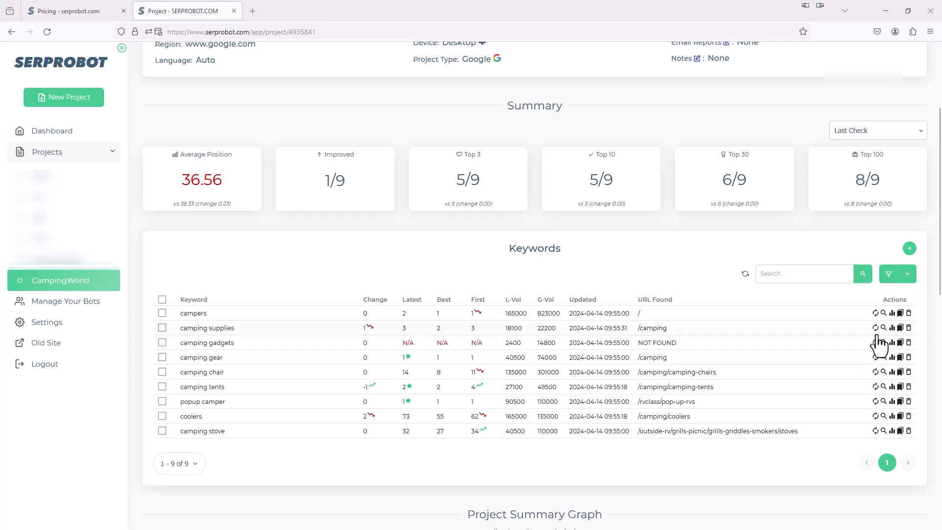
mouse_move(754, 386)
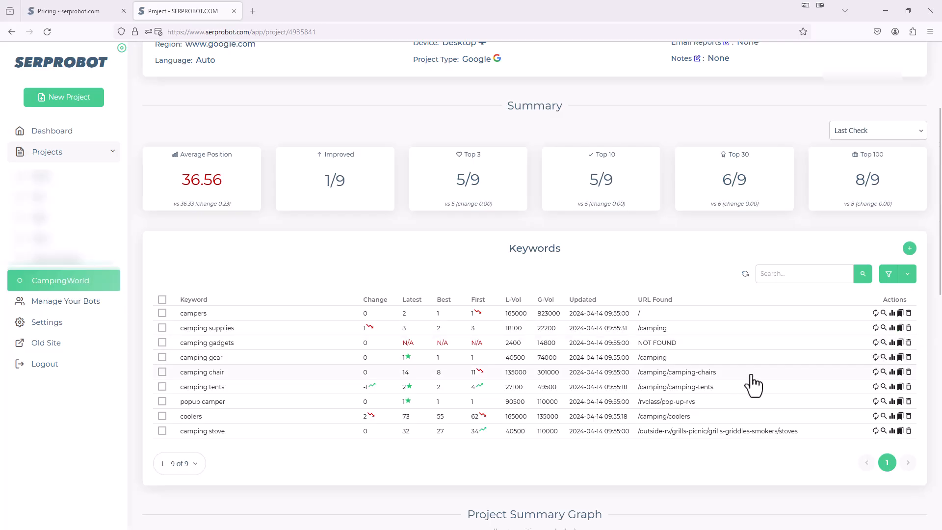
mouse_move(885, 396)
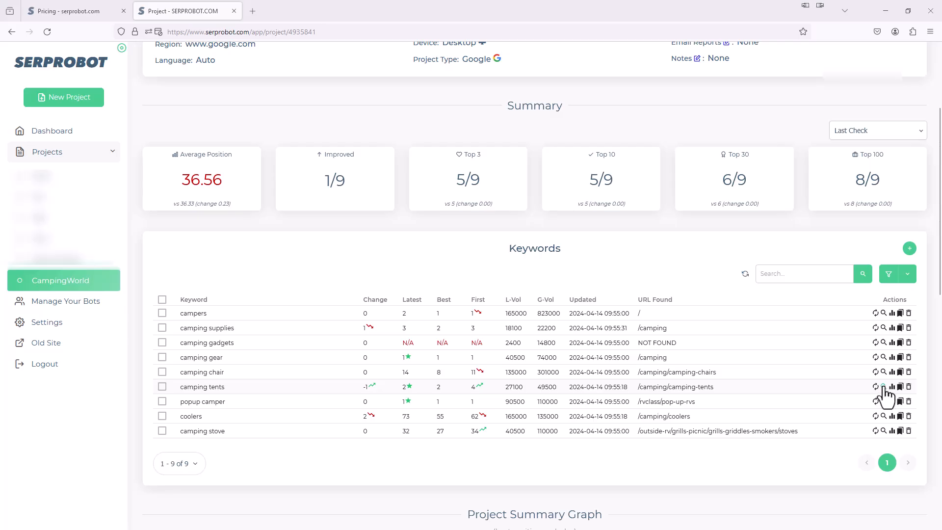
Open live Google results for the camping tents keyword.
left_click(884, 386)
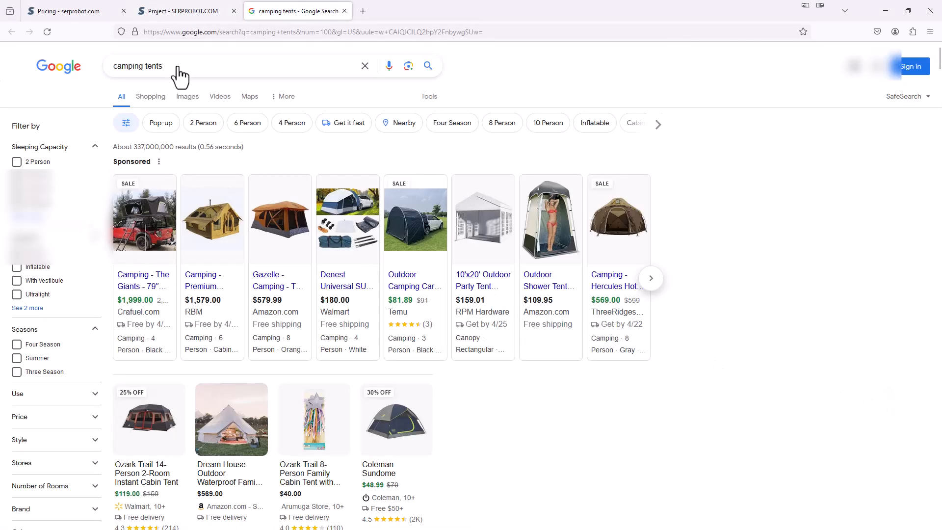
Browse the camping tents Google results, then close that tab.
scroll("down", 3)
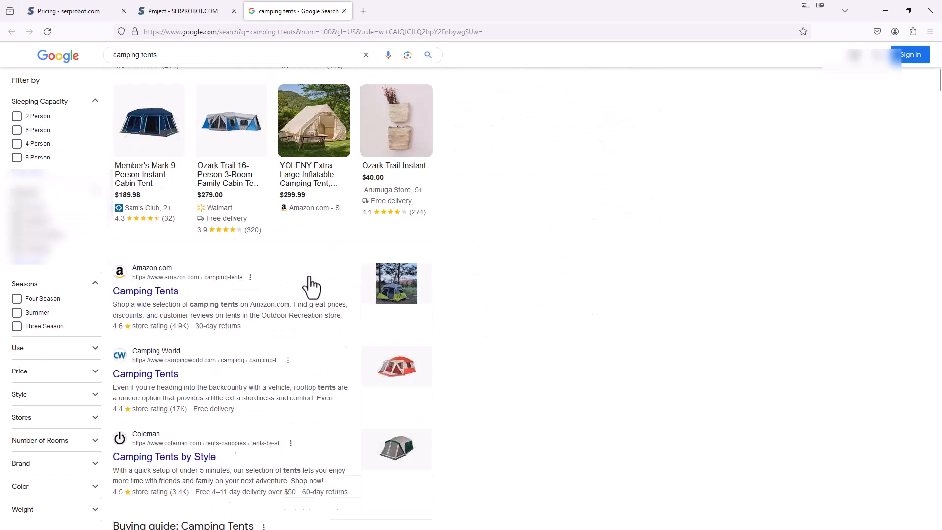
scroll("down", 3)
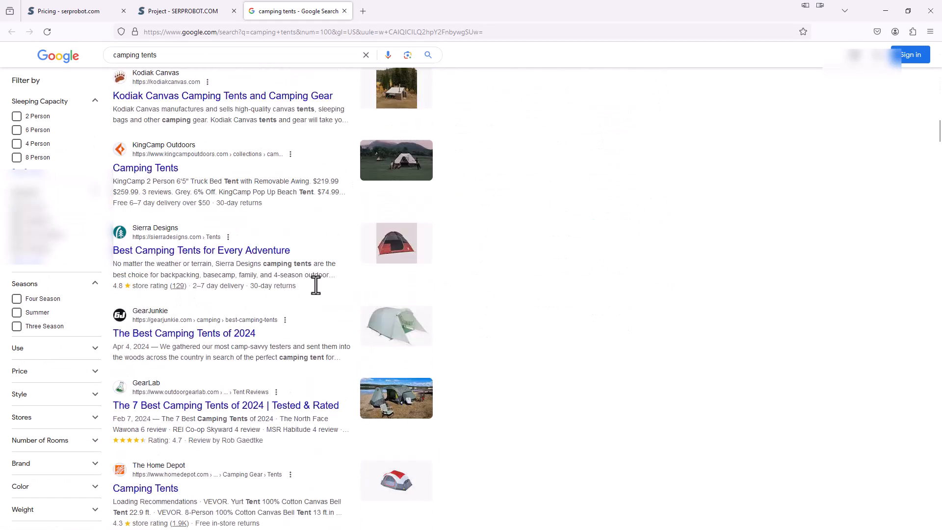
scroll("down", 3)
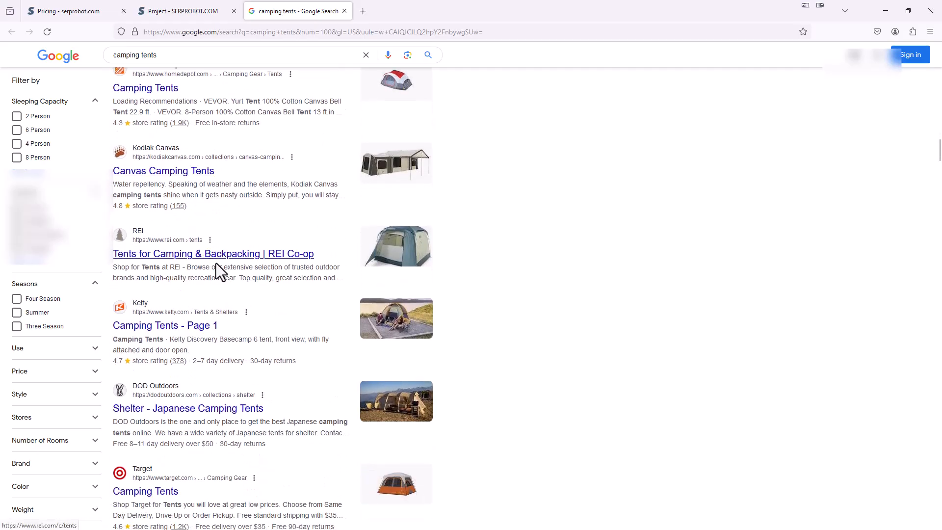
scroll("down", 3)
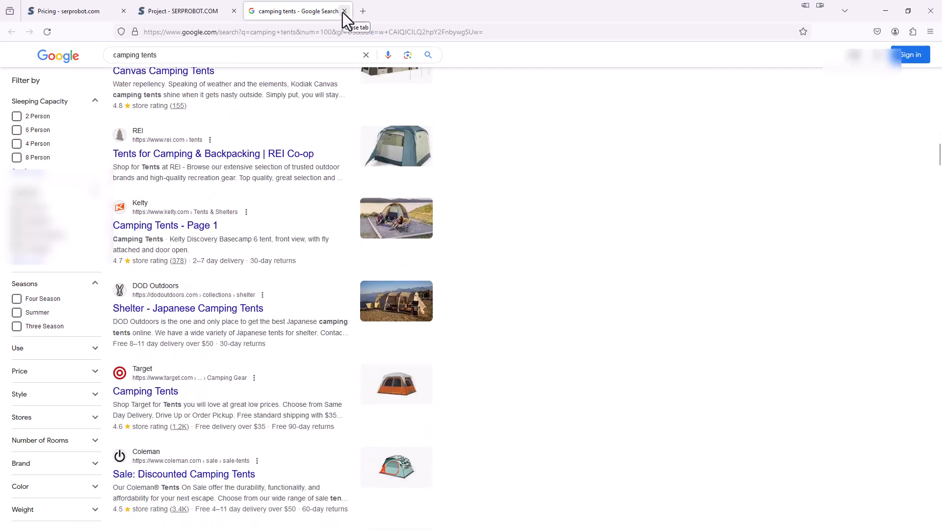
left_click(344, 11)
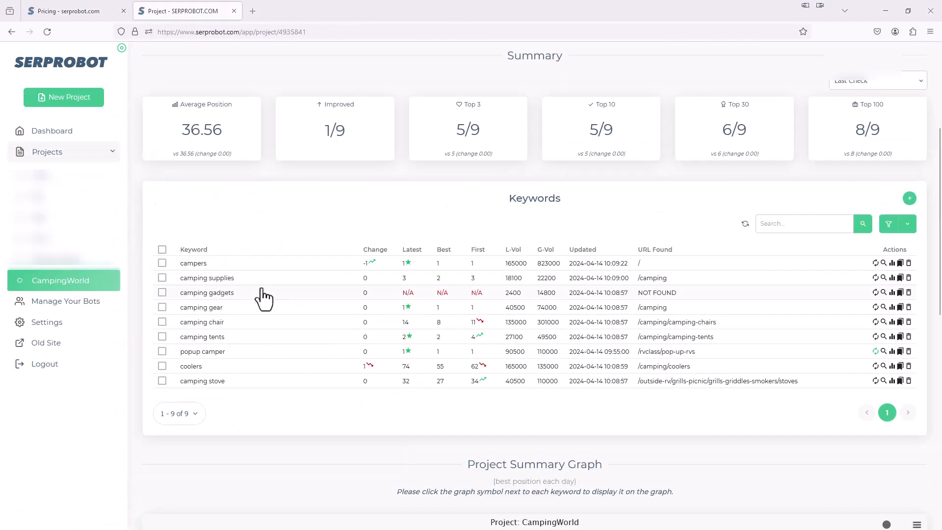
mouse_move(229, 281)
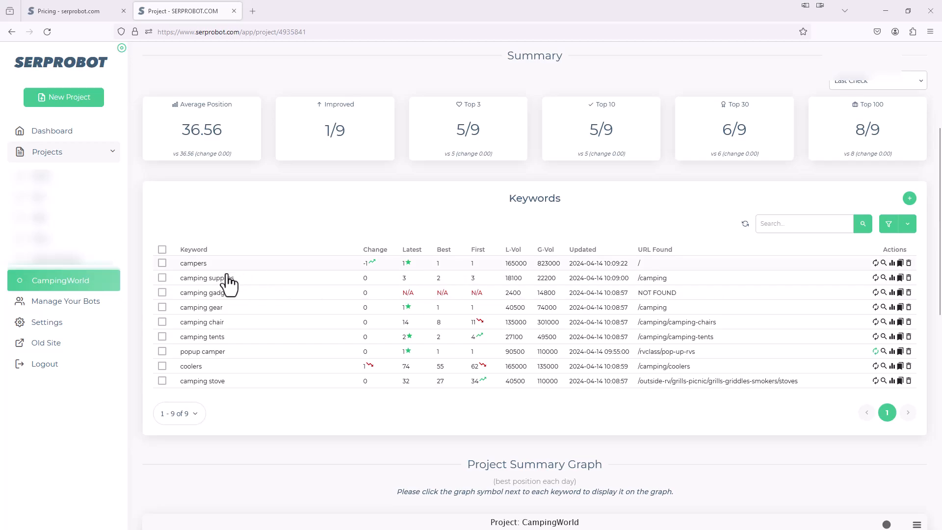
mouse_move(230, 321)
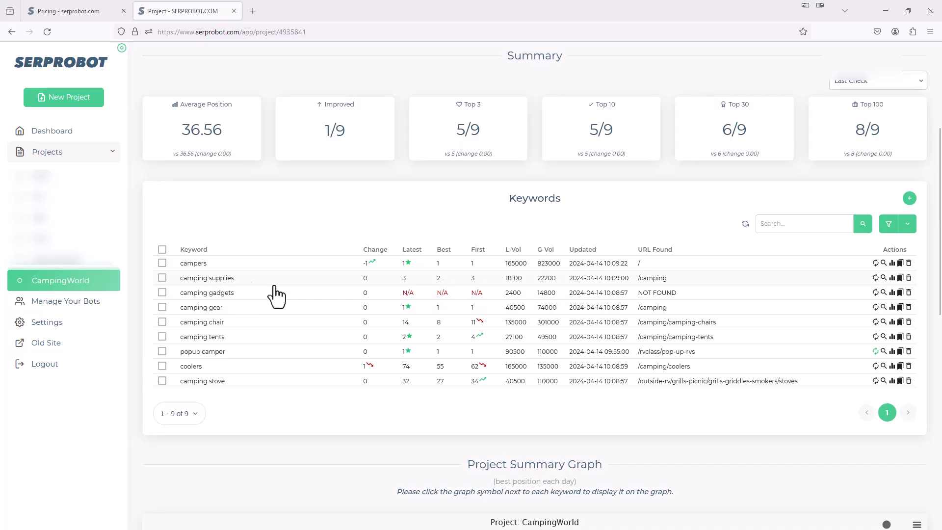
mouse_move(899, 277)
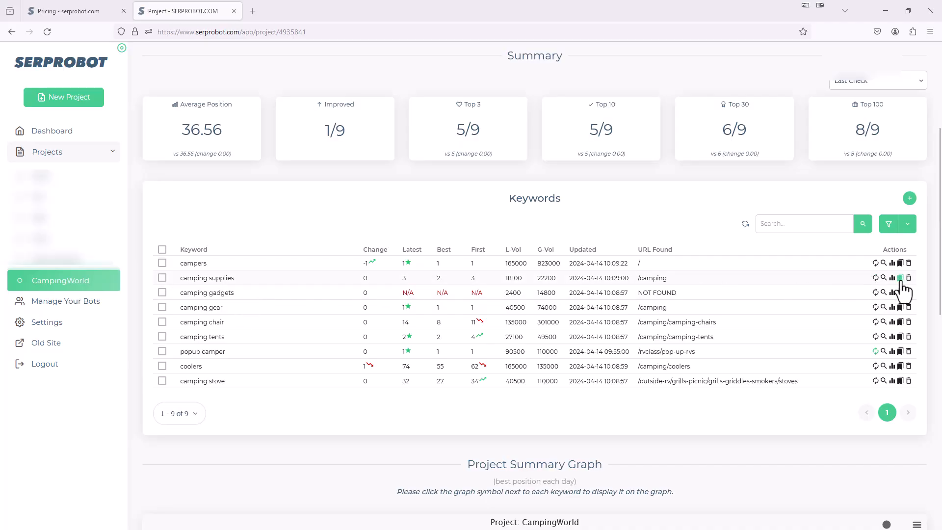
left_click(900, 278)
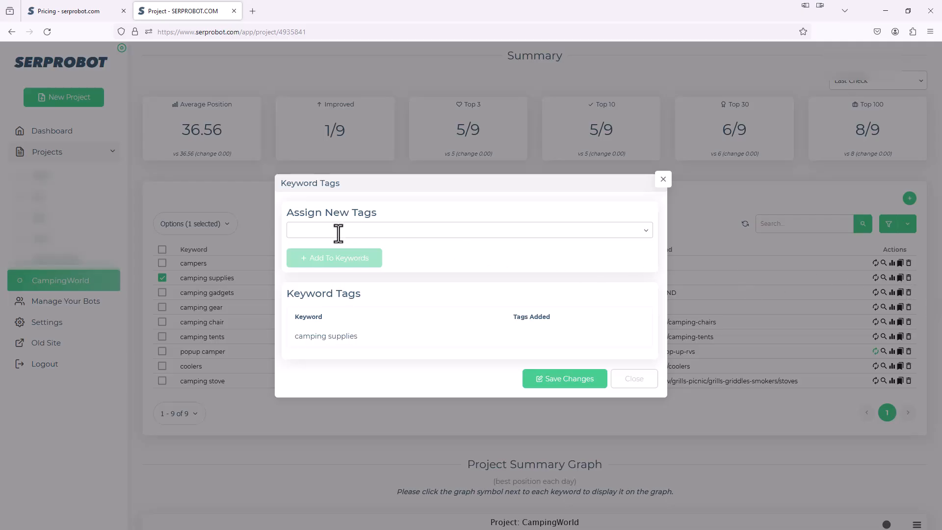
Assign and save the 'supplies' tag on the camping supplies keyword.
type("supplies")
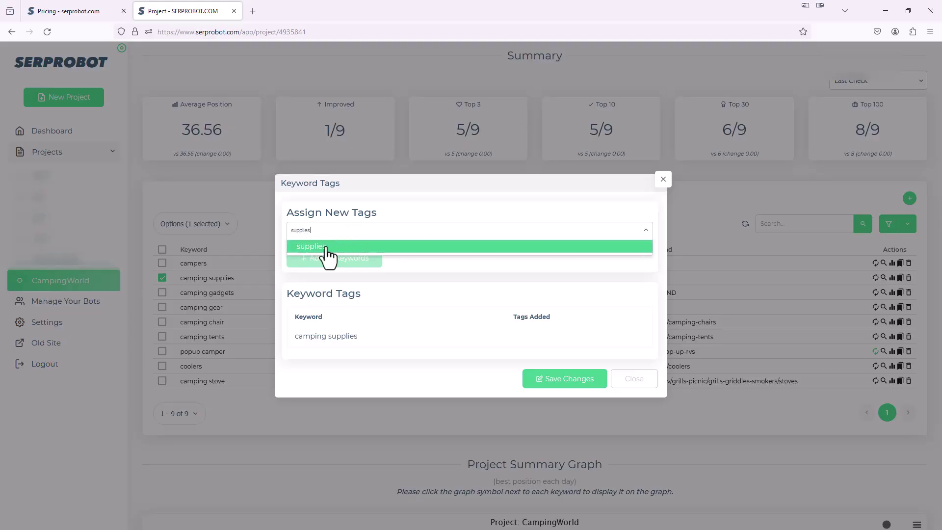
left_click(310, 246)
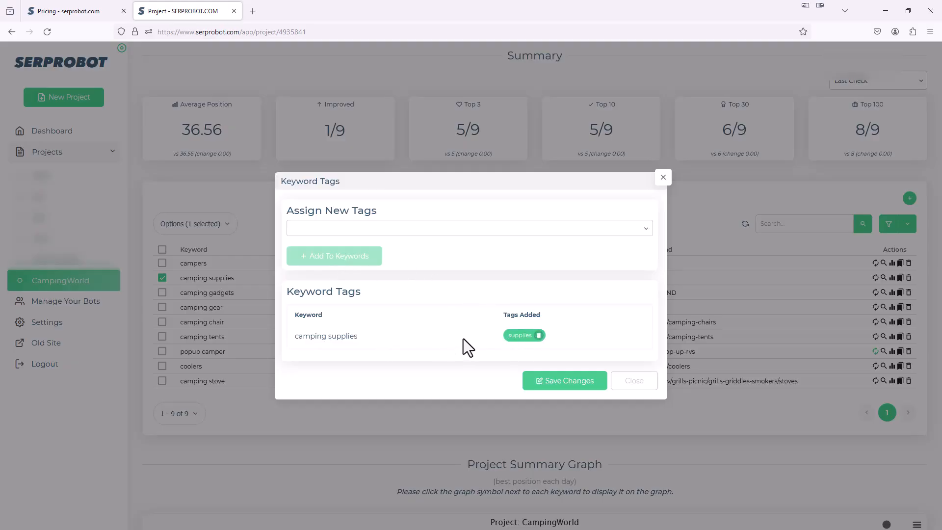
mouse_move(569, 380)
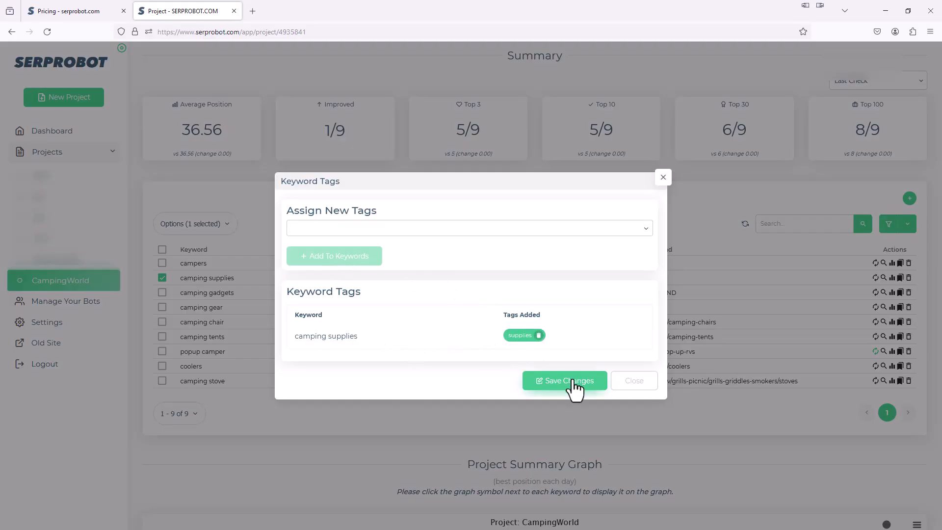
left_click(565, 380)
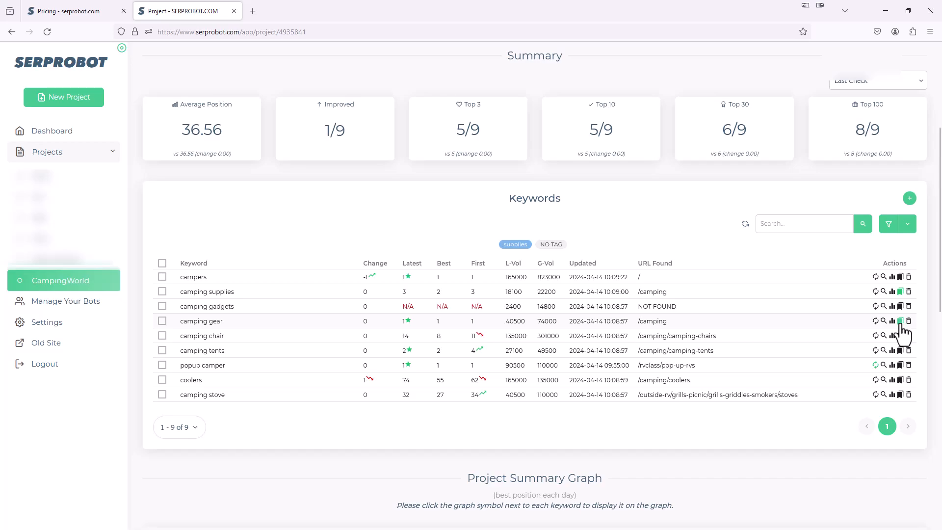
Add the existing 'supplies' tag to the camping gear keyword and save the change.
left_click(900, 320)
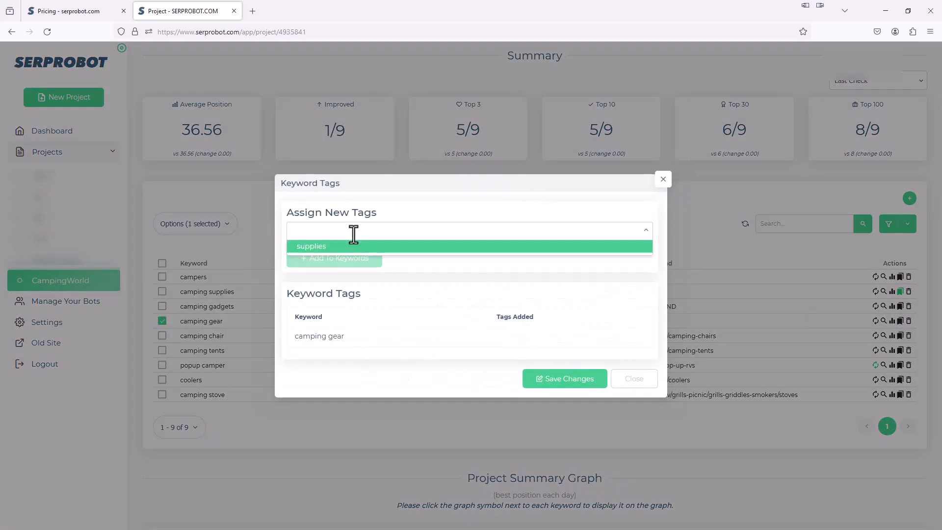
type("supp")
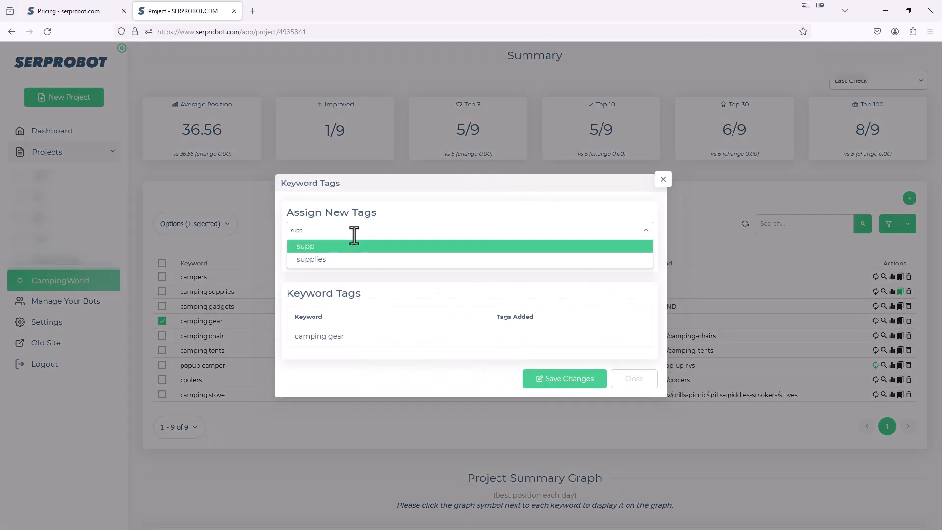
left_click(312, 259)
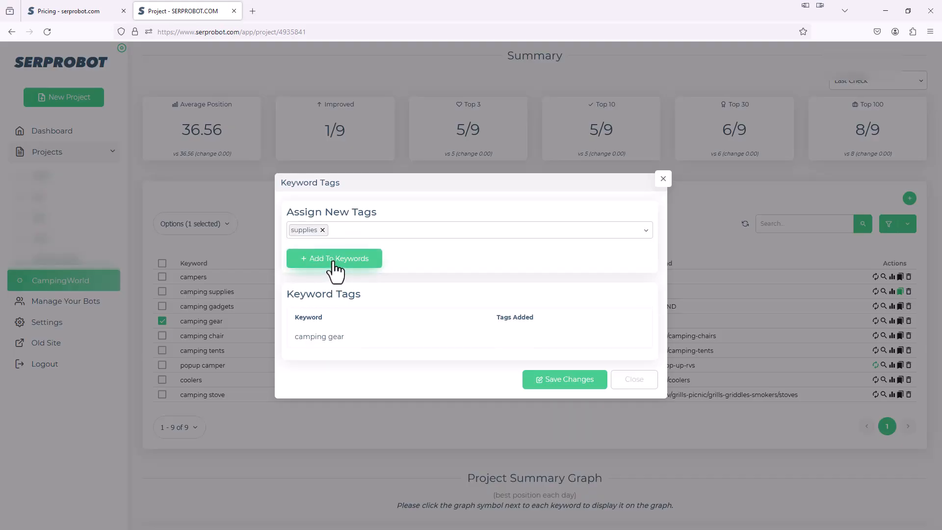
left_click(334, 258)
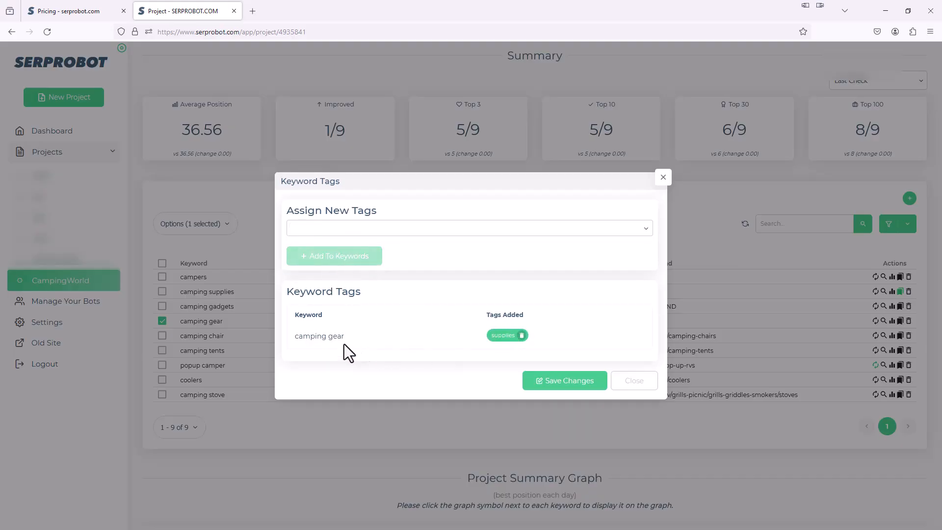
mouse_move(565, 381)
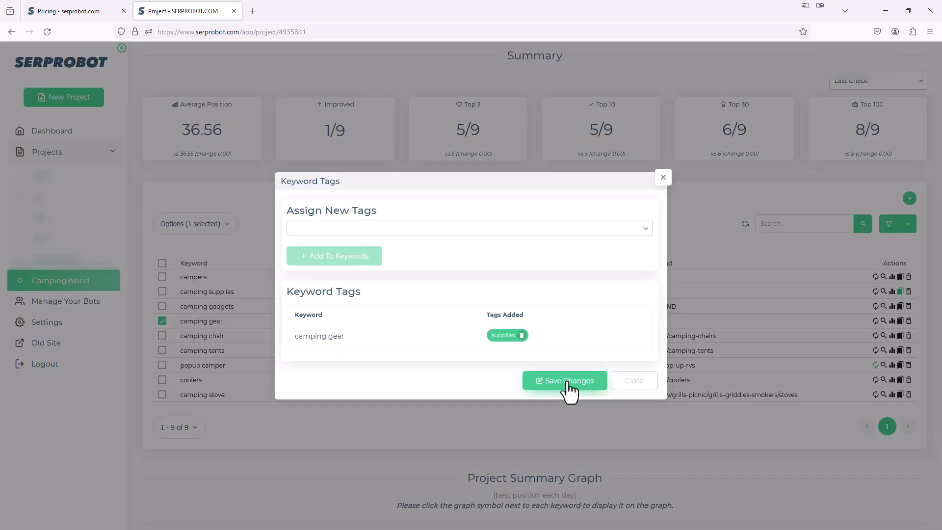
left_click(565, 380)
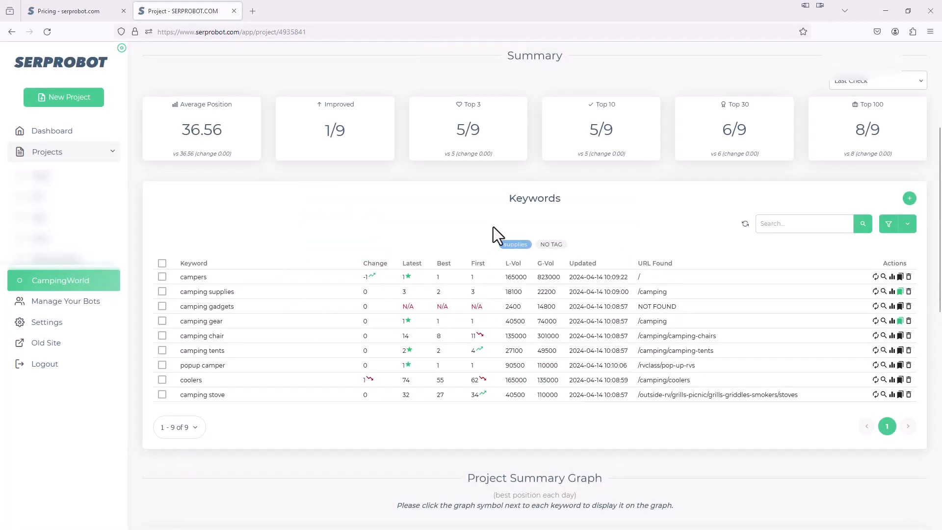
mouse_move(560, 256)
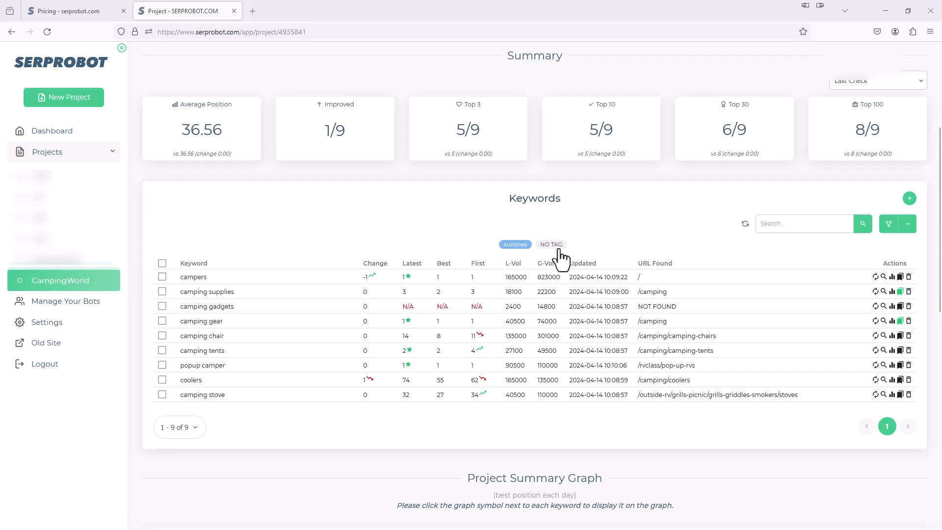
mouse_move(592, 255)
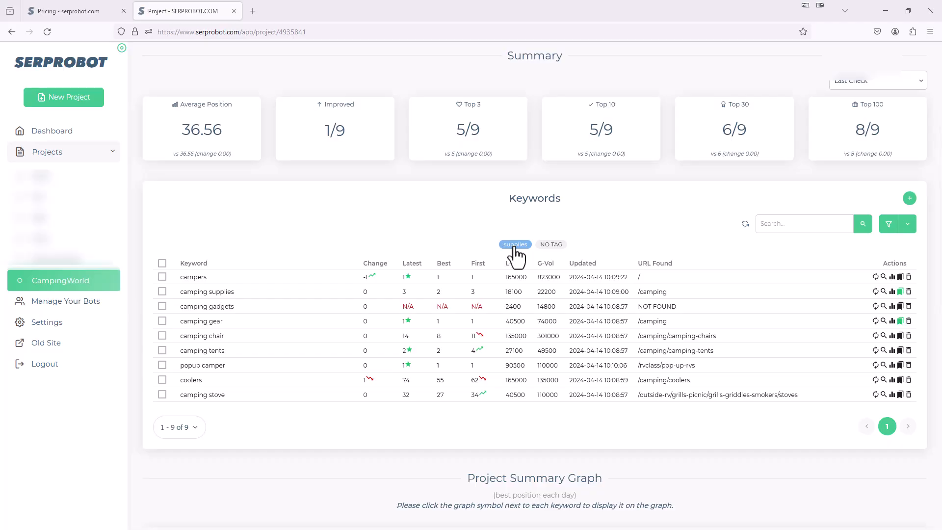
left_click(515, 245)
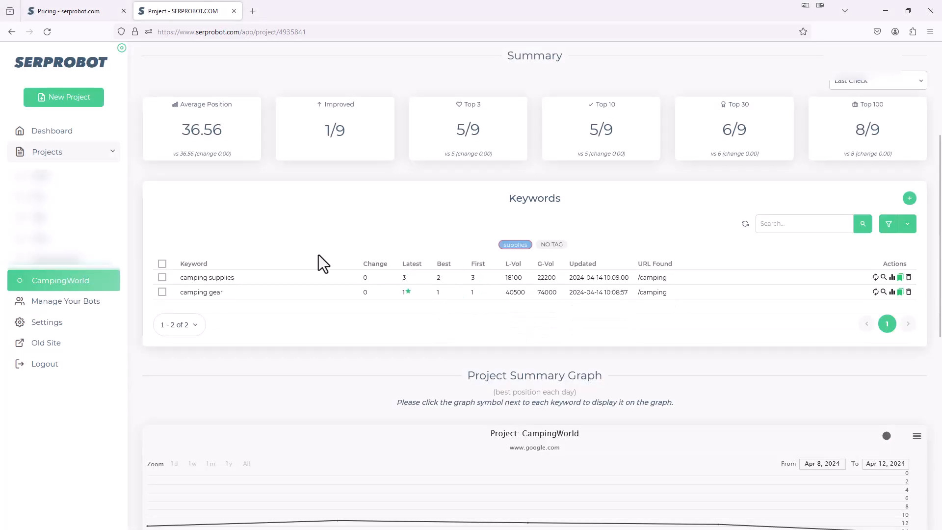
mouse_move(350, 292)
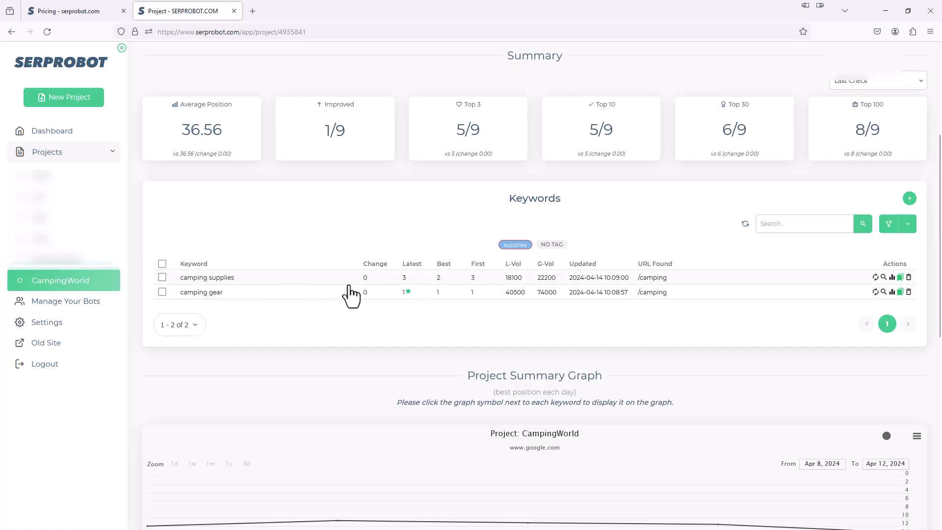
mouse_move(327, 301)
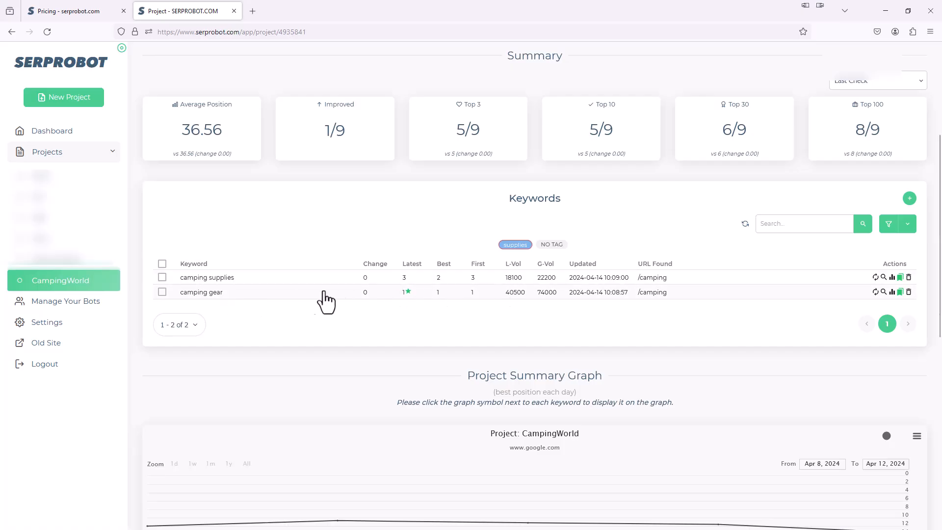
mouse_move(244, 359)
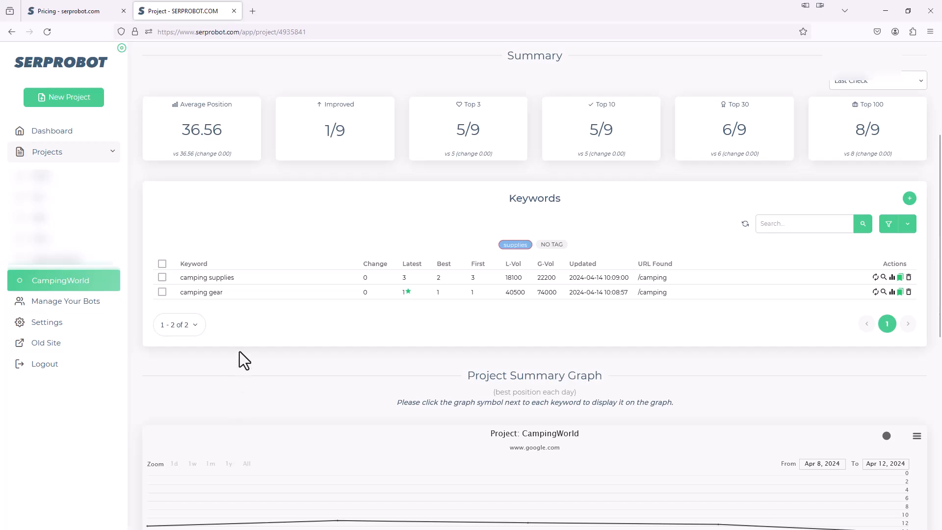
mouse_move(283, 416)
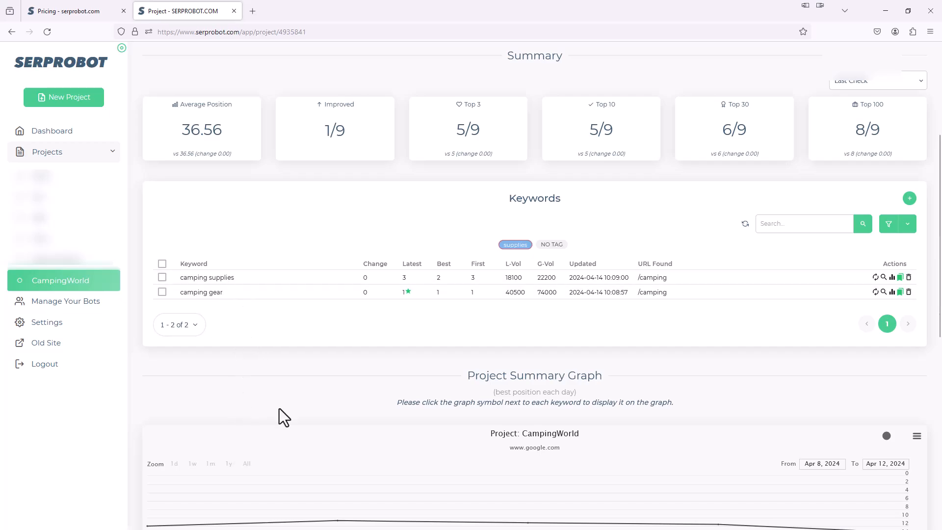
mouse_move(514, 247)
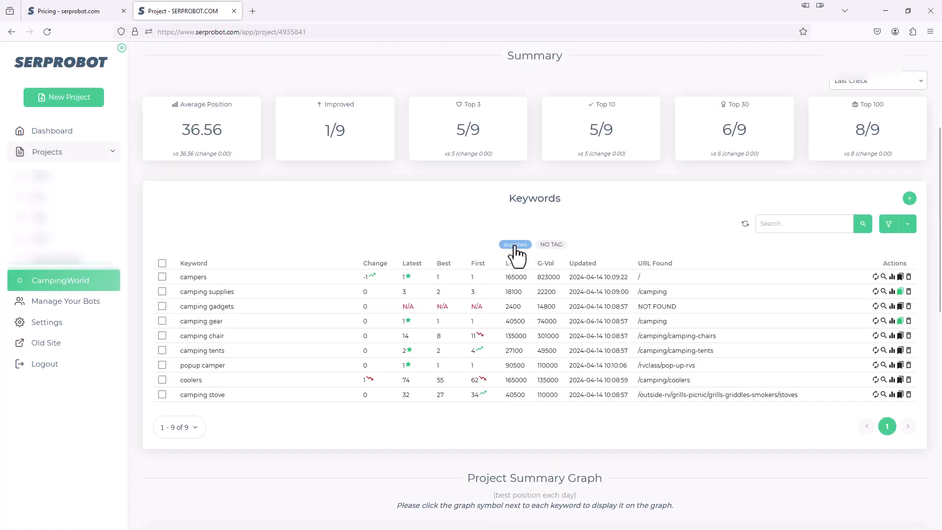
mouse_move(259, 255)
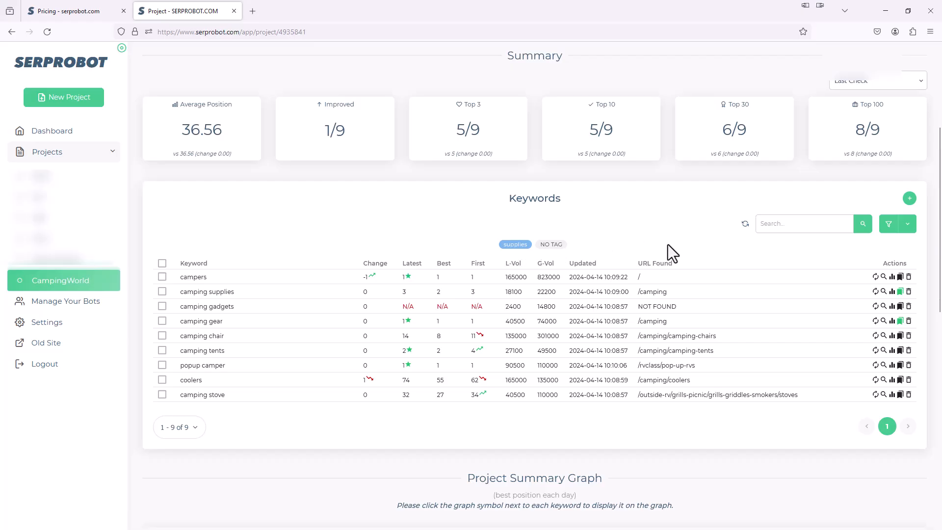
mouse_move(725, 270)
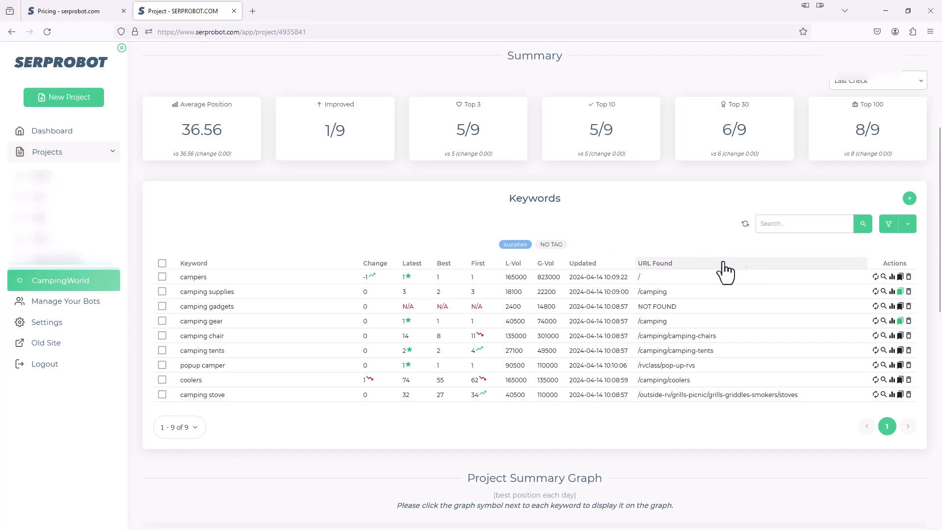
mouse_move(630, 275)
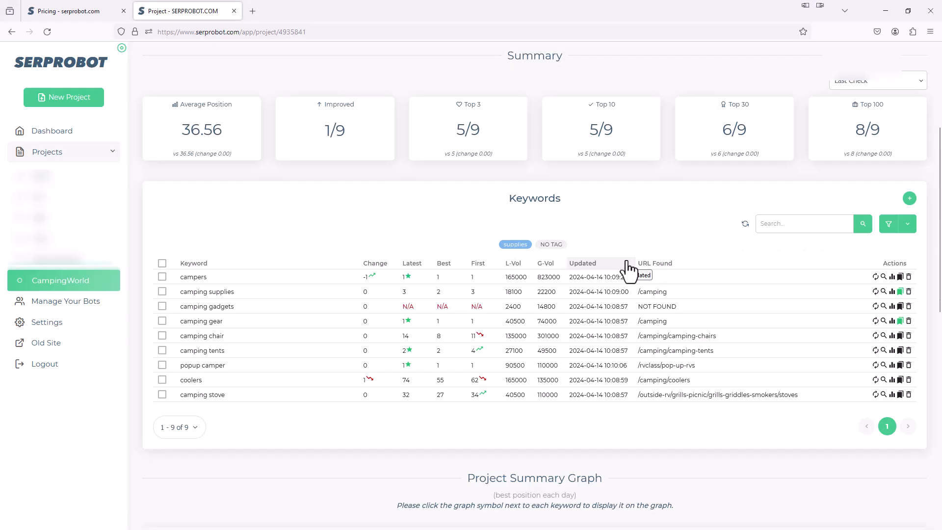
Create a new CampingWorld project report with daily delivery at around 06:00.
scroll("up", 3)
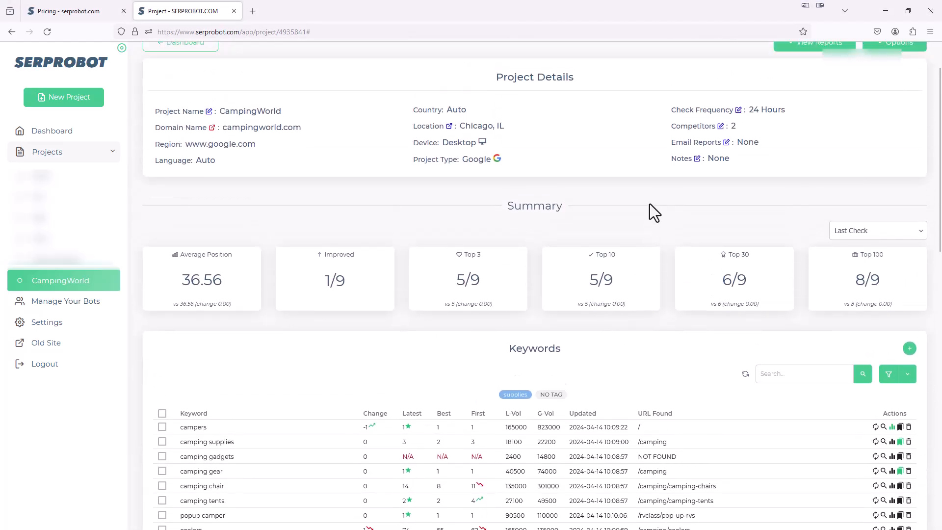
mouse_move(647, 137)
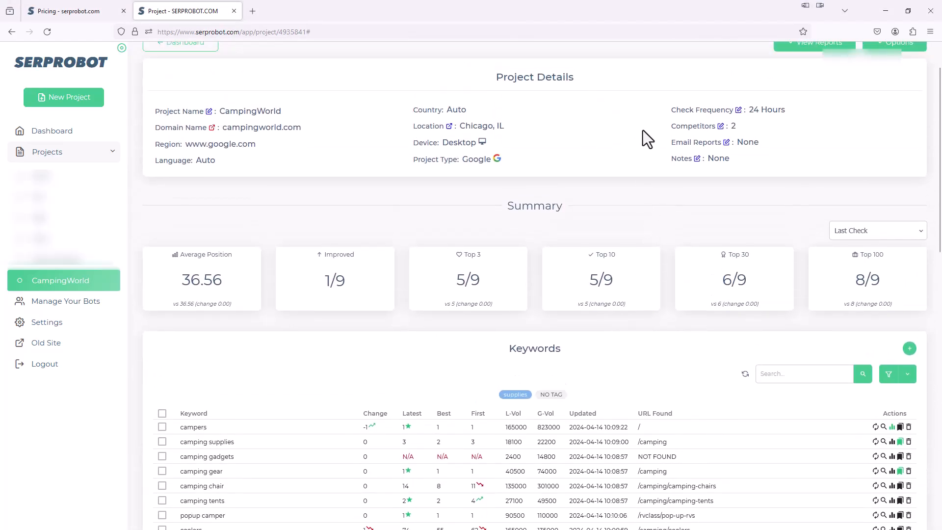
mouse_move(729, 152)
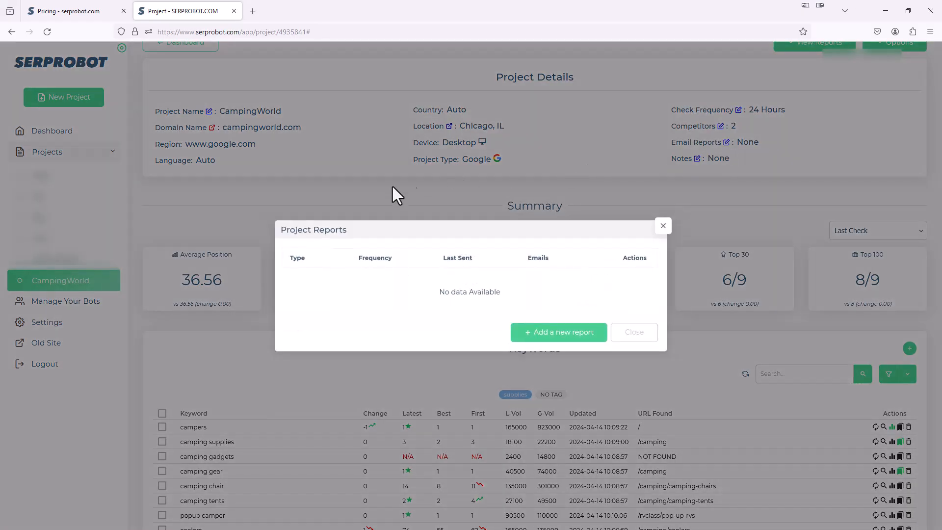
mouse_move(638, 286)
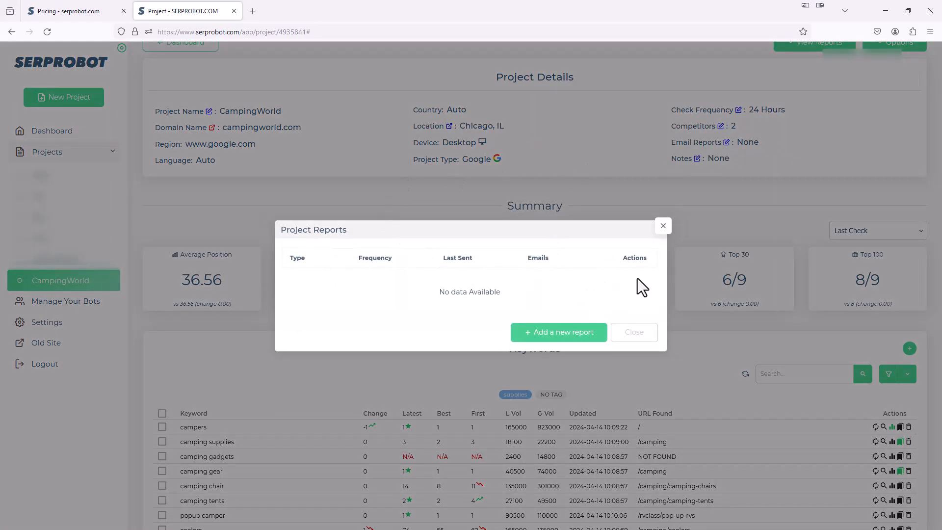
mouse_move(602, 312)
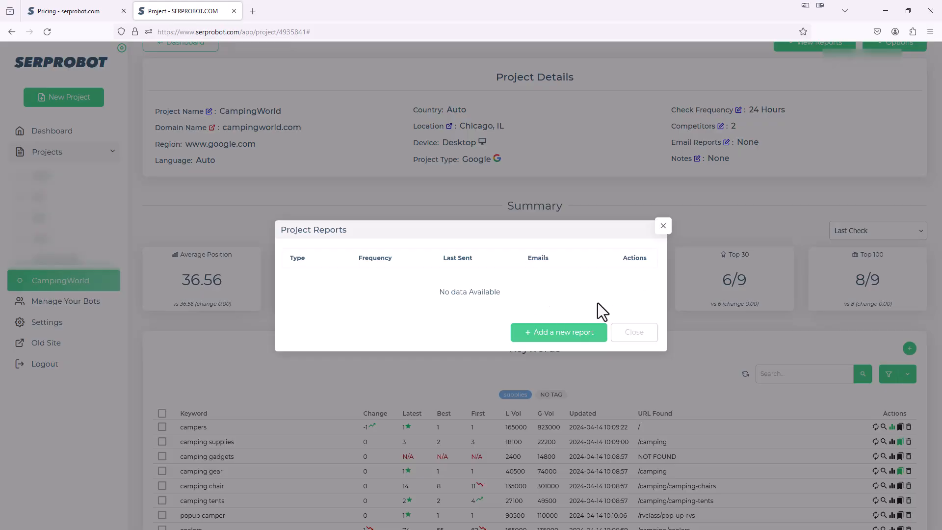
left_click(558, 332)
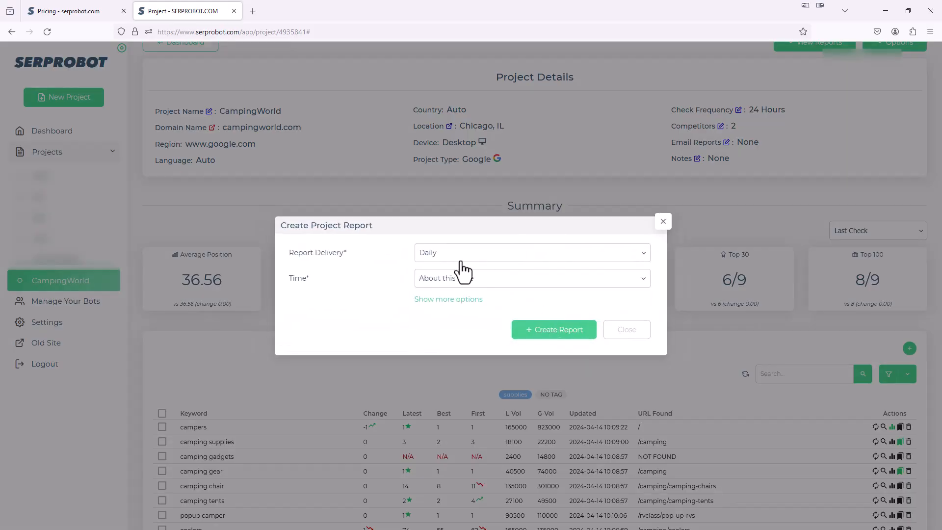
mouse_move(478, 265)
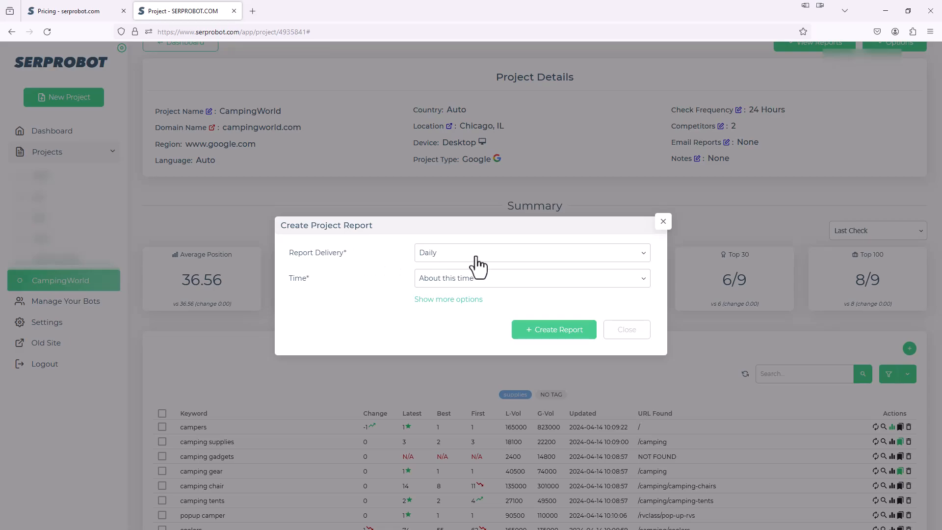
left_click(531, 252)
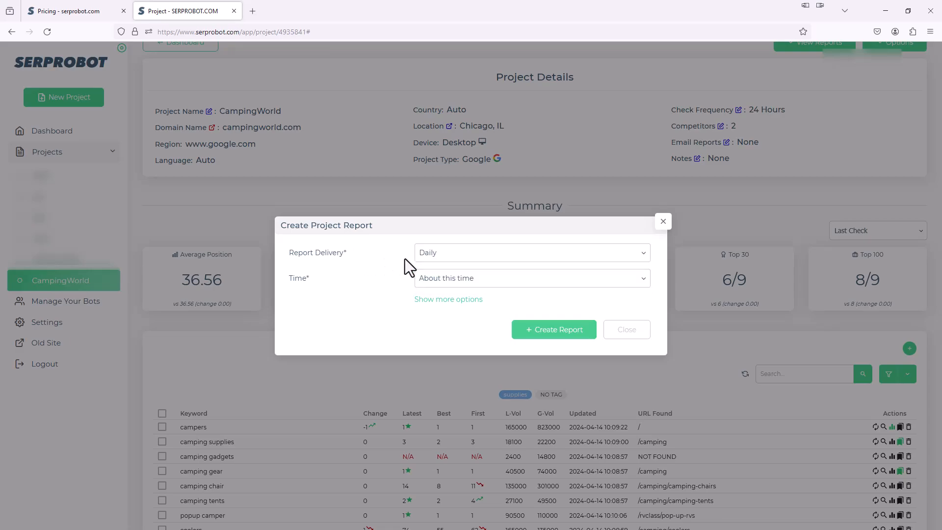
left_click(532, 278)
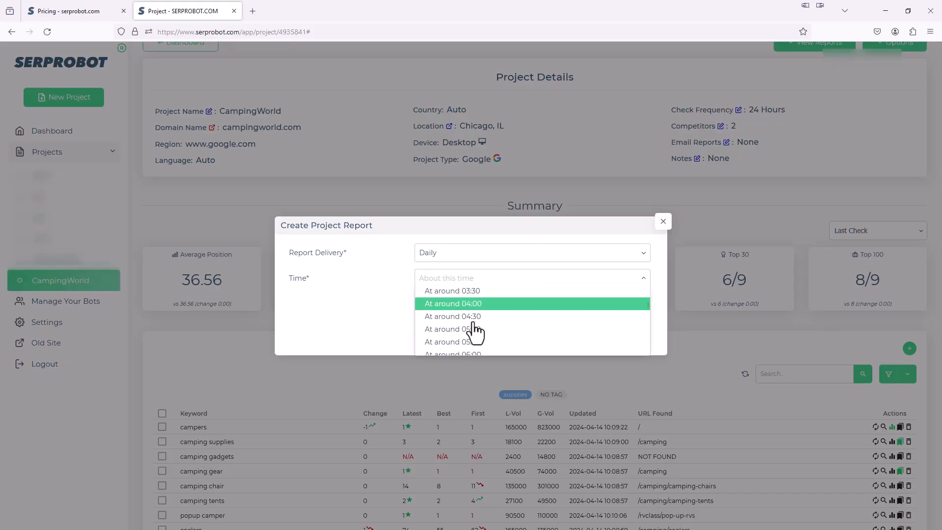
left_click(453, 354)
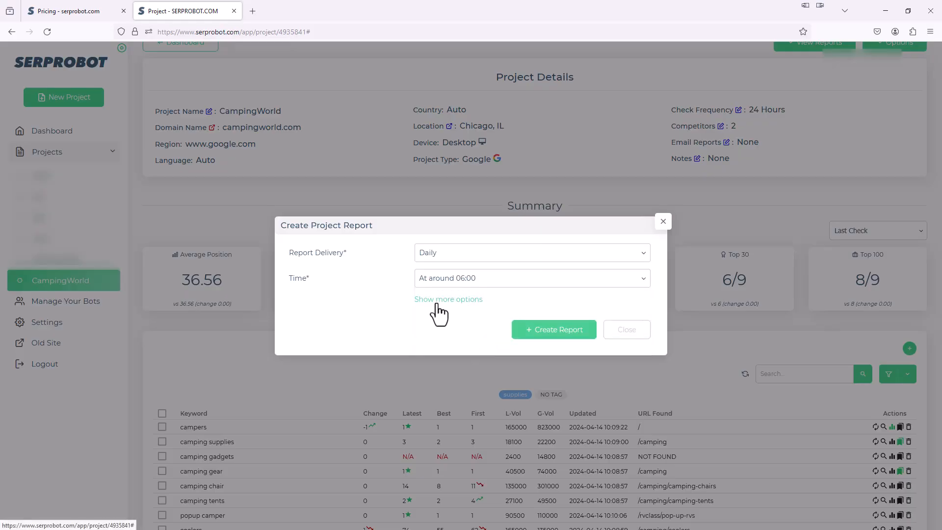
Set the report type to 'Email Only (no attachment)' covering 2 days of data.
left_click(449, 299)
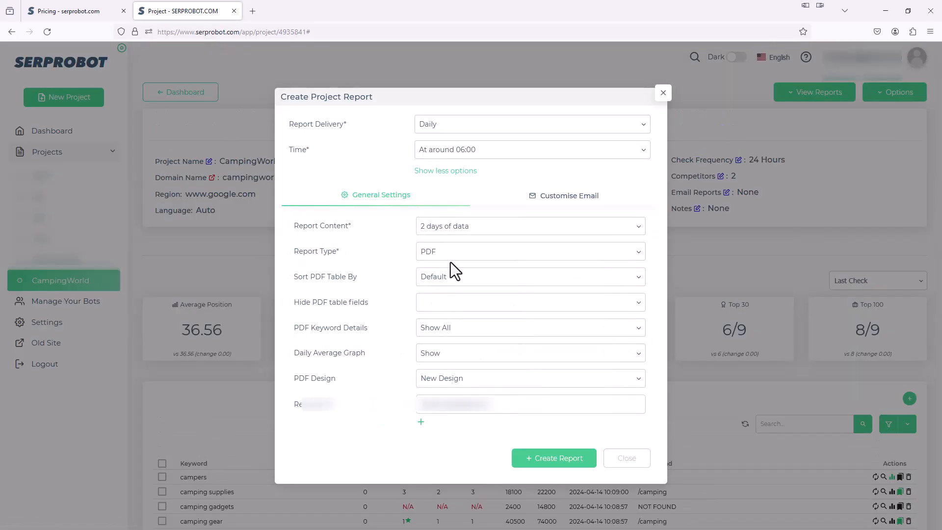
mouse_move(382, 244)
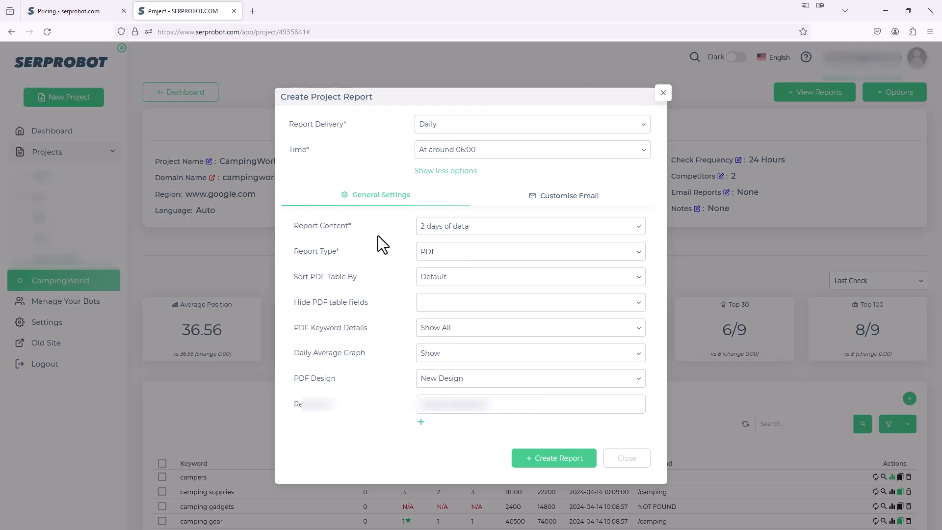
mouse_move(487, 239)
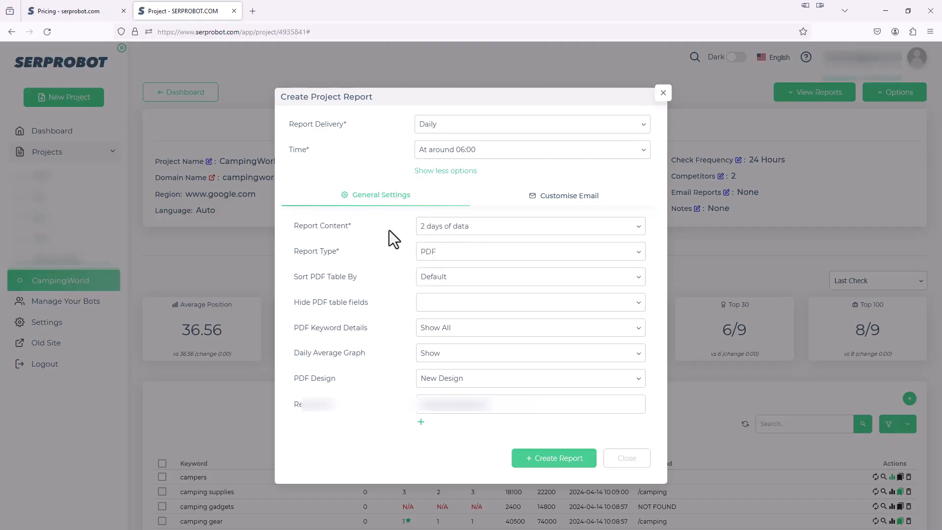
mouse_move(448, 261)
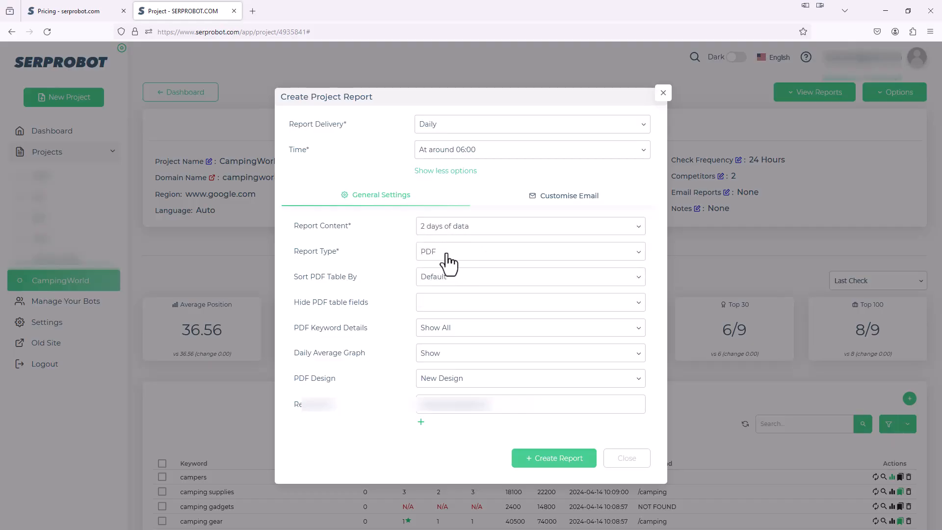
left_click(531, 251)
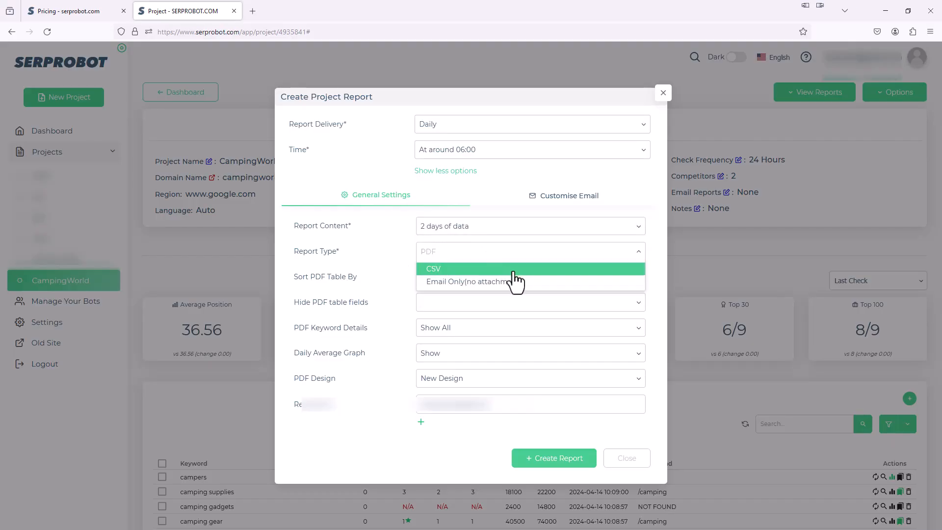
mouse_move(453, 288)
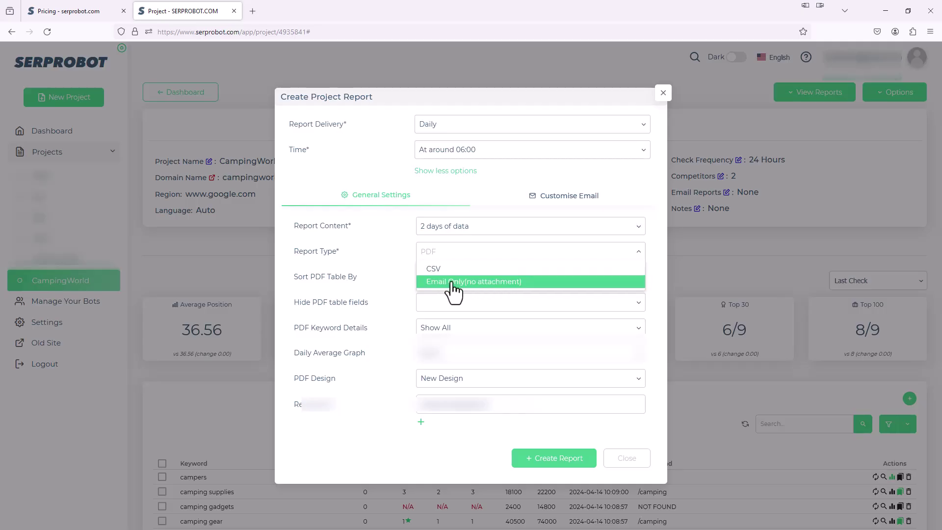
left_click(474, 281)
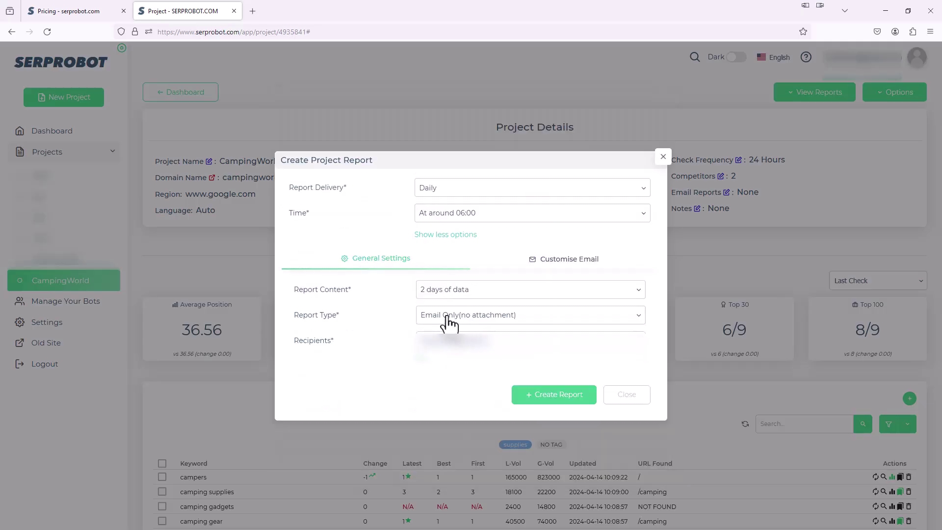
left_click(530, 315)
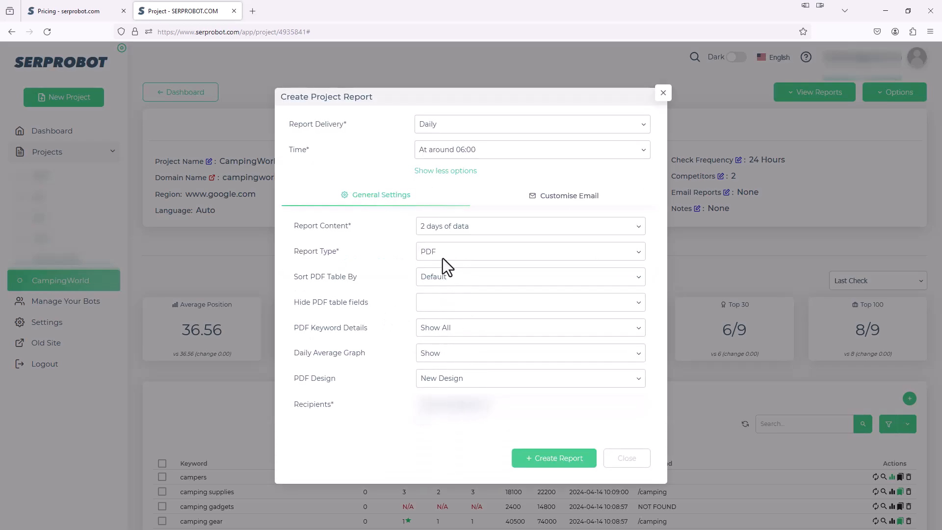
left_click(530, 251)
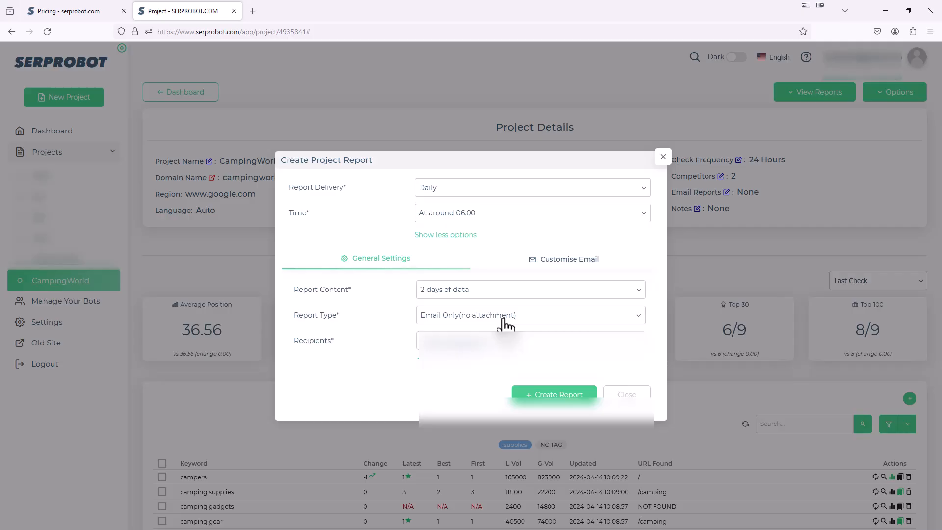
mouse_move(364, 492)
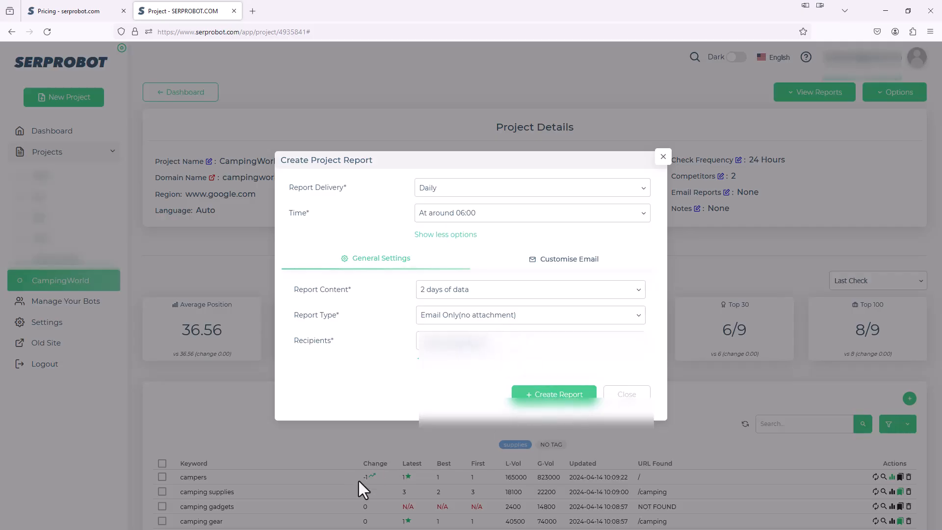
mouse_move(548, 491)
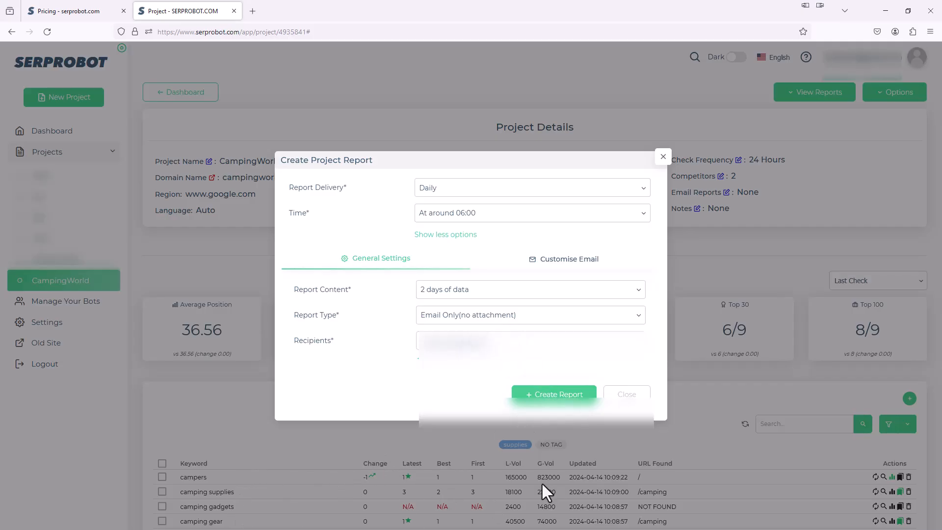
mouse_move(575, 396)
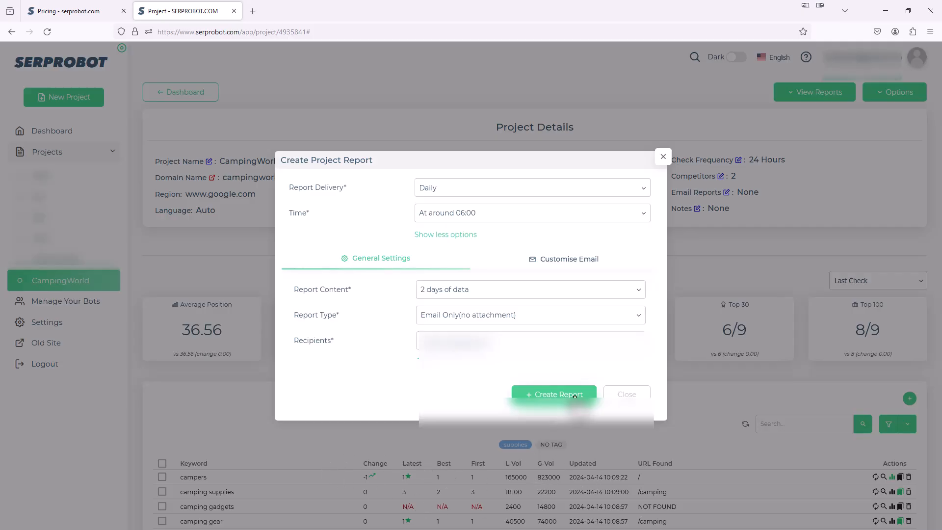
Create the daily 06:00 email-only report and close the Project Reports list.
left_click(553, 394)
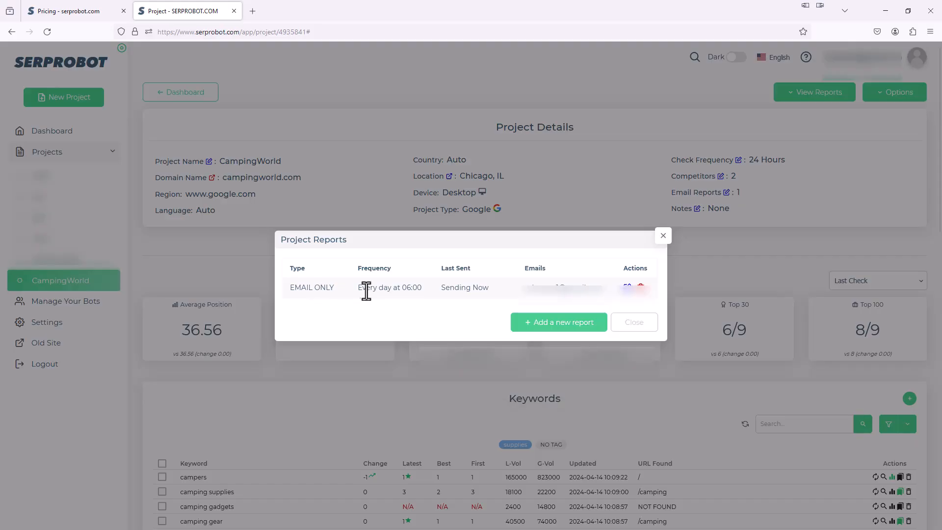
mouse_move(465, 304)
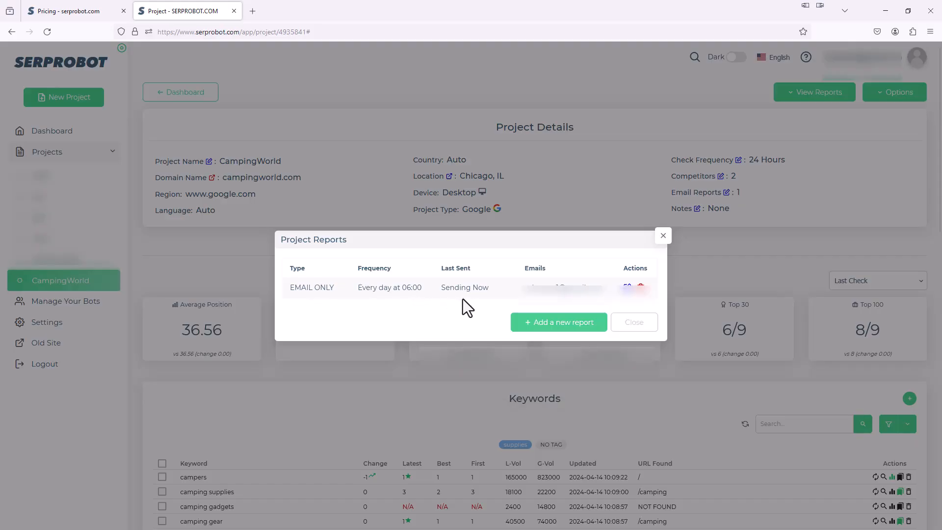
mouse_move(663, 235)
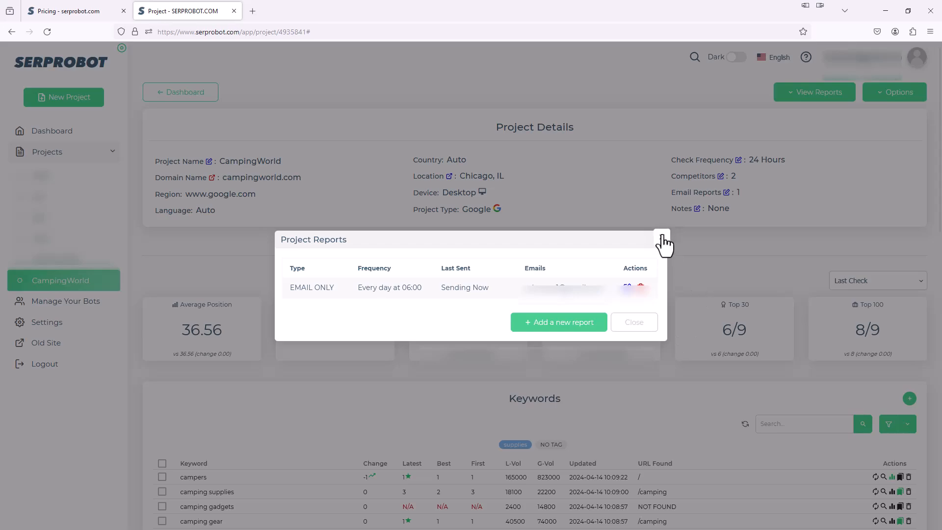
left_click(662, 235)
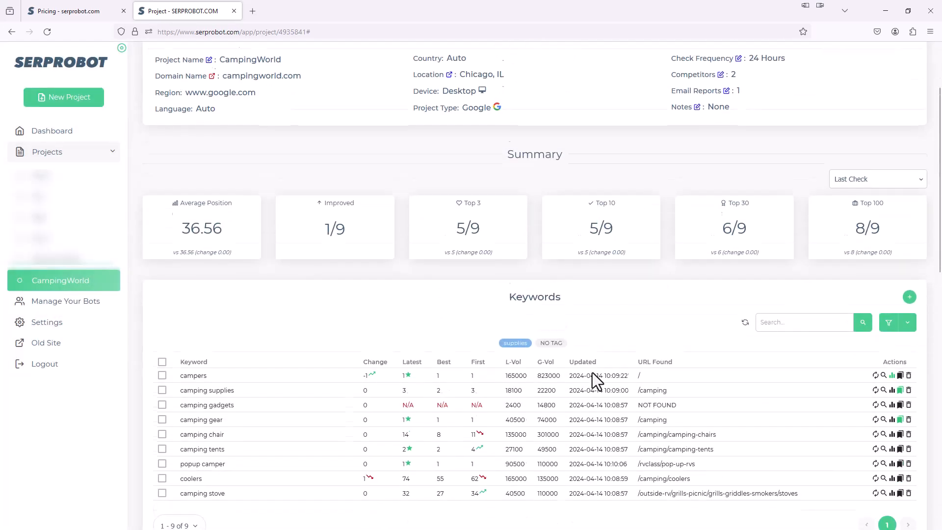
scroll("down", 3)
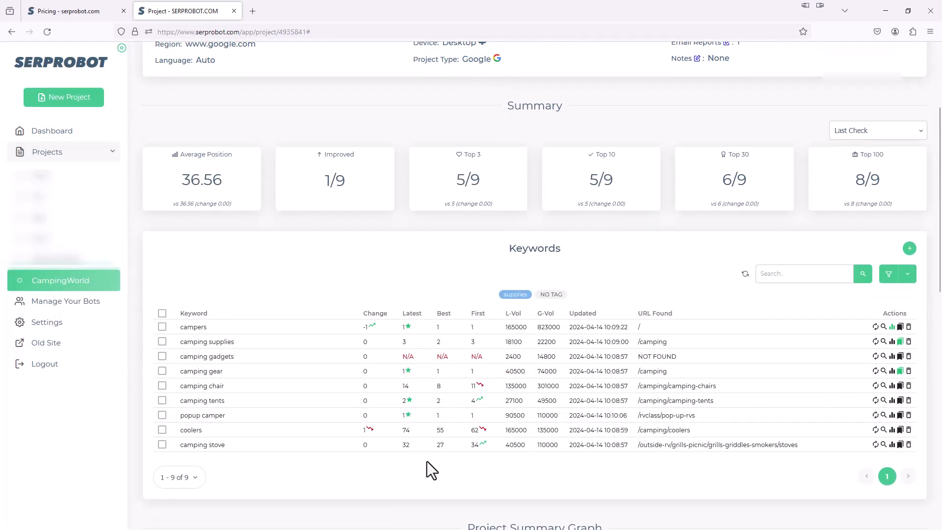
mouse_move(386, 466)
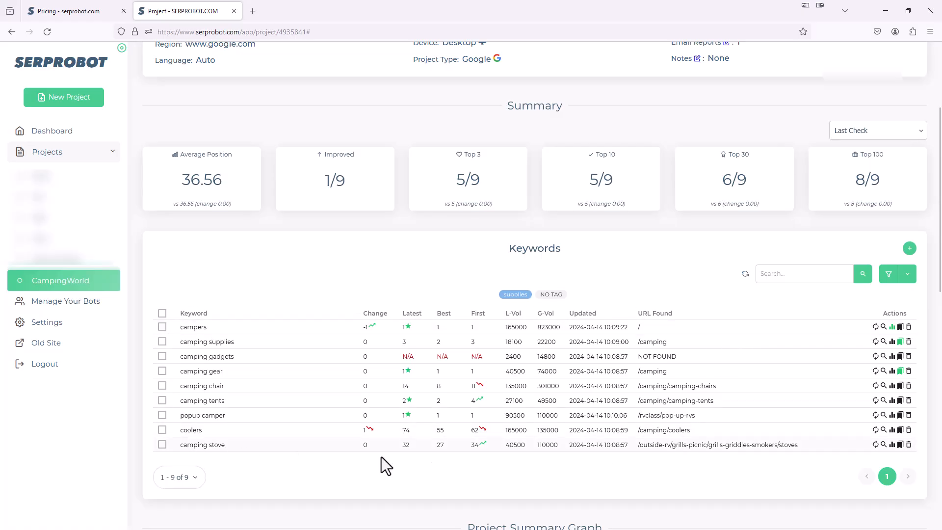
mouse_move(771, 357)
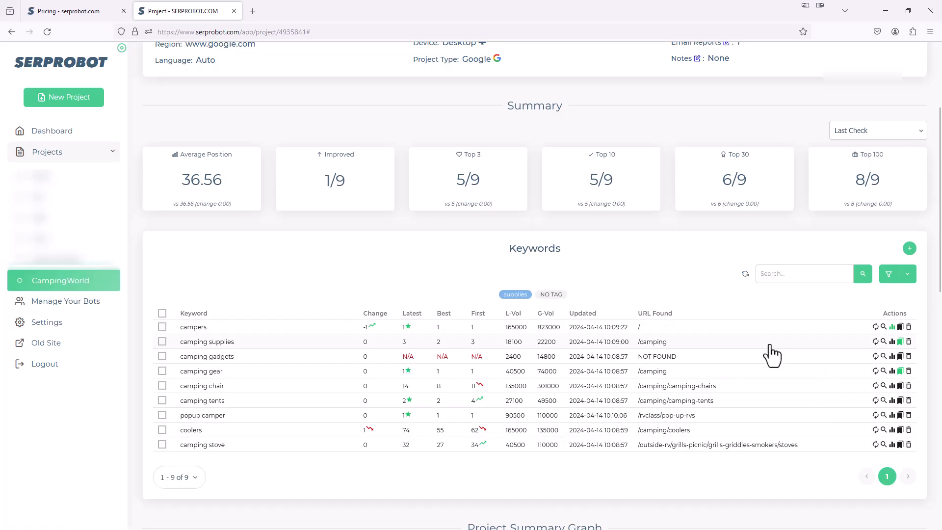
mouse_move(766, 349)
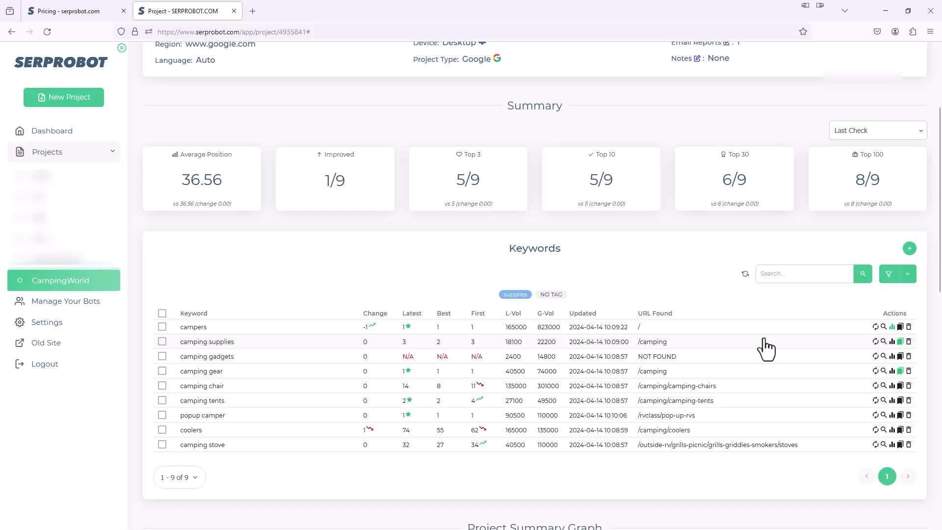
mouse_move(755, 360)
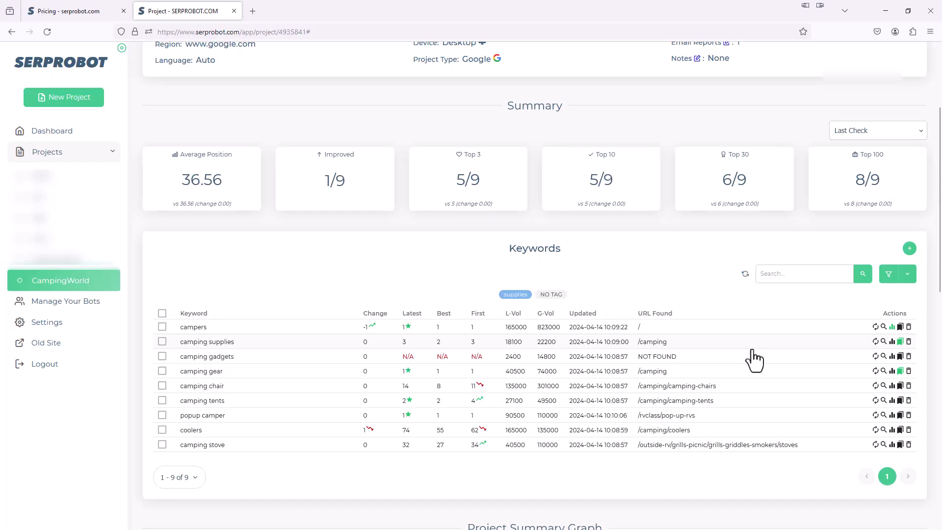
mouse_move(749, 360)
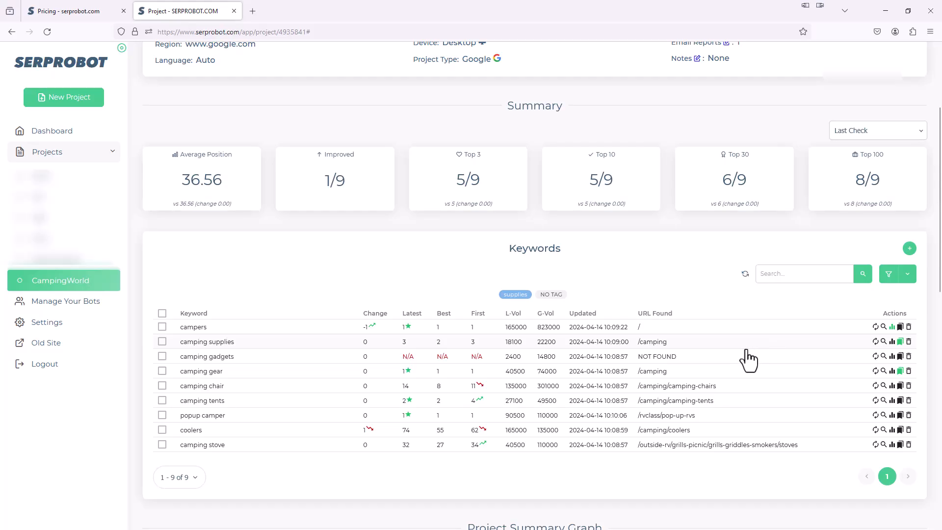
mouse_move(744, 357)
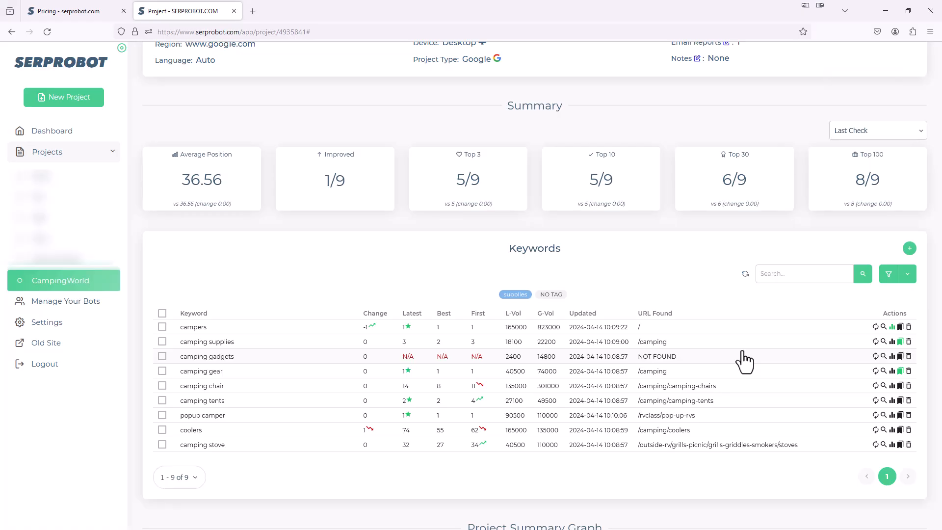
scroll("up", 3)
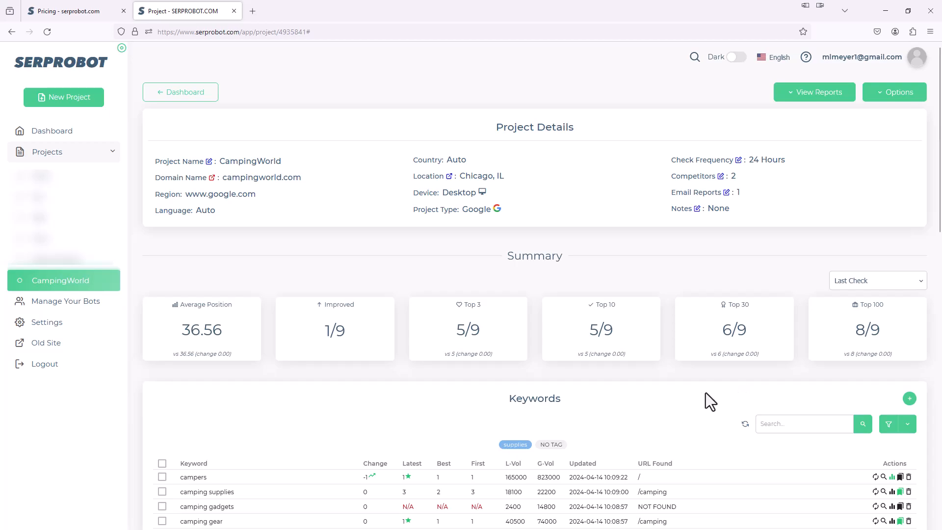
mouse_move(657, 395)
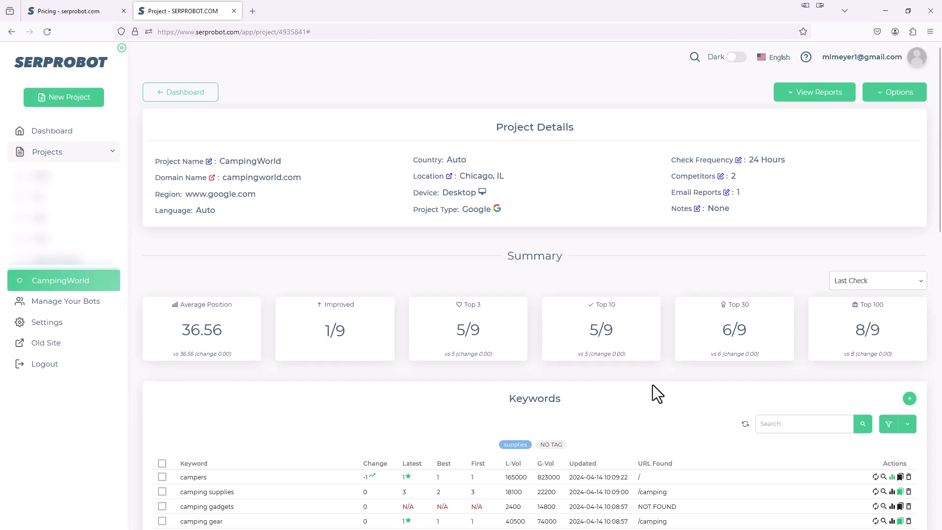
mouse_move(746, 421)
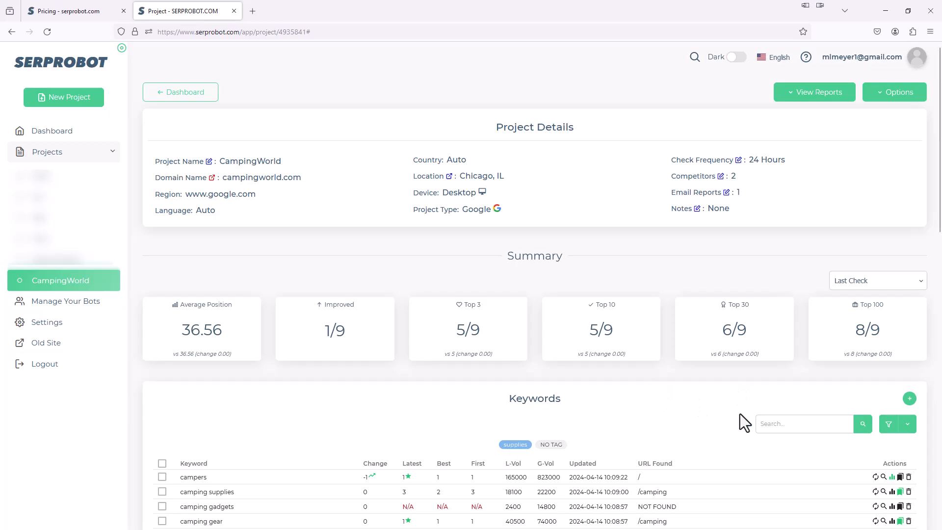
mouse_move(732, 419)
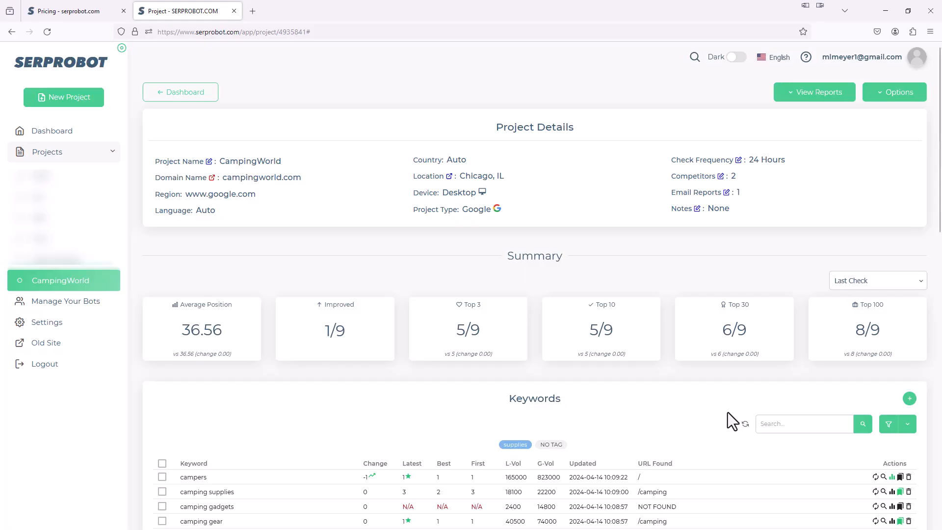
mouse_move(652, 408)
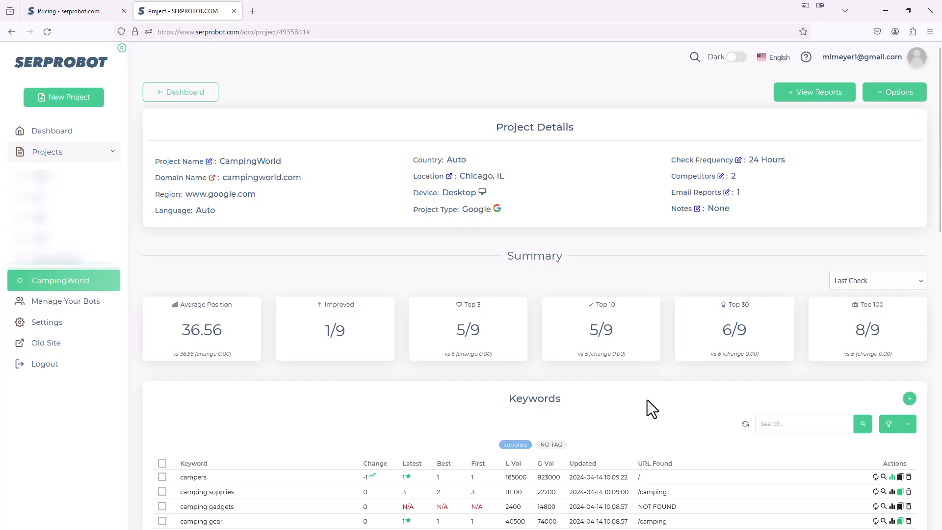